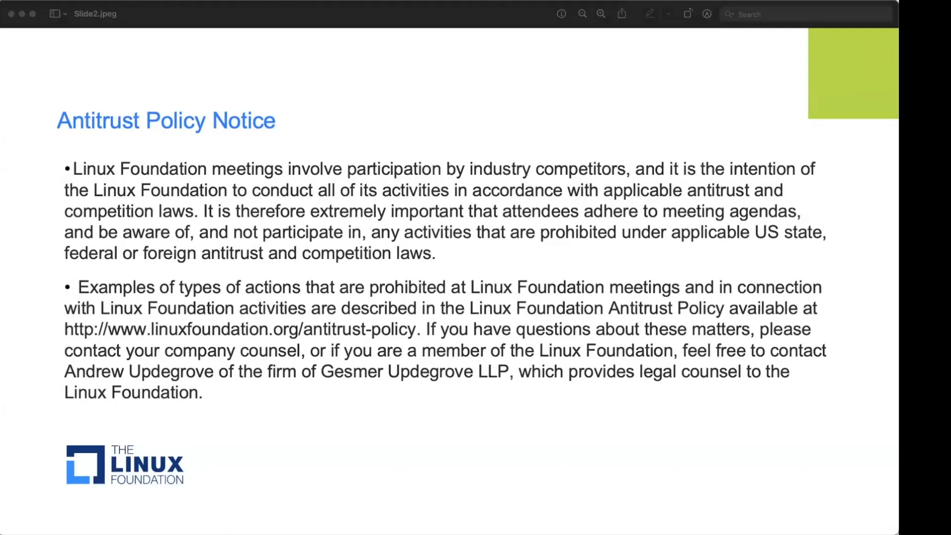
mouse_move(797, 239)
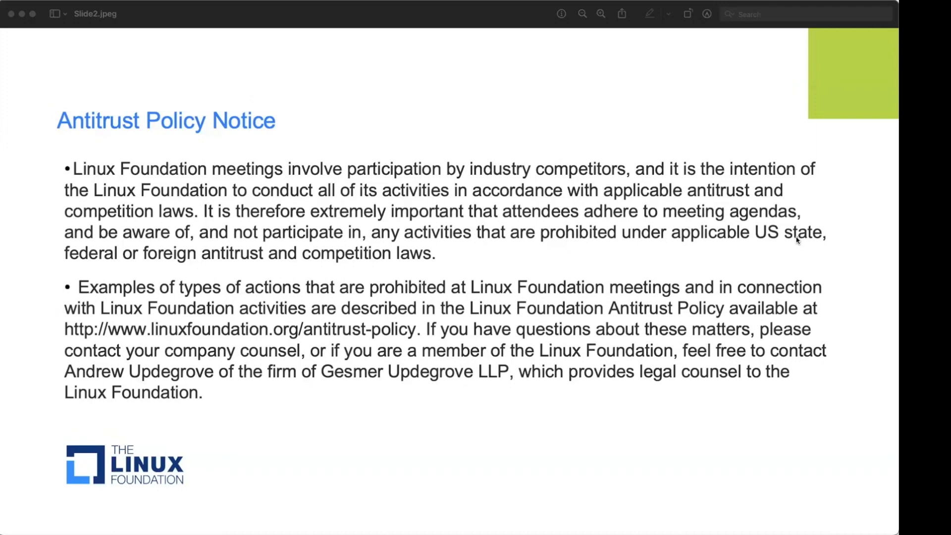
mouse_move(682, 308)
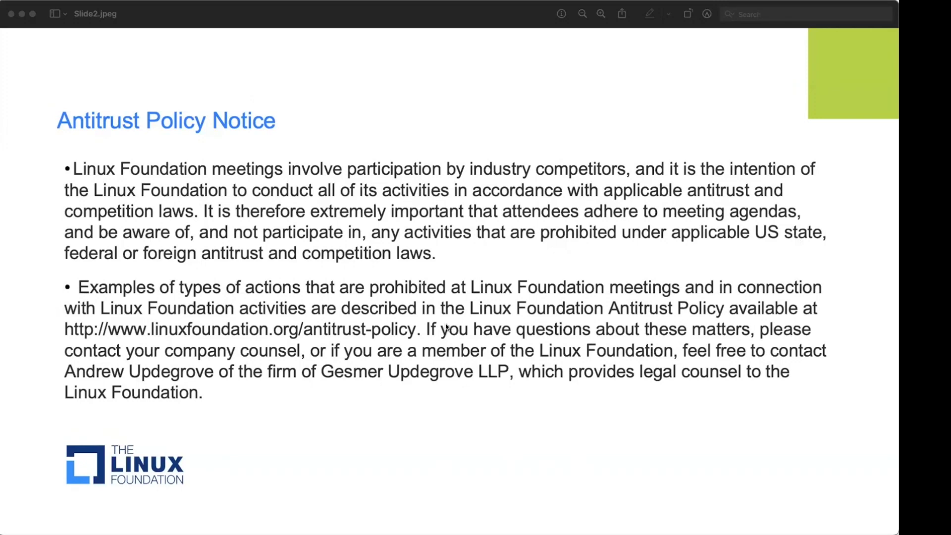
mouse_move(294, 255)
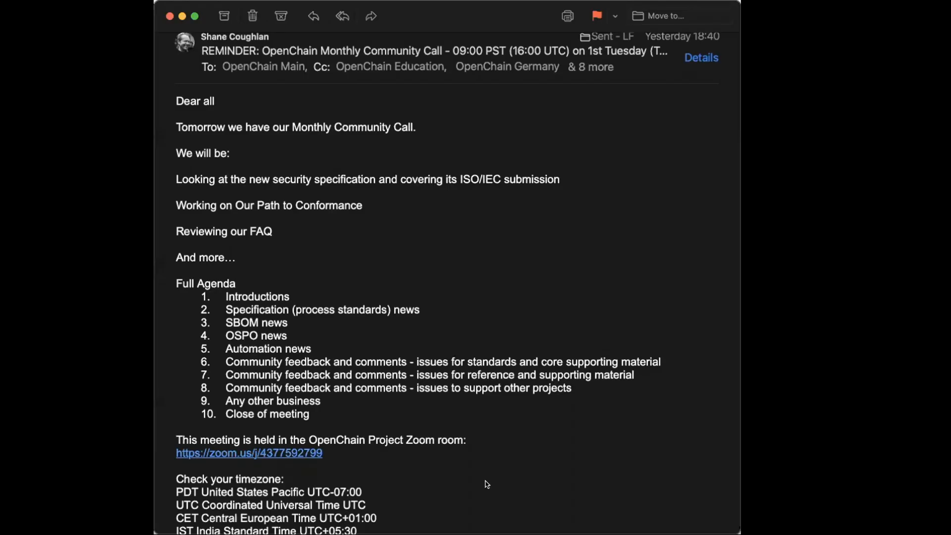
mouse_move(444, 329)
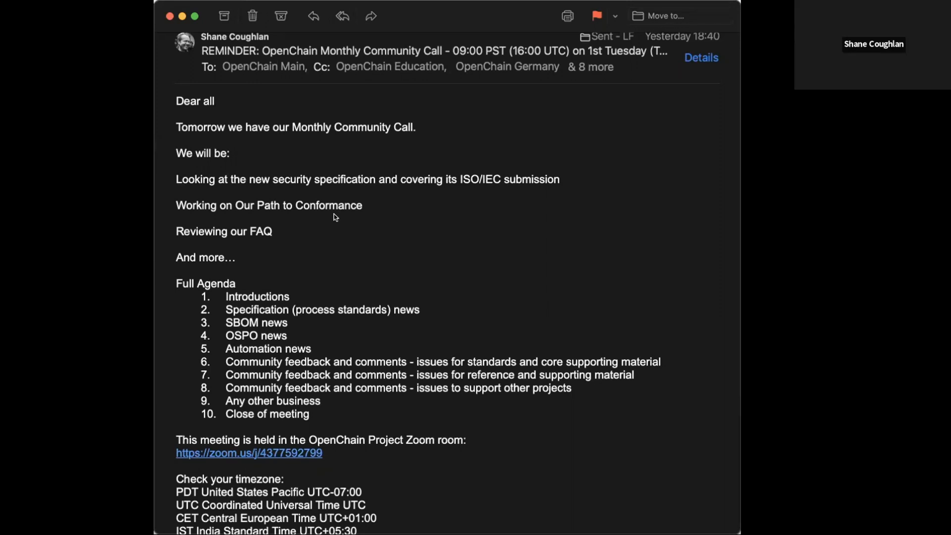
mouse_move(237, 105)
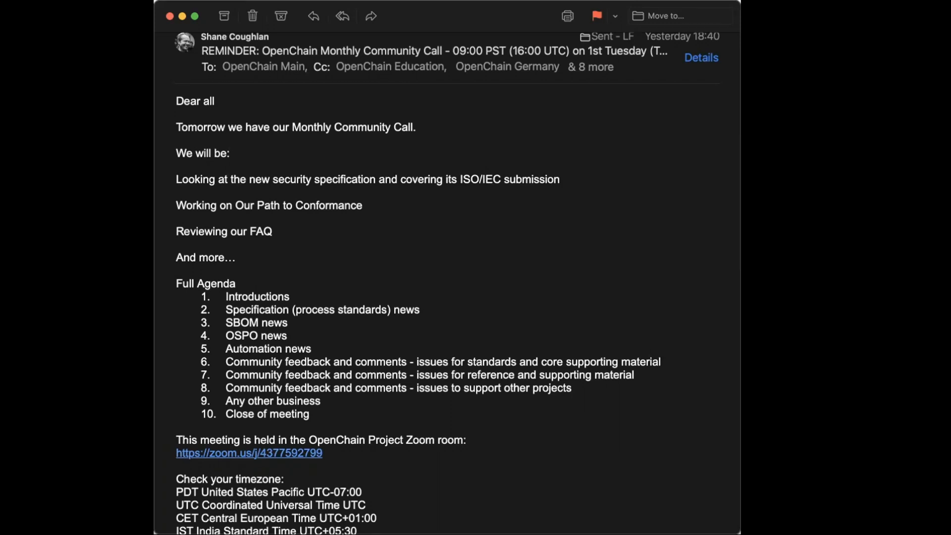
mouse_move(258, 223)
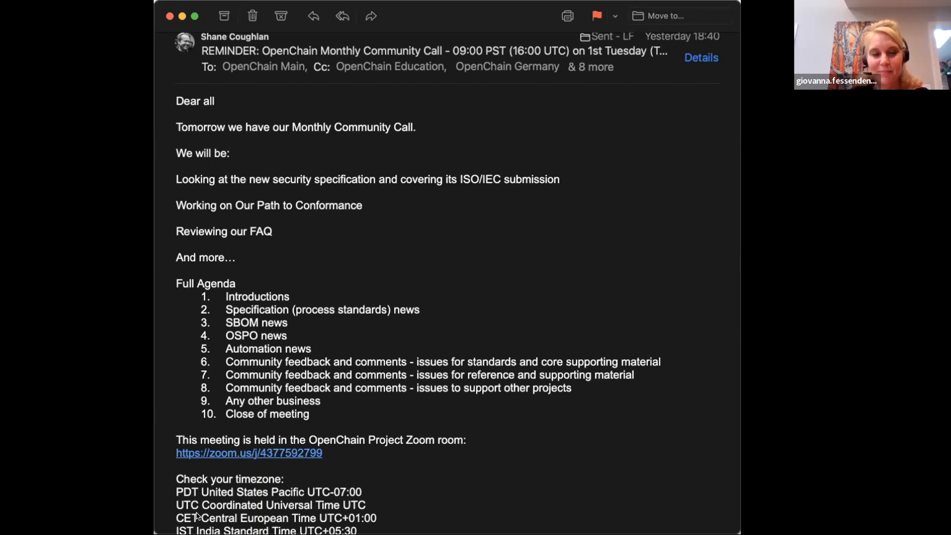
mouse_move(168, 326)
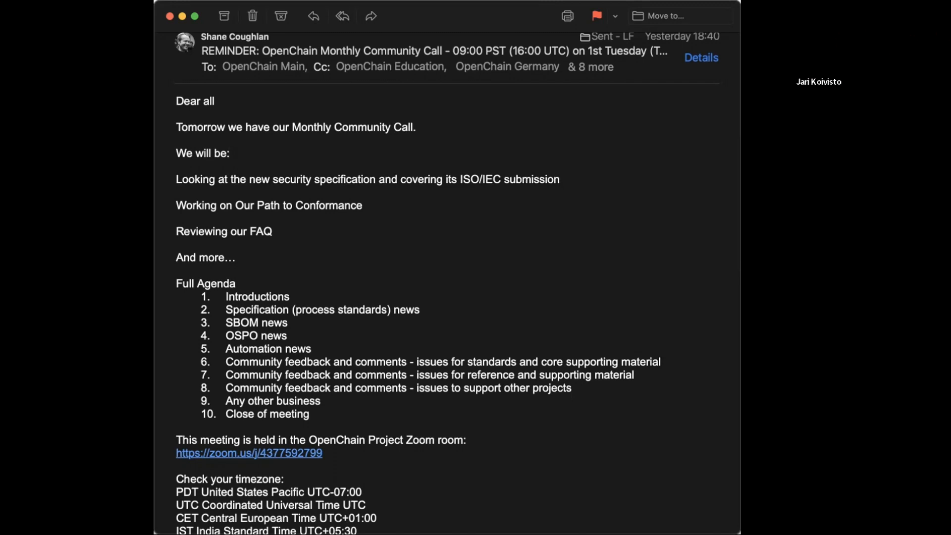
mouse_move(224, 250)
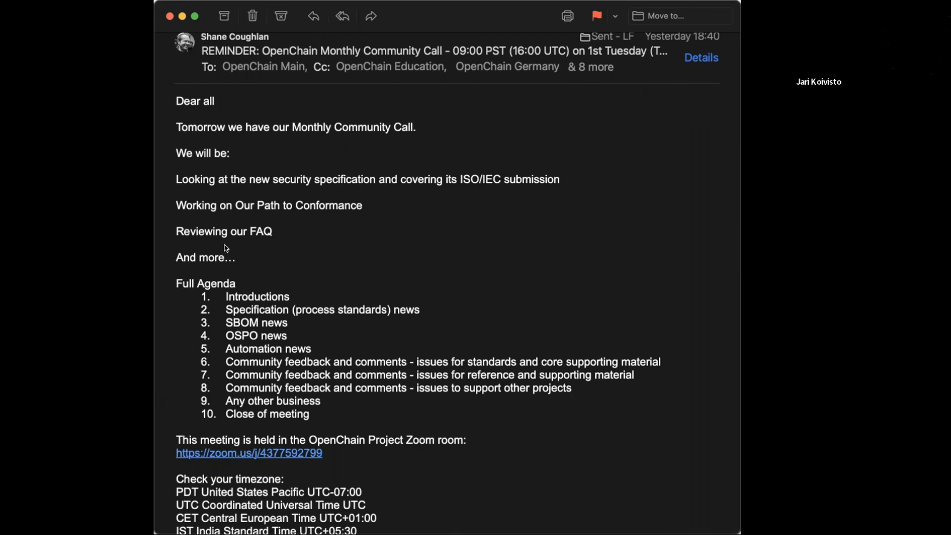
mouse_move(626, 404)
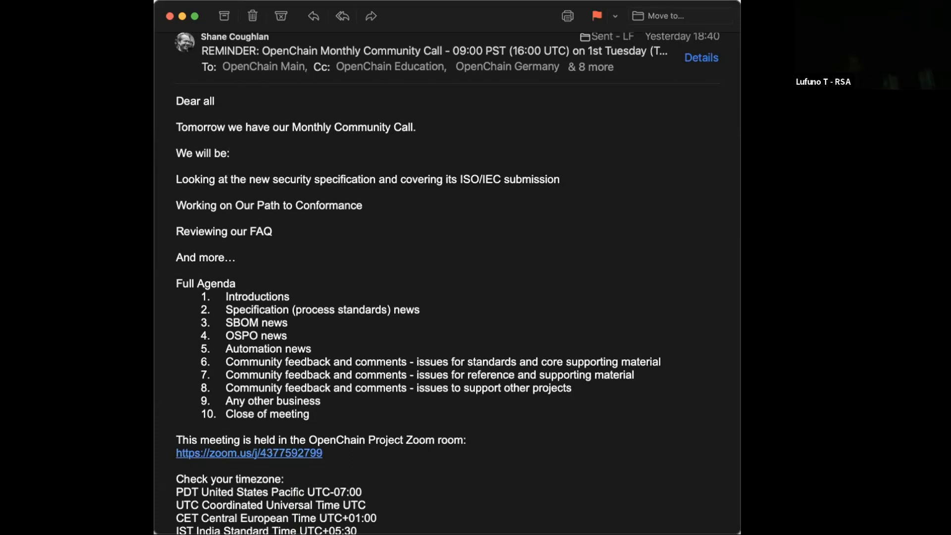
mouse_move(619, 39)
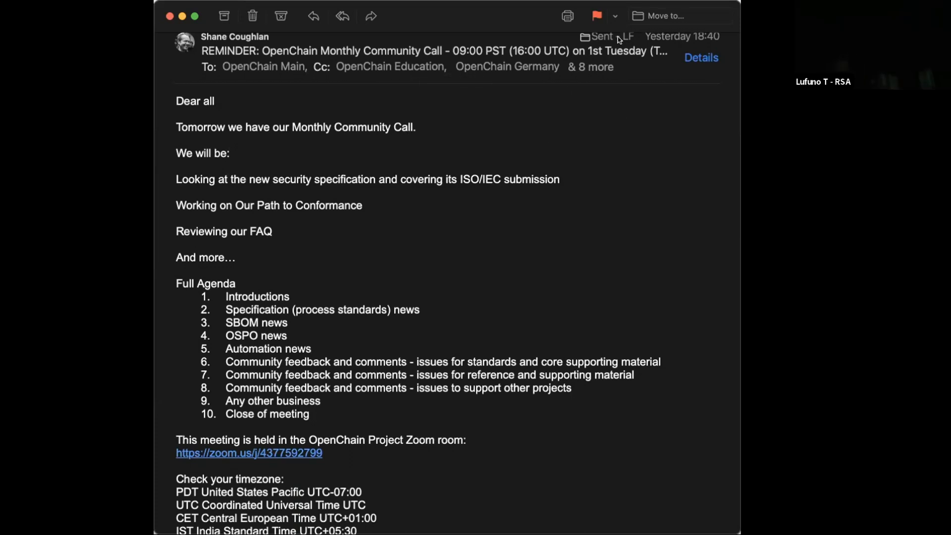
mouse_move(655, 512)
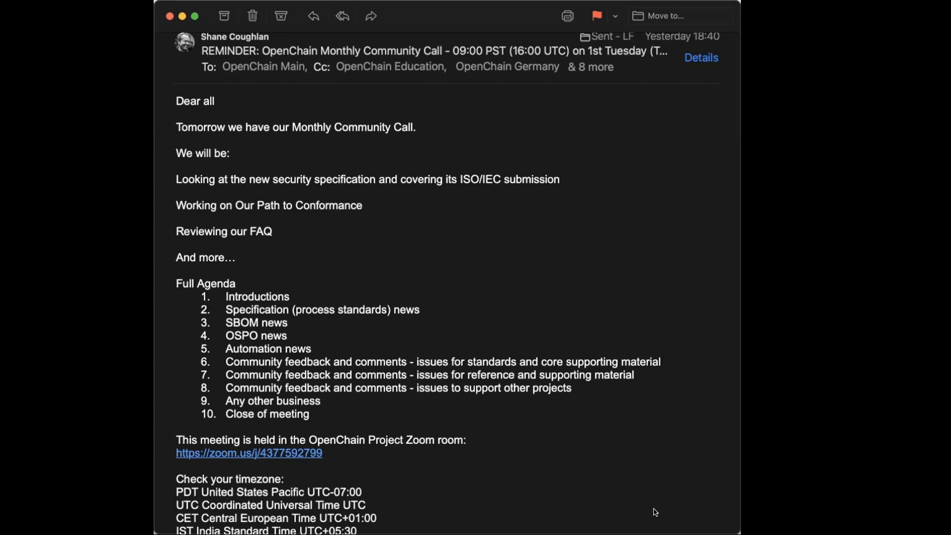
mouse_move(648, 17)
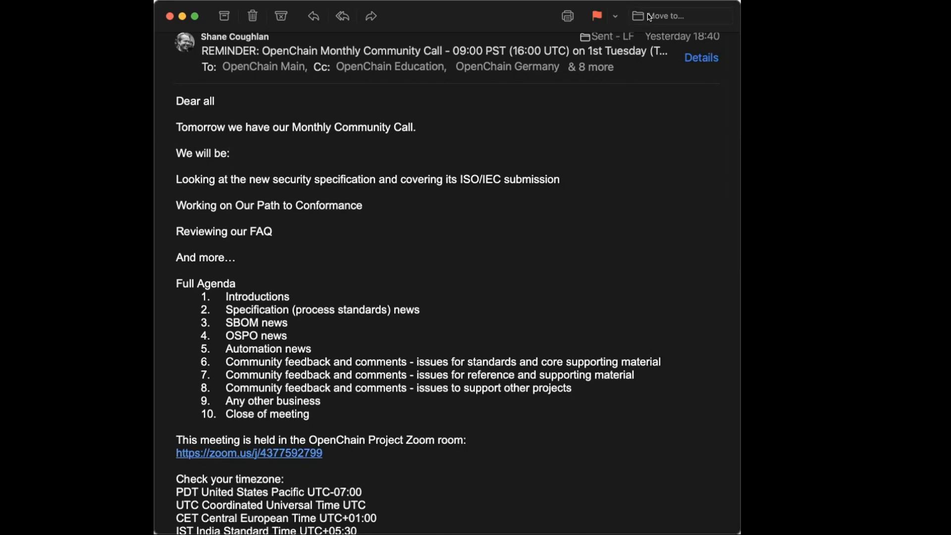
mouse_move(674, 161)
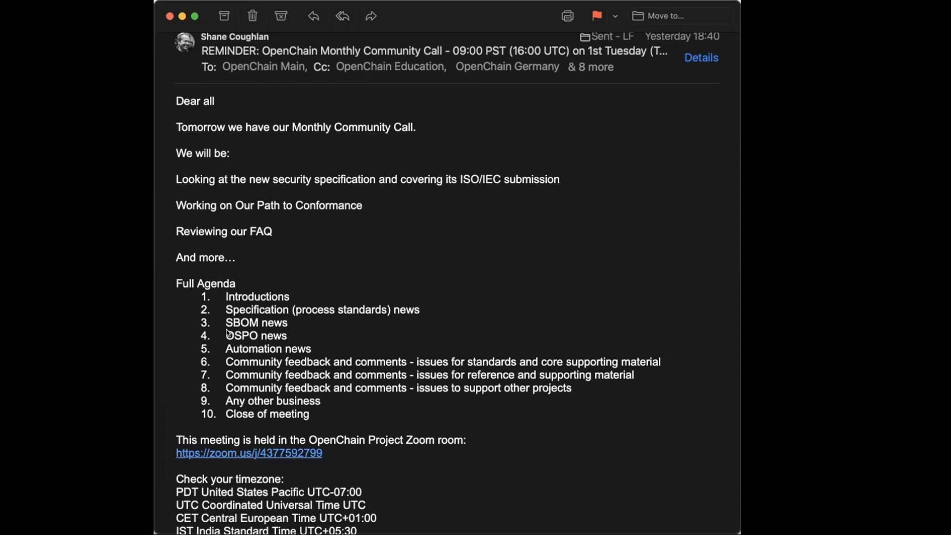
mouse_move(261, 250)
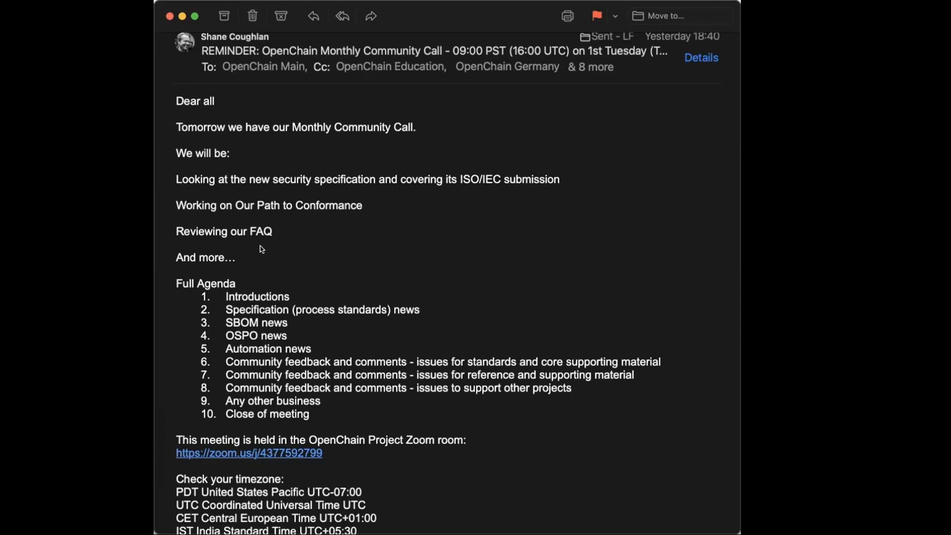
mouse_move(260, 249)
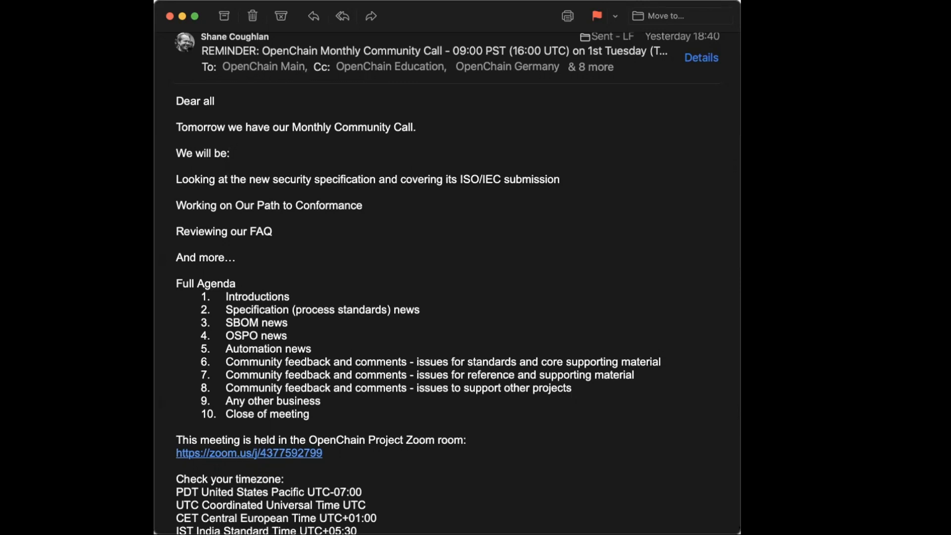
mouse_move(169, 247)
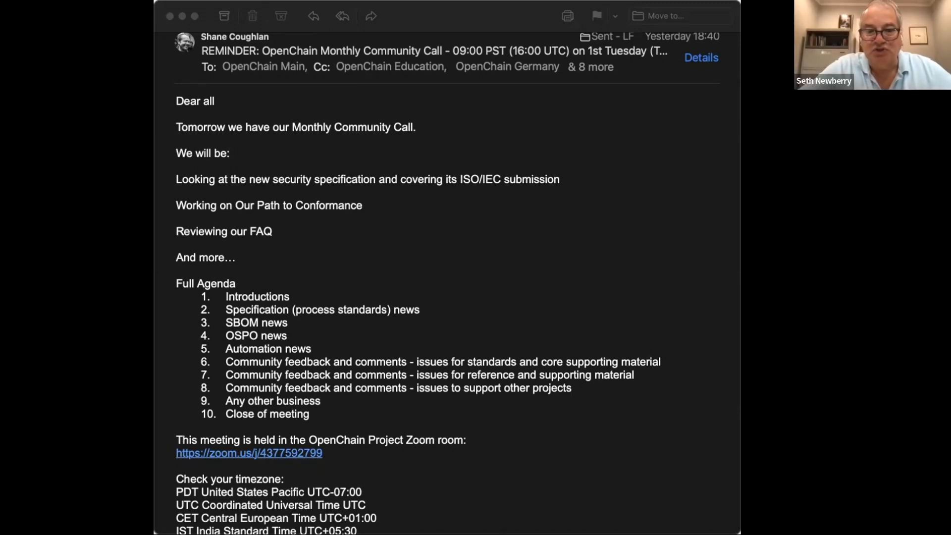
mouse_move(666, 318)
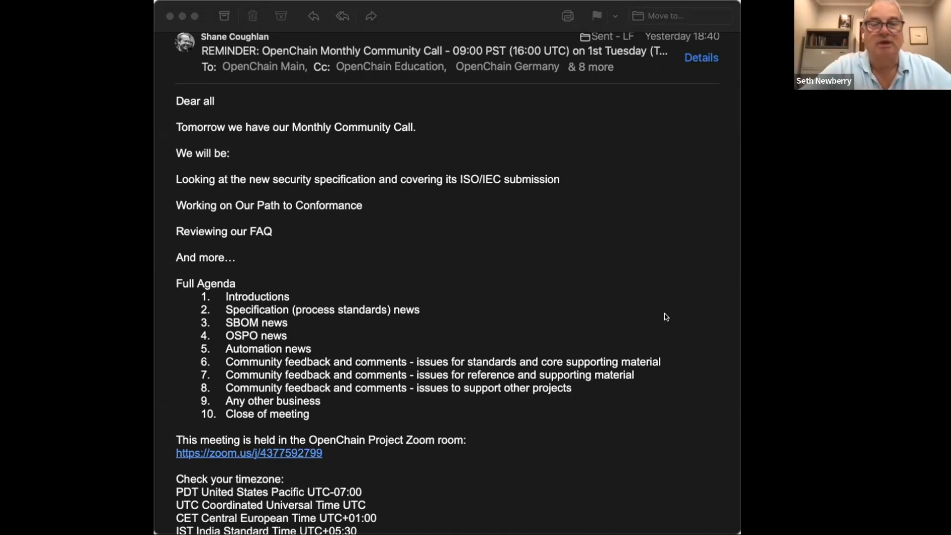
mouse_move(672, 197)
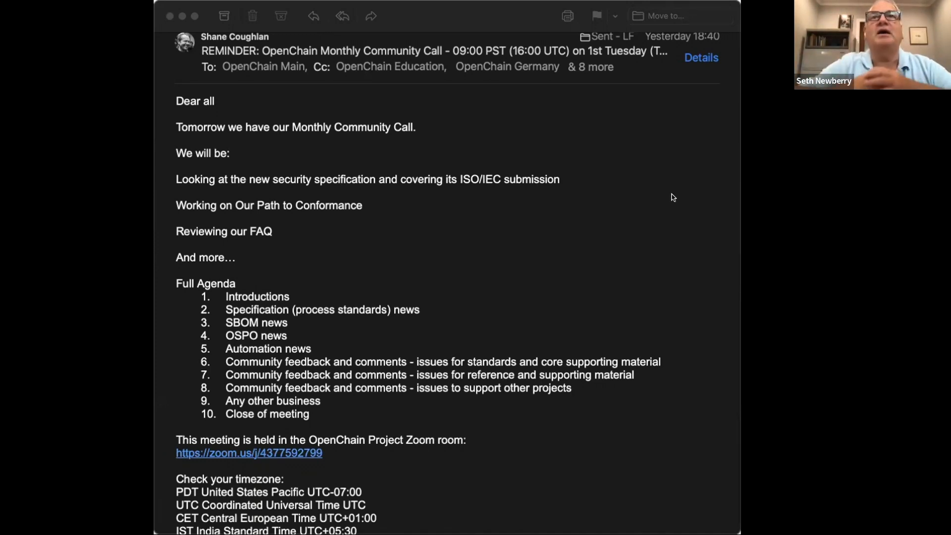
mouse_move(439, 348)
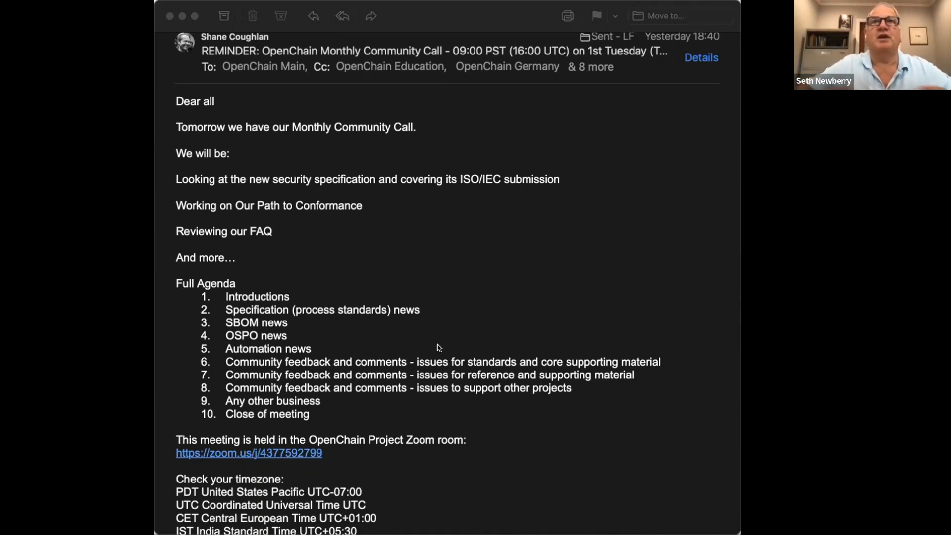
click(597, 16)
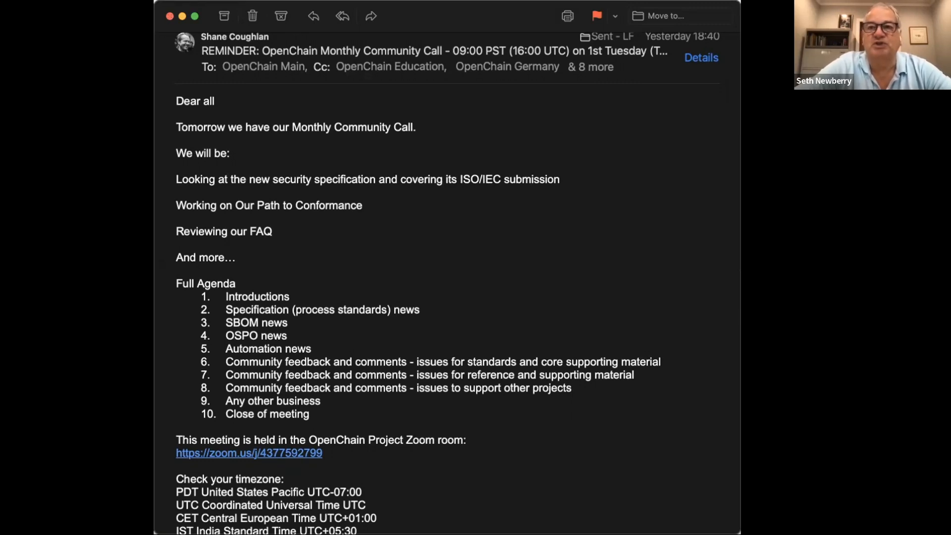
mouse_move(534, 520)
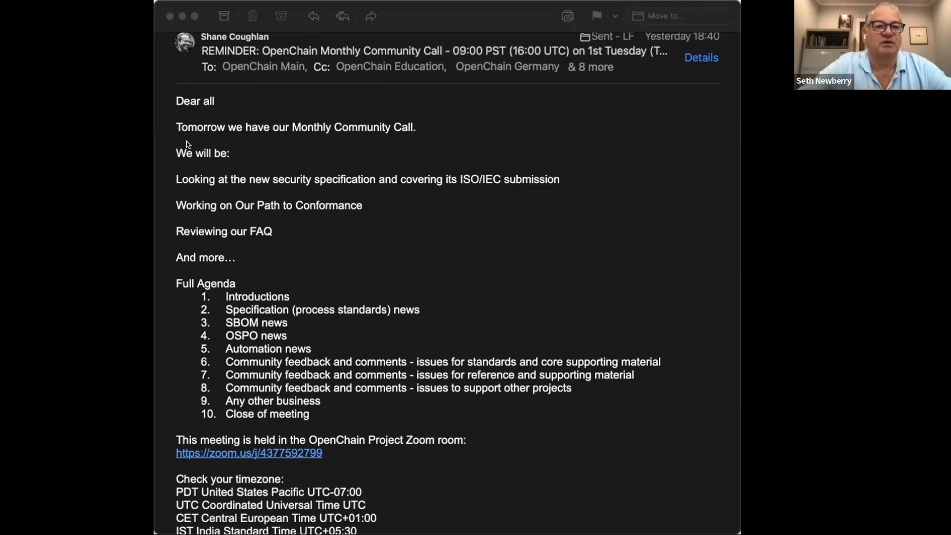
mouse_move(192, 229)
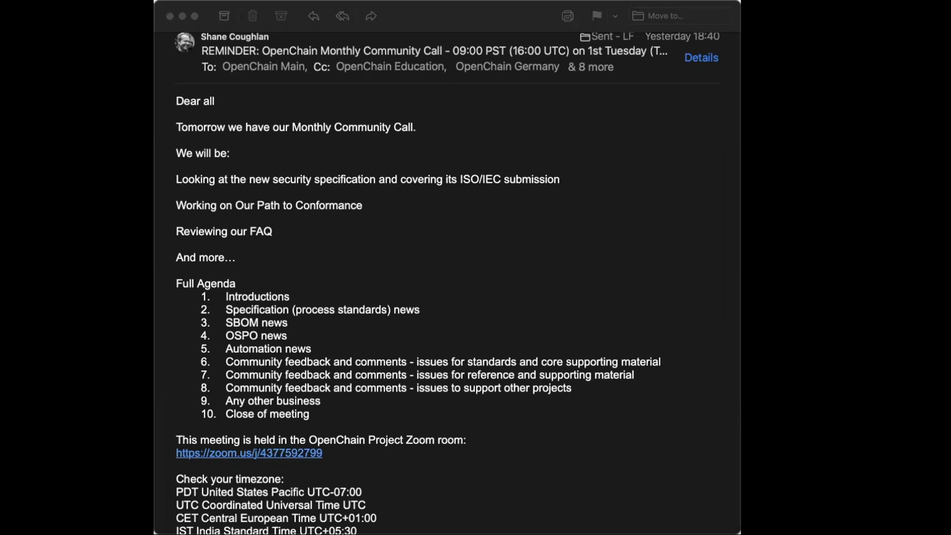
mouse_move(629, 225)
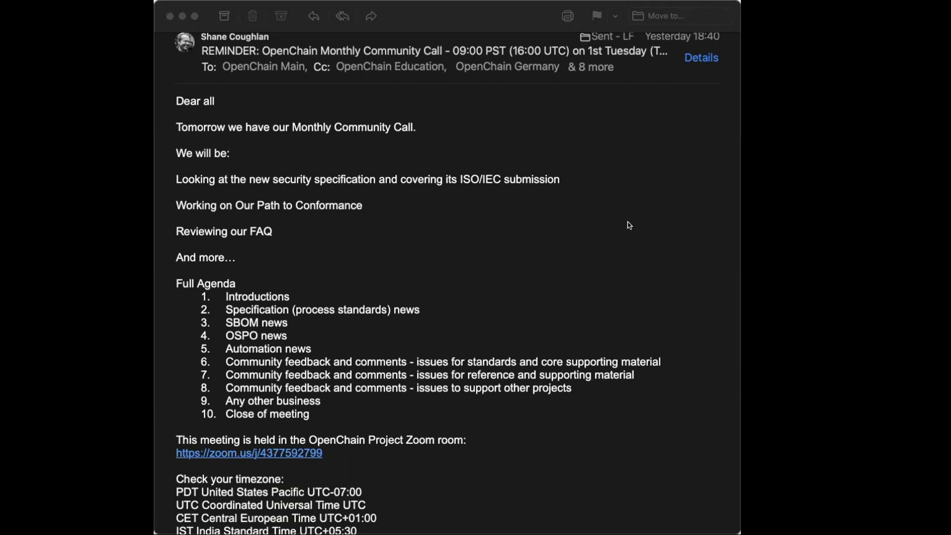
mouse_move(638, 149)
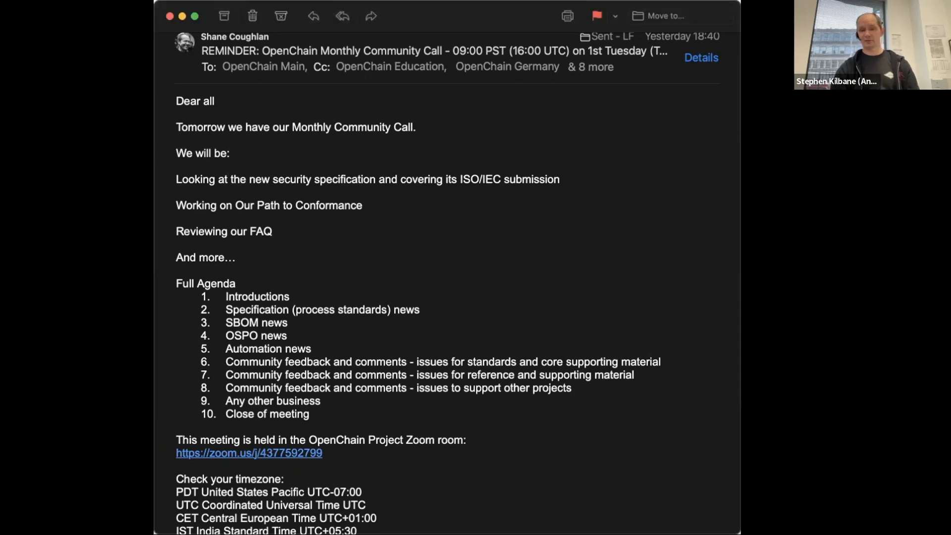
mouse_move(305, 195)
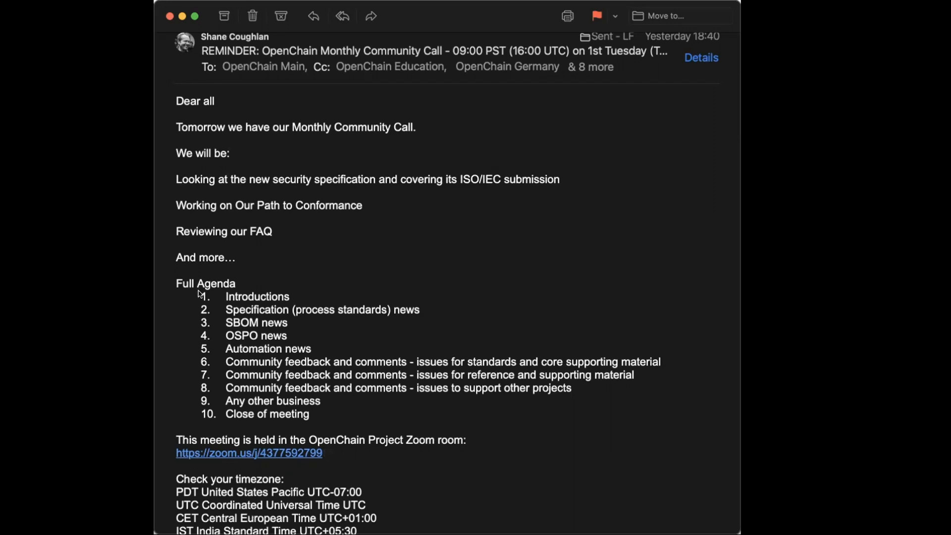
mouse_move(478, 472)
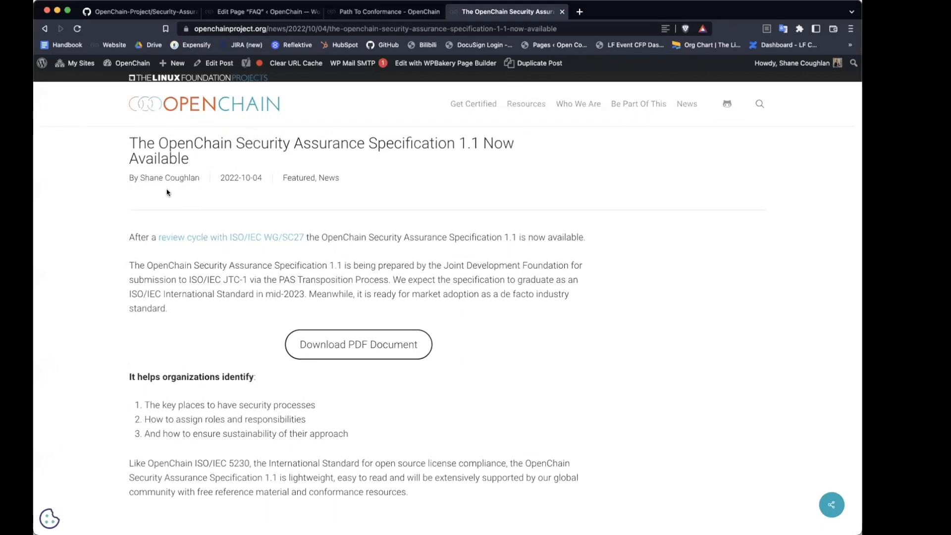
mouse_move(736, 39)
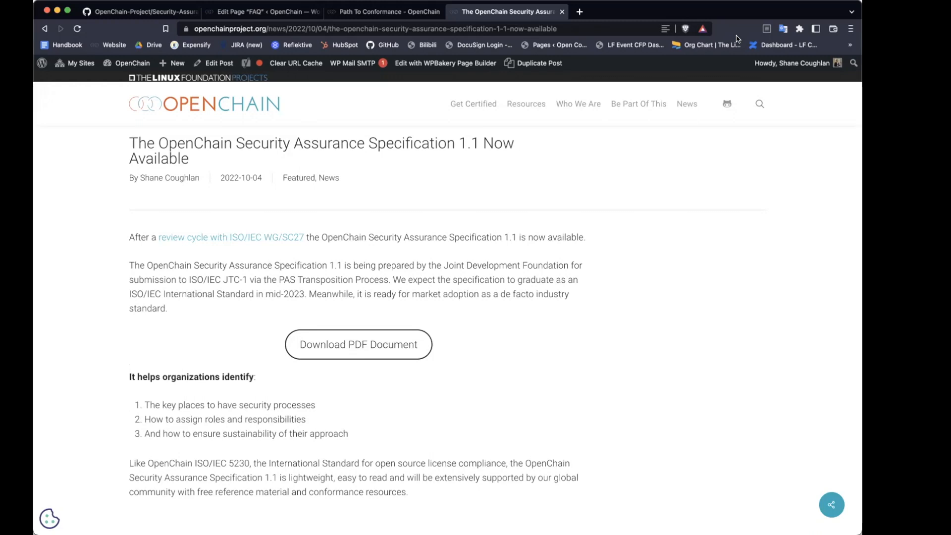
mouse_move(530, 41)
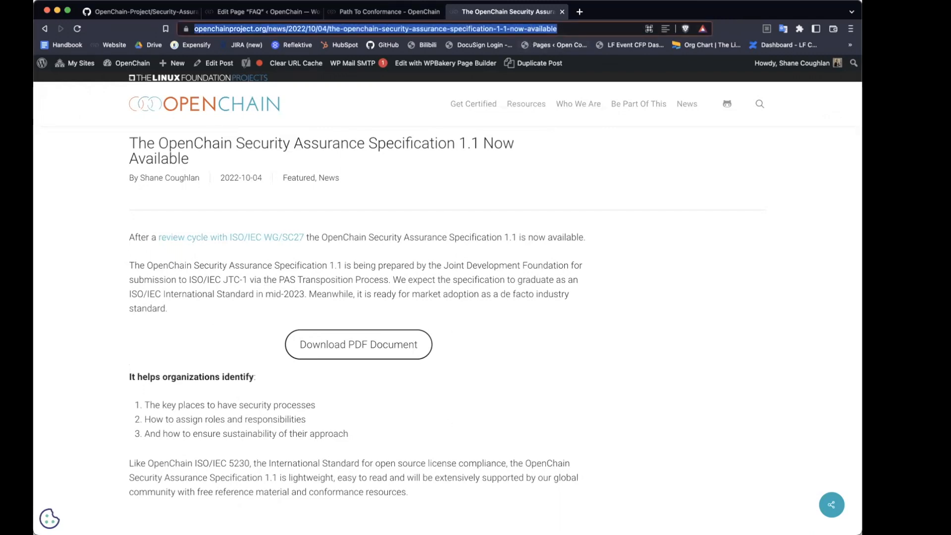
mouse_move(771, 96)
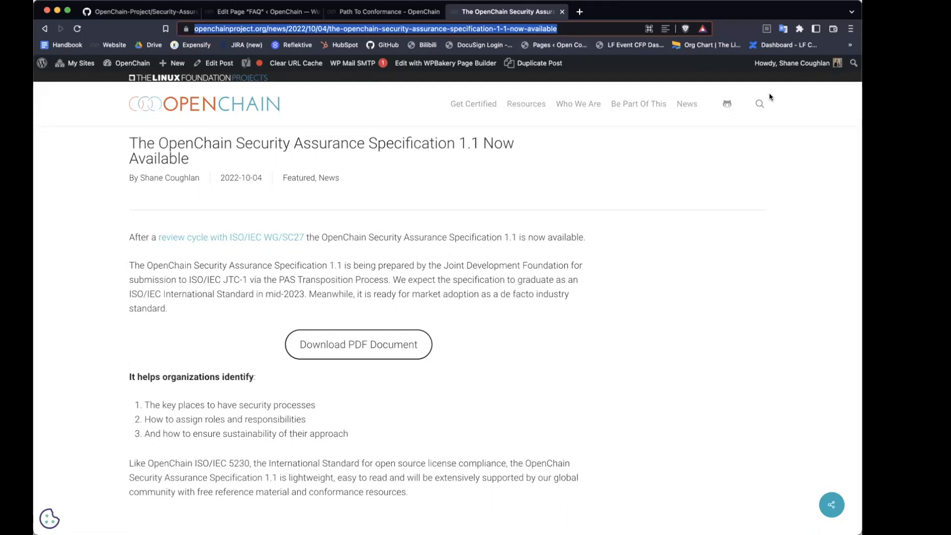
mouse_move(747, 166)
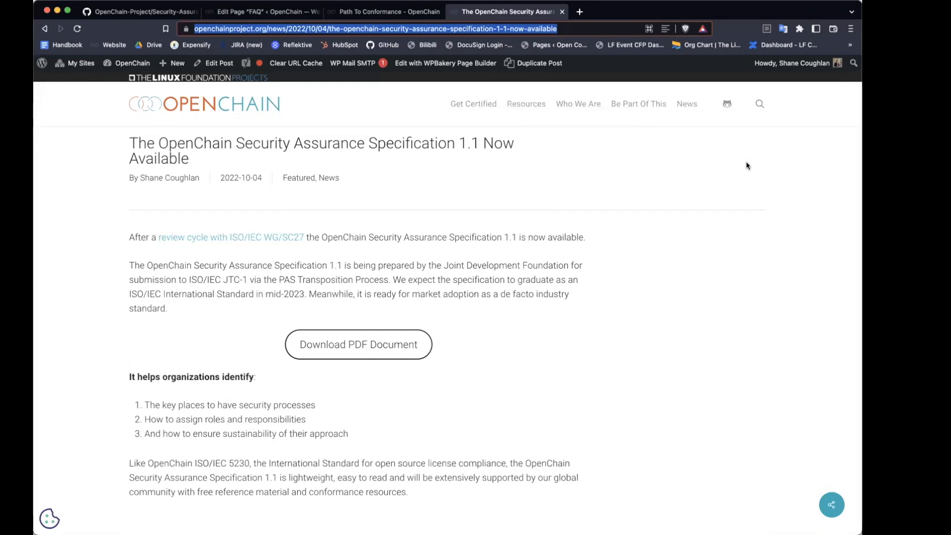
mouse_move(753, 169)
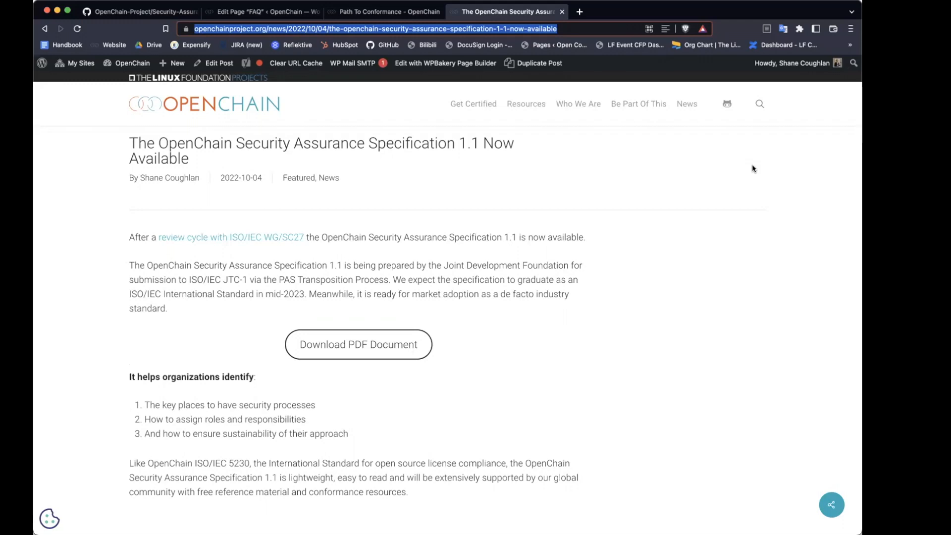
mouse_move(752, 132)
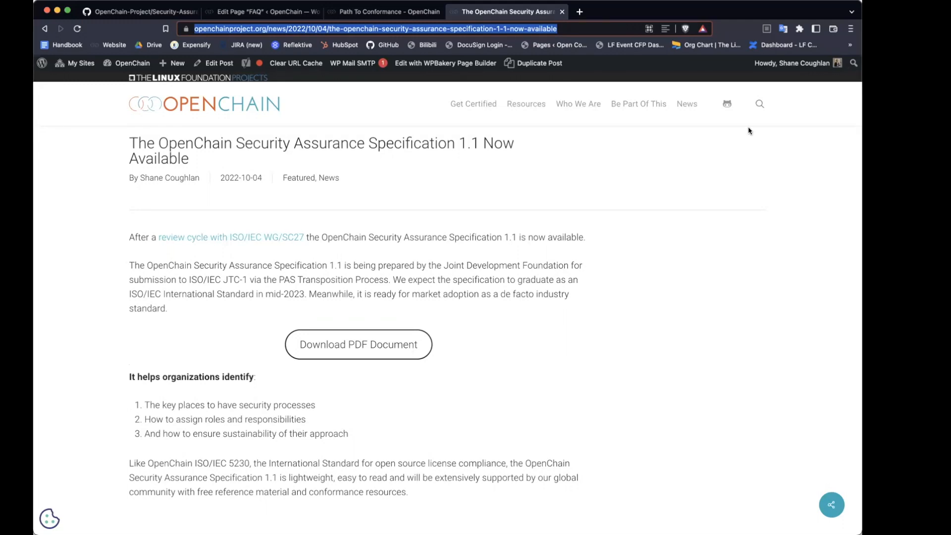
mouse_move(756, 54)
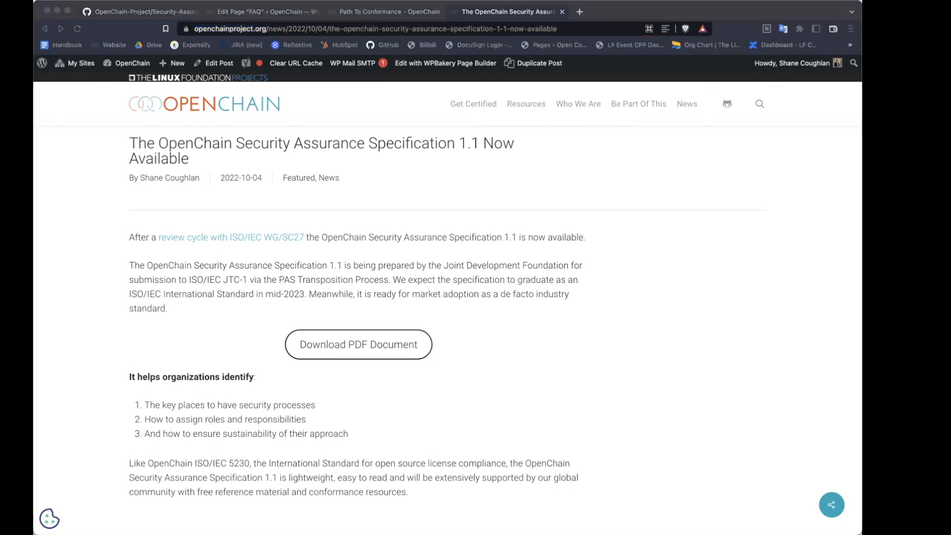
mouse_move(434, 152)
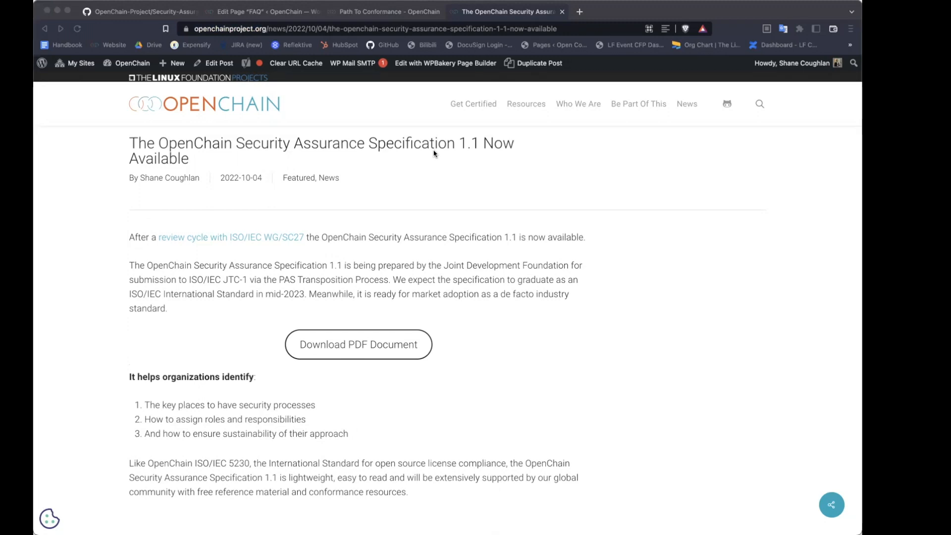
mouse_move(375, 395)
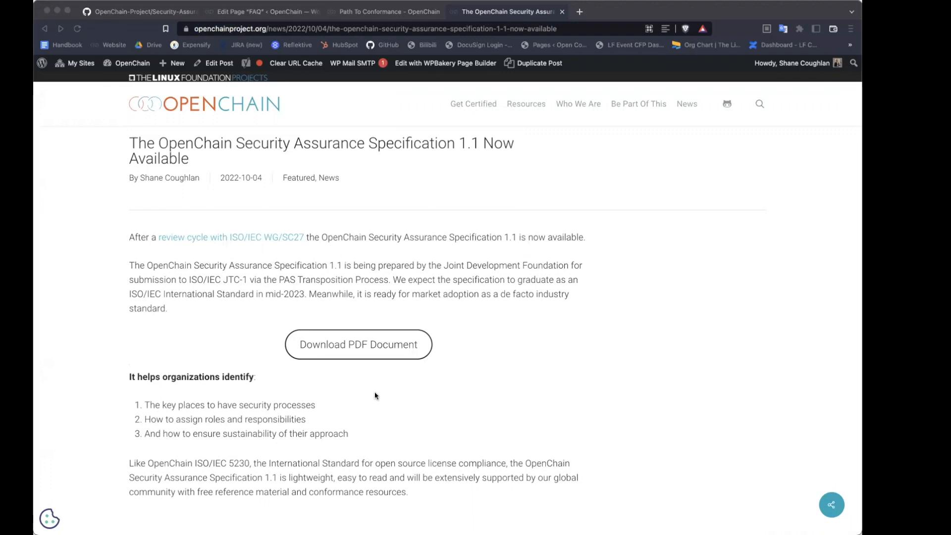
mouse_move(574, 458)
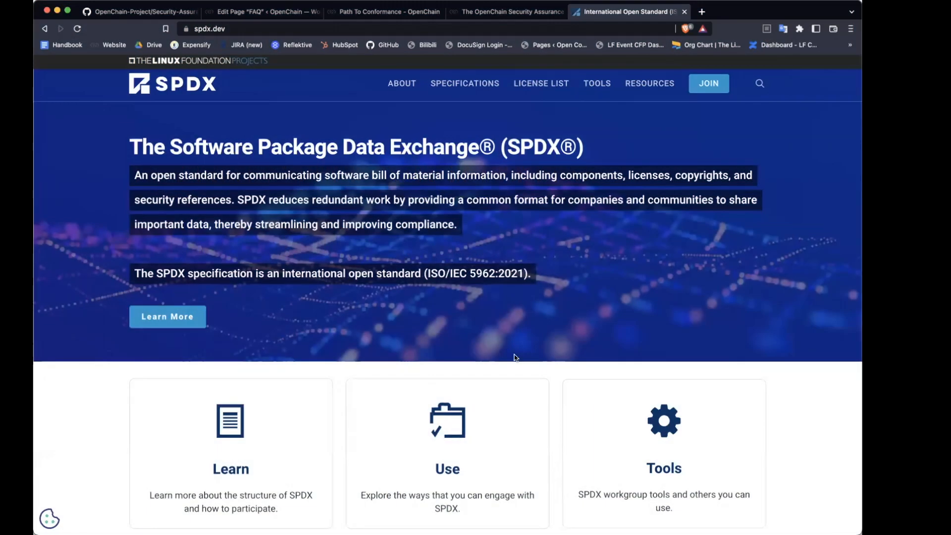
mouse_move(465, 83)
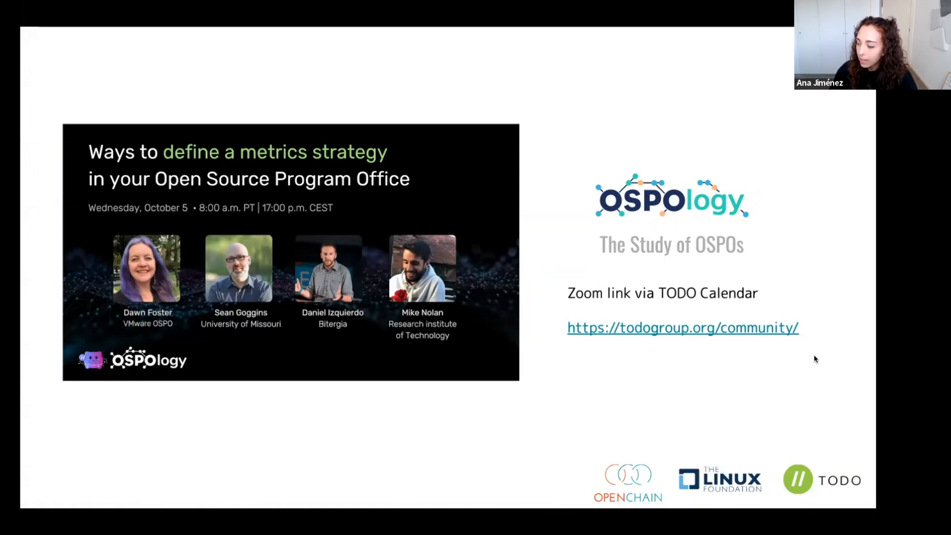
mouse_move(840, 382)
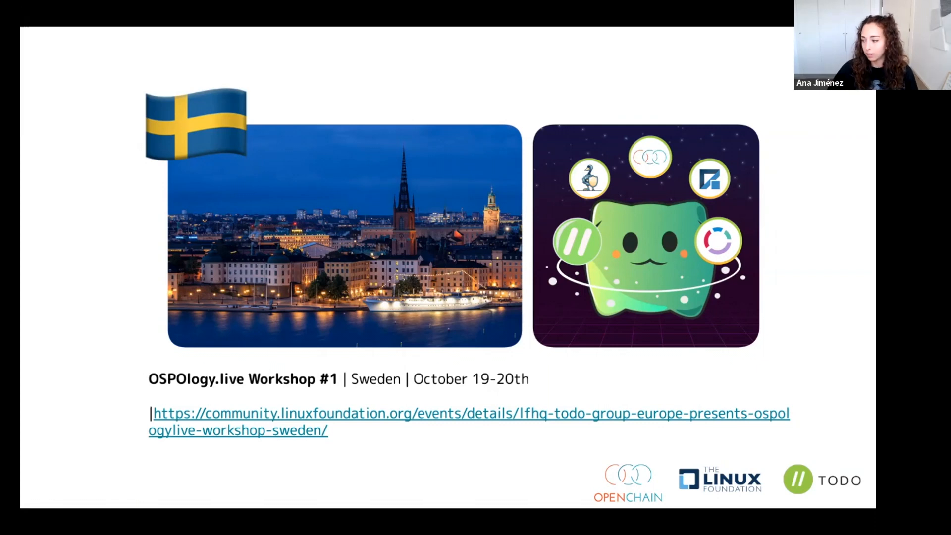
mouse_move(841, 381)
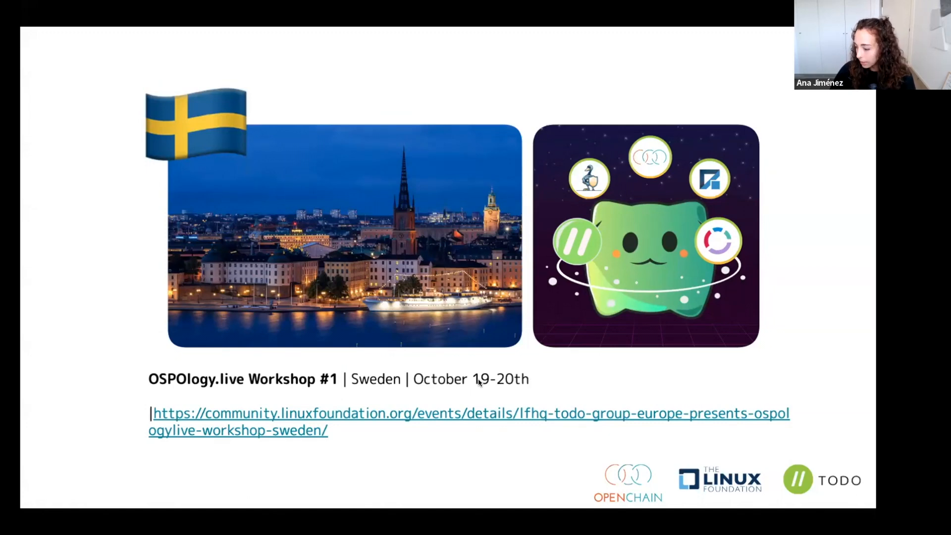
mouse_move(698, 420)
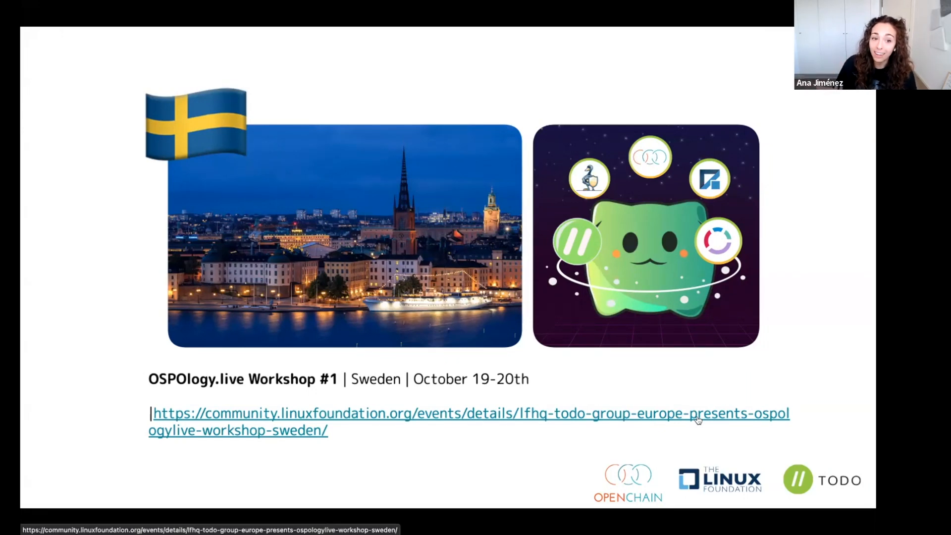
mouse_move(703, 339)
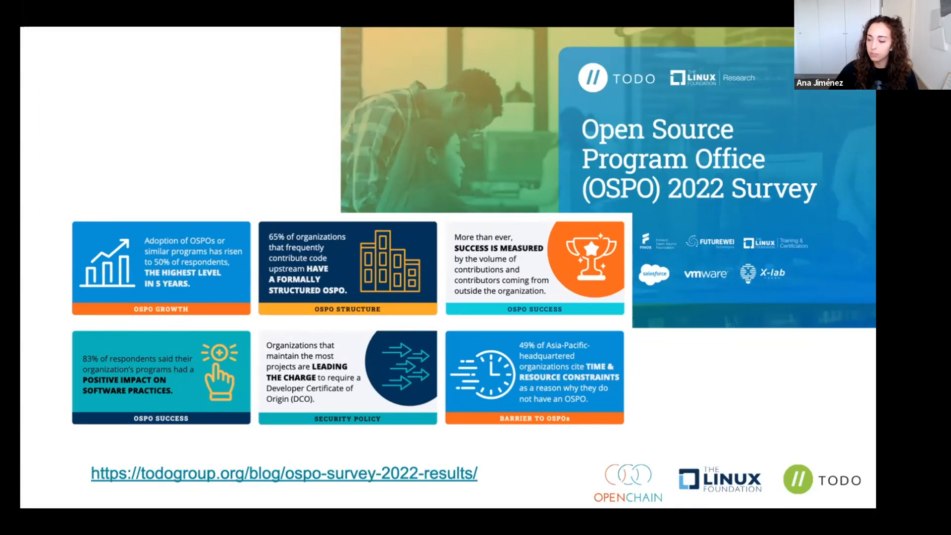
mouse_move(655, 396)
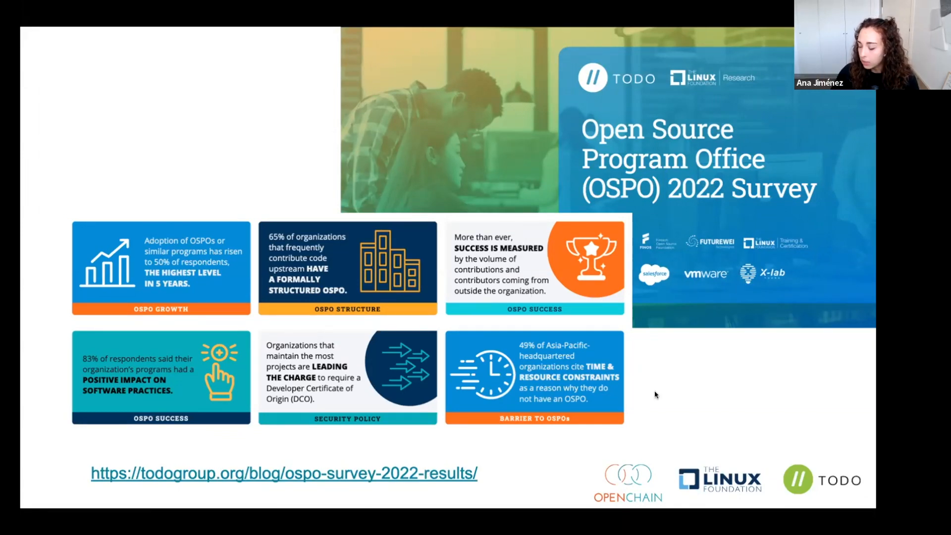
mouse_move(807, 362)
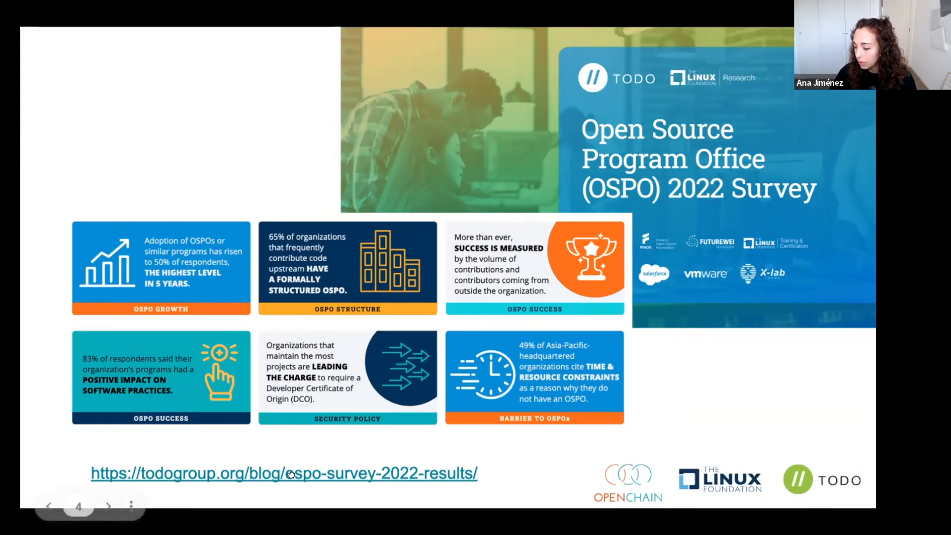
mouse_move(277, 474)
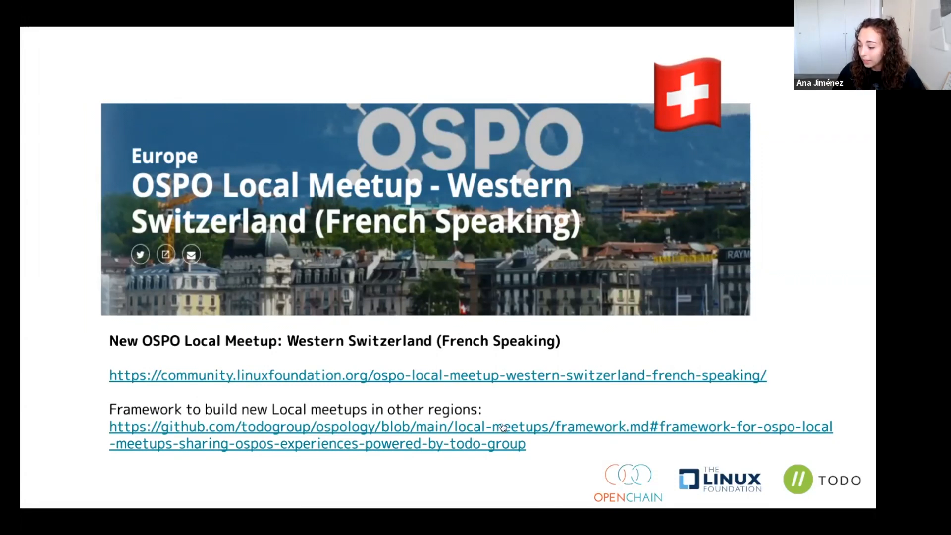
mouse_move(728, 312)
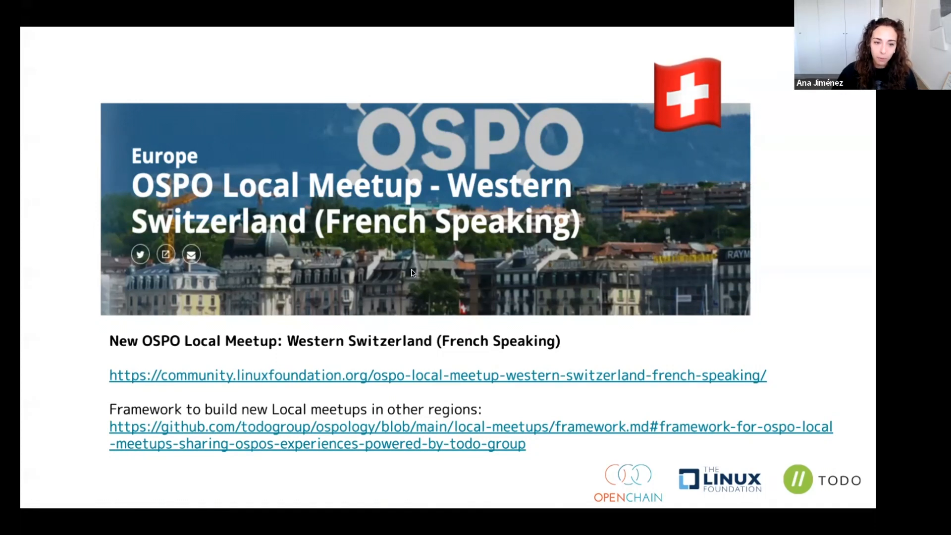
mouse_move(466, 258)
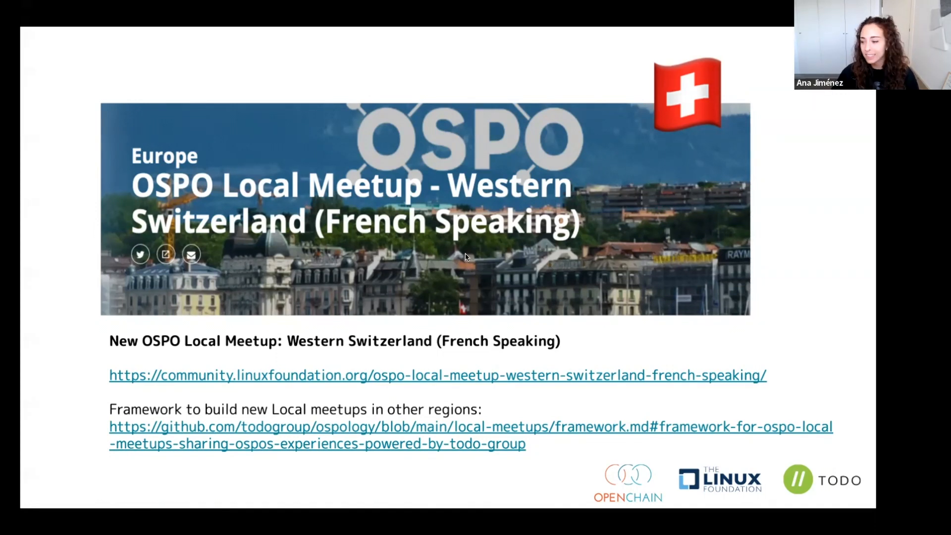
mouse_move(816, 320)
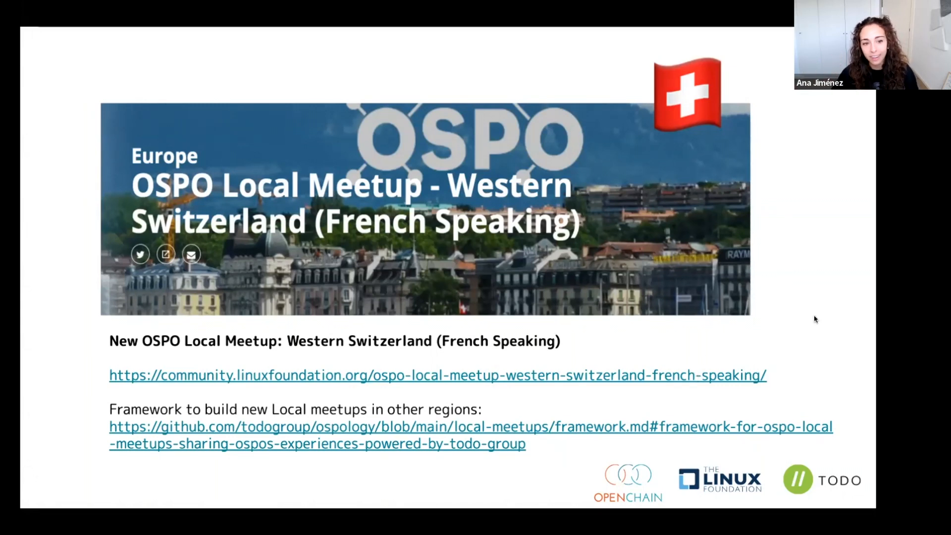
mouse_move(806, 354)
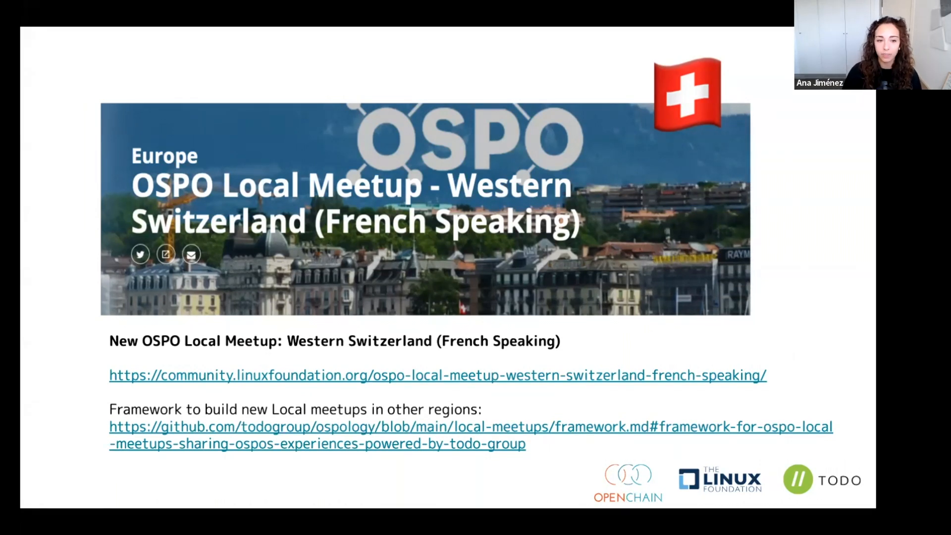
mouse_move(554, 426)
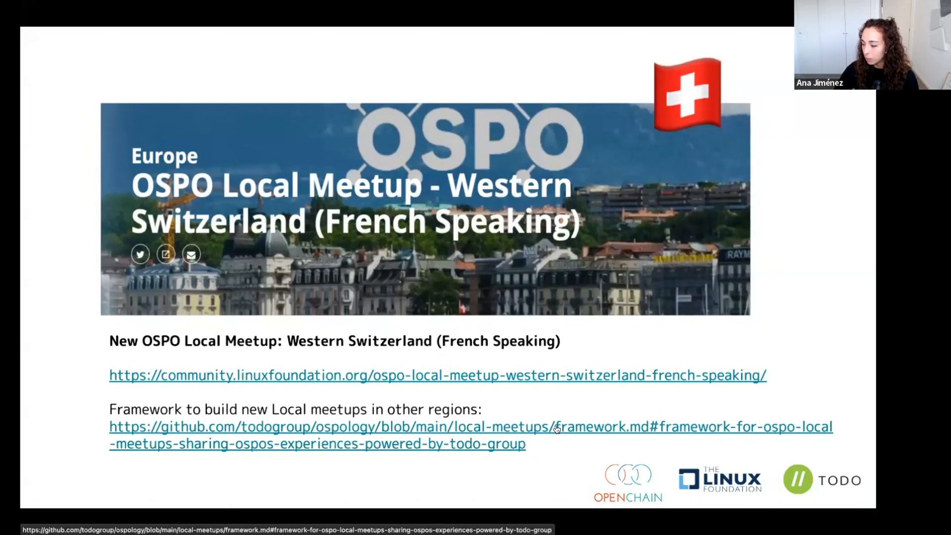
mouse_move(846, 331)
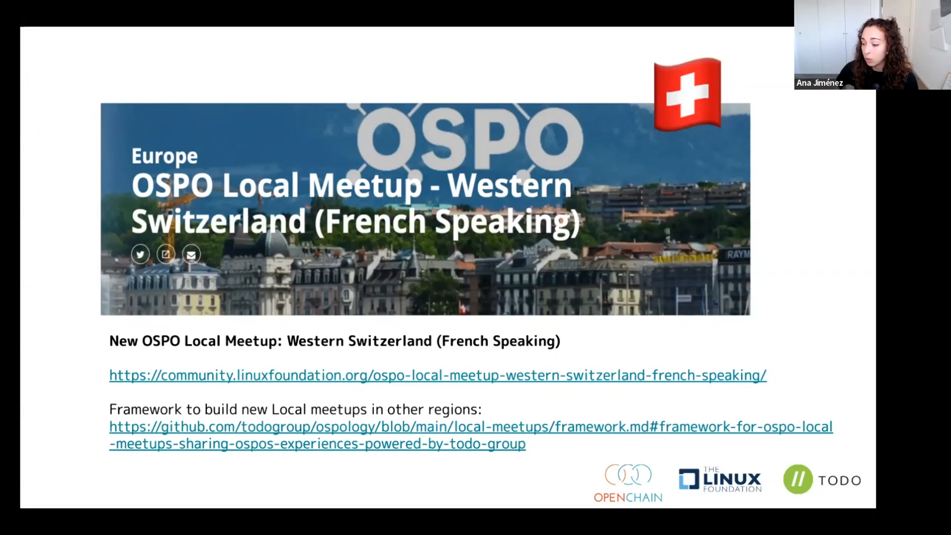
mouse_move(813, 333)
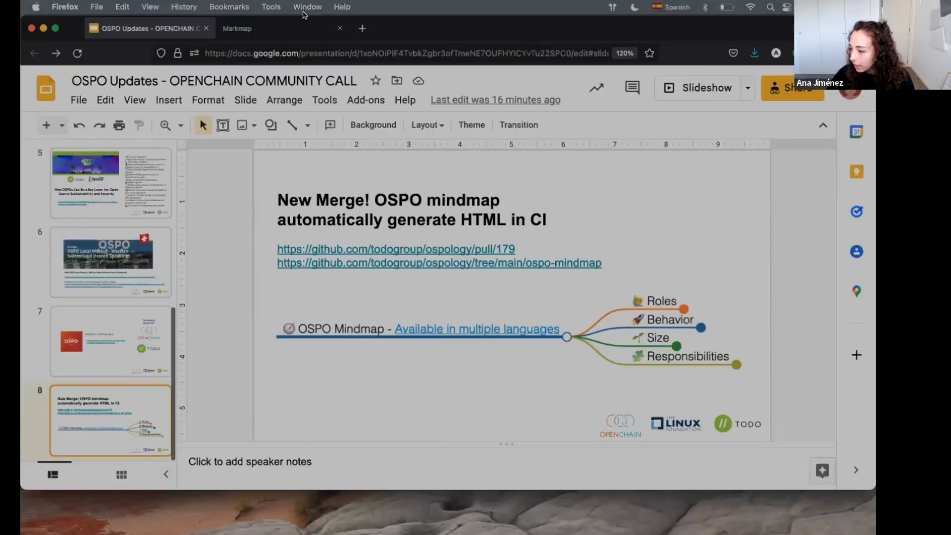
Step: Zoom into the OSPO mindmap, collapse the Open Source Strategy branch and expand Oversee Open Source Compliance
click(254, 28)
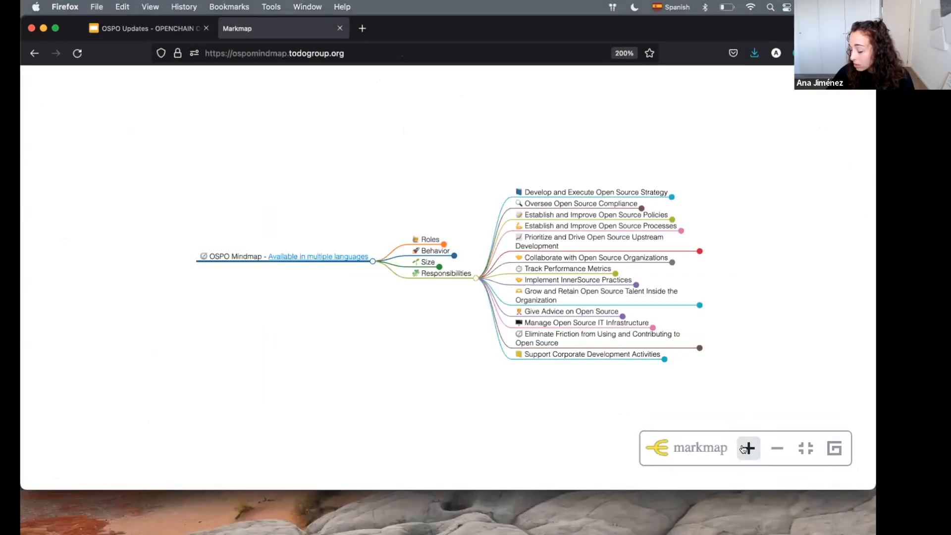
click(747, 448)
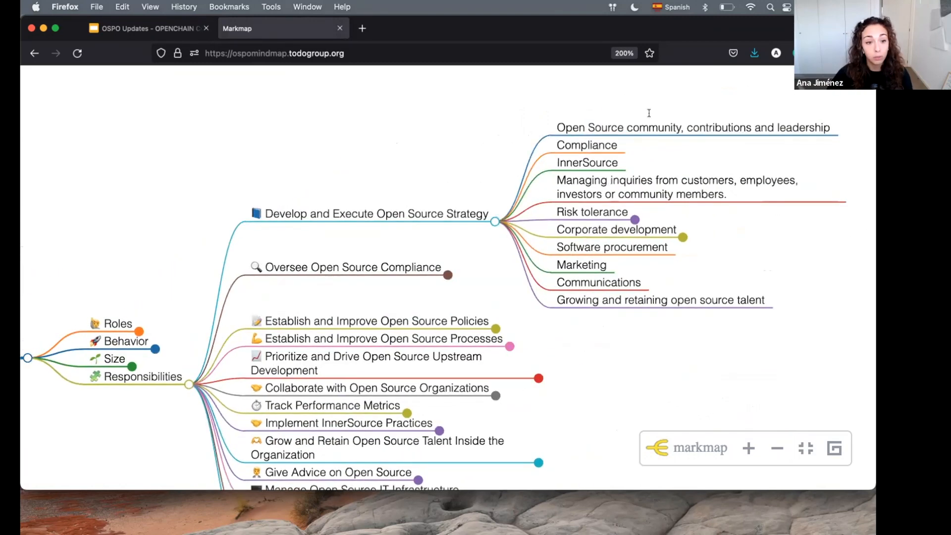
mouse_move(495, 226)
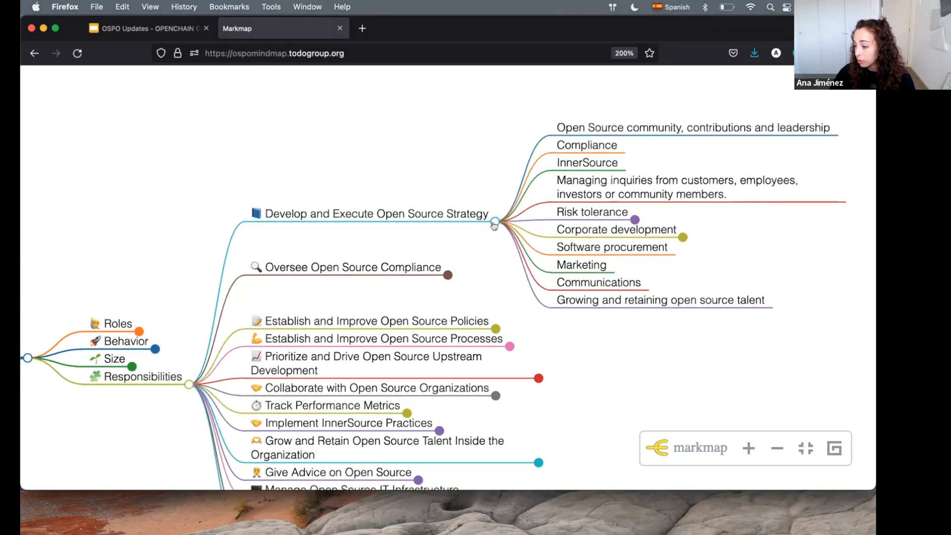
click(495, 223)
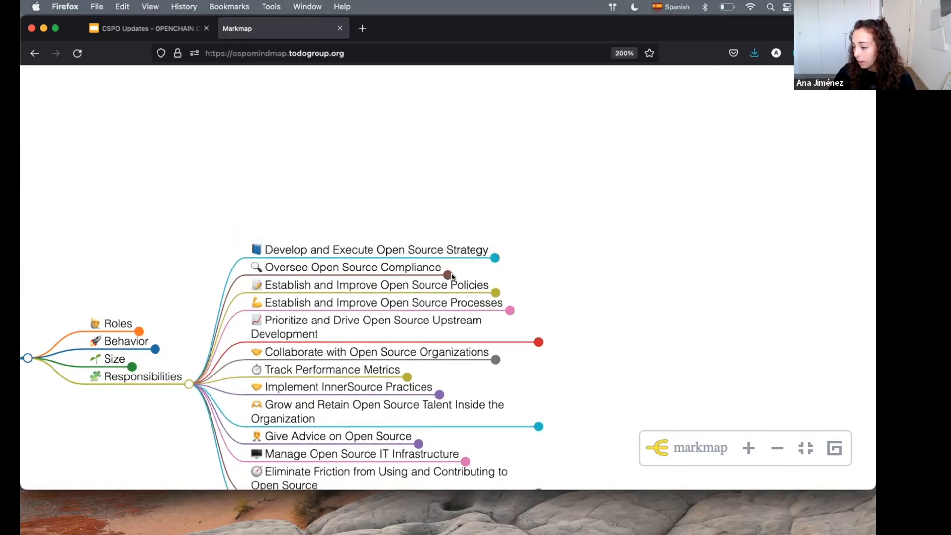
click(448, 277)
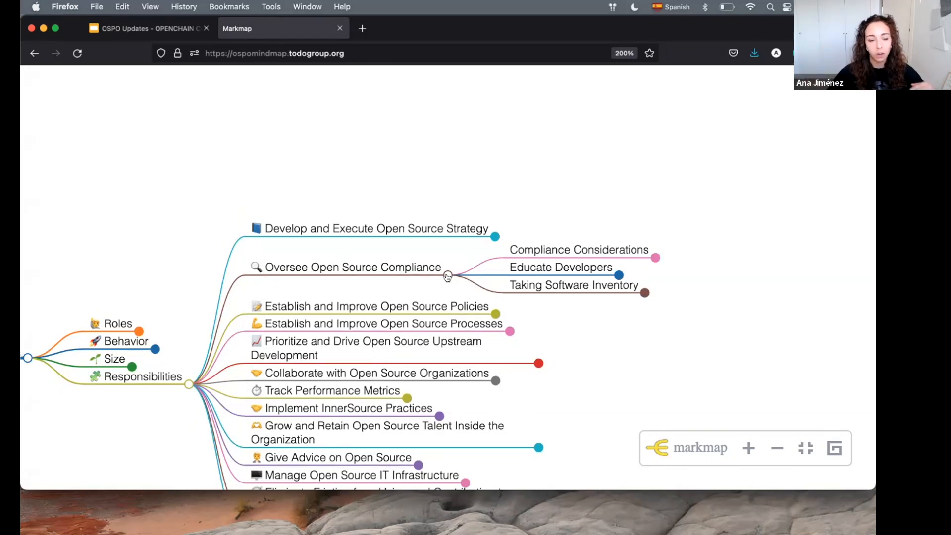
mouse_move(482, 278)
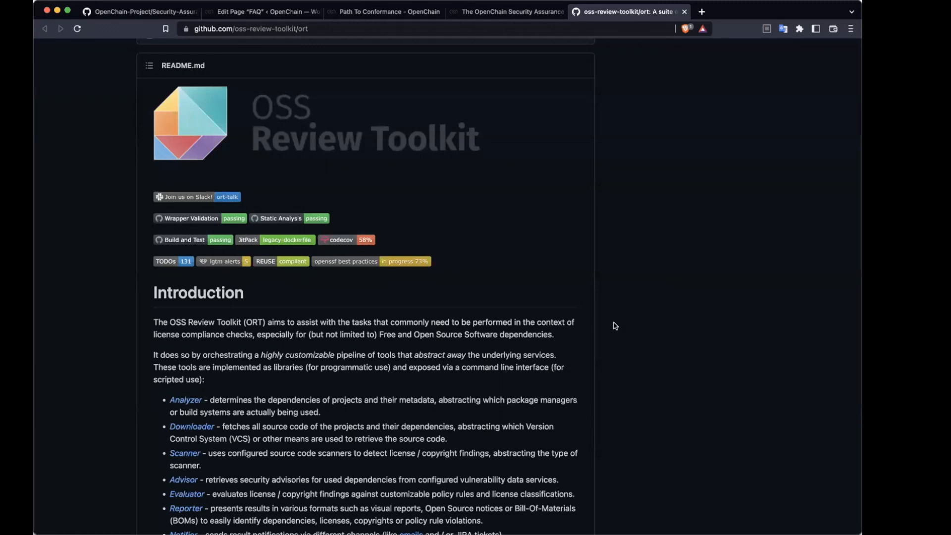
click(250, 29)
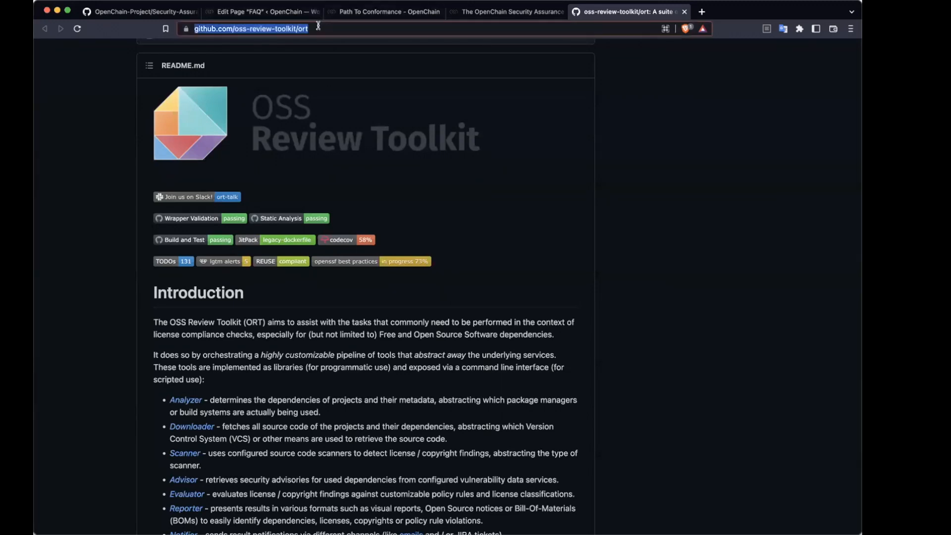
mouse_move(509, 253)
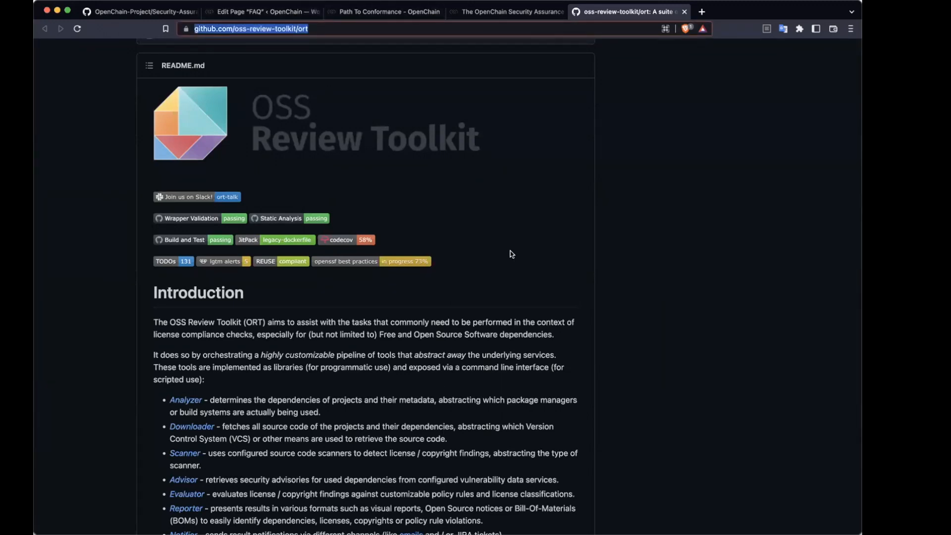
mouse_move(703, 170)
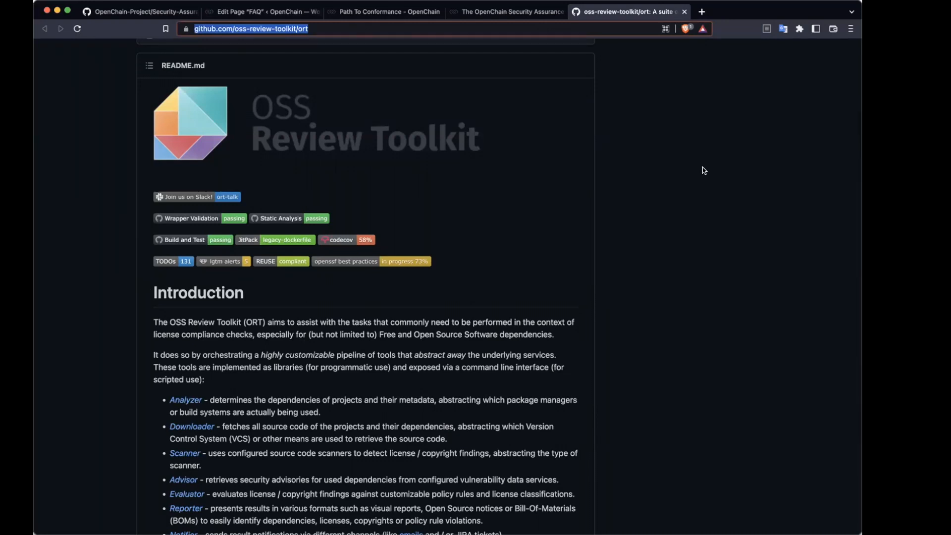
mouse_move(732, 455)
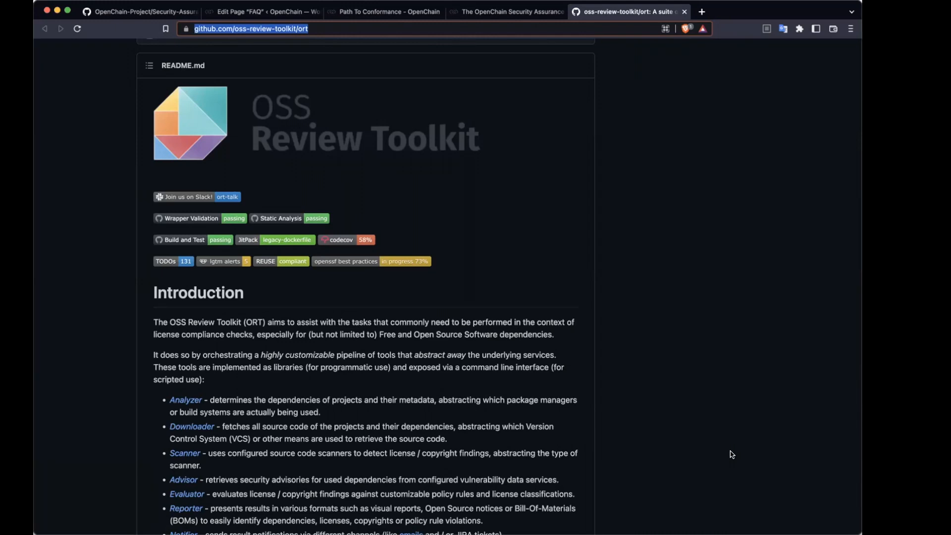
scroll(down, 3)
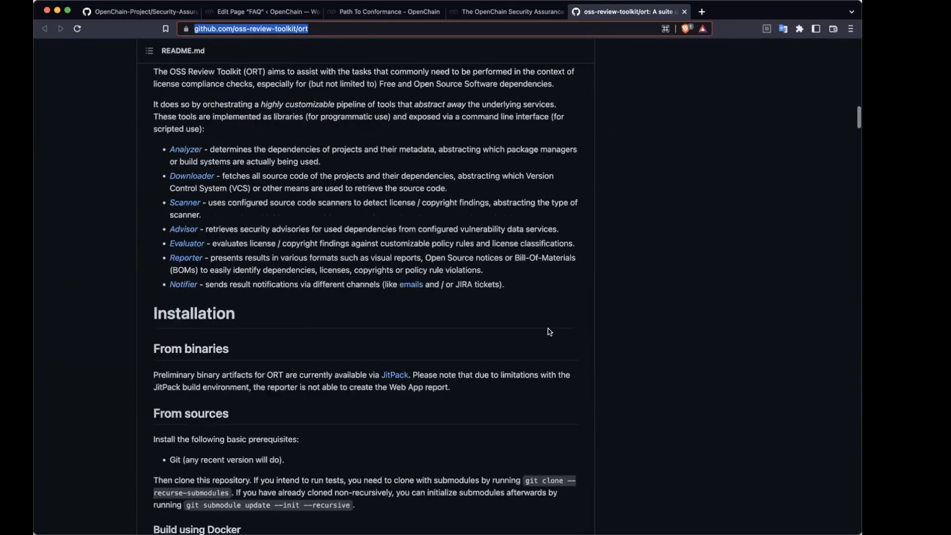
scroll(down, 3)
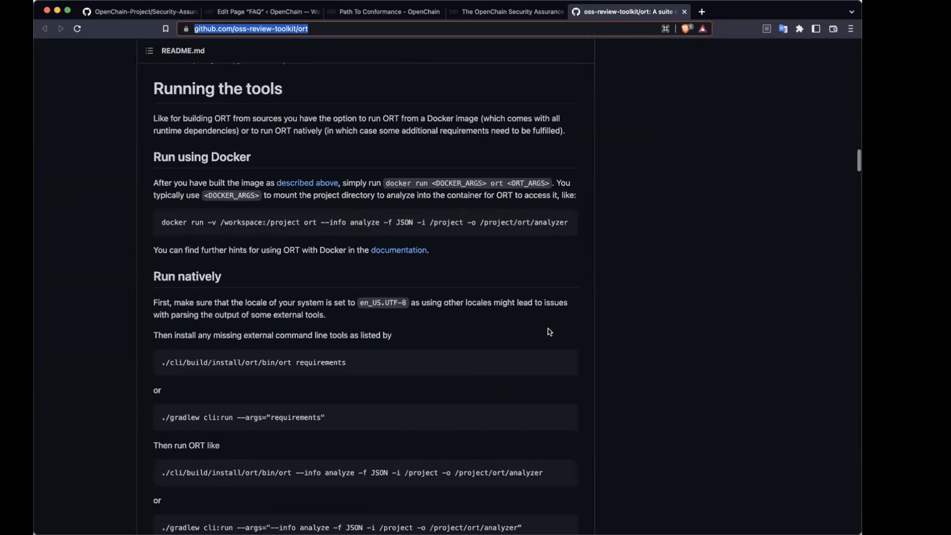
scroll(up, 3)
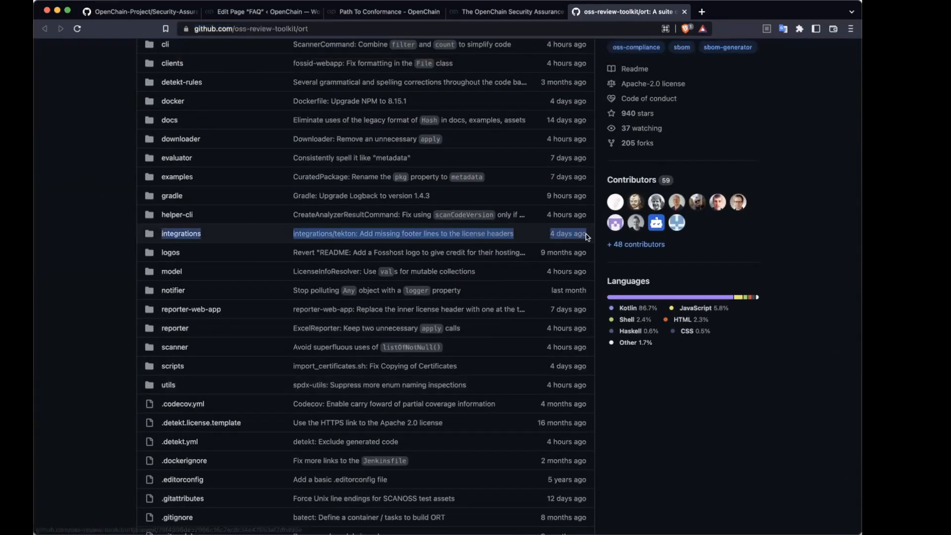
mouse_move(128, 123)
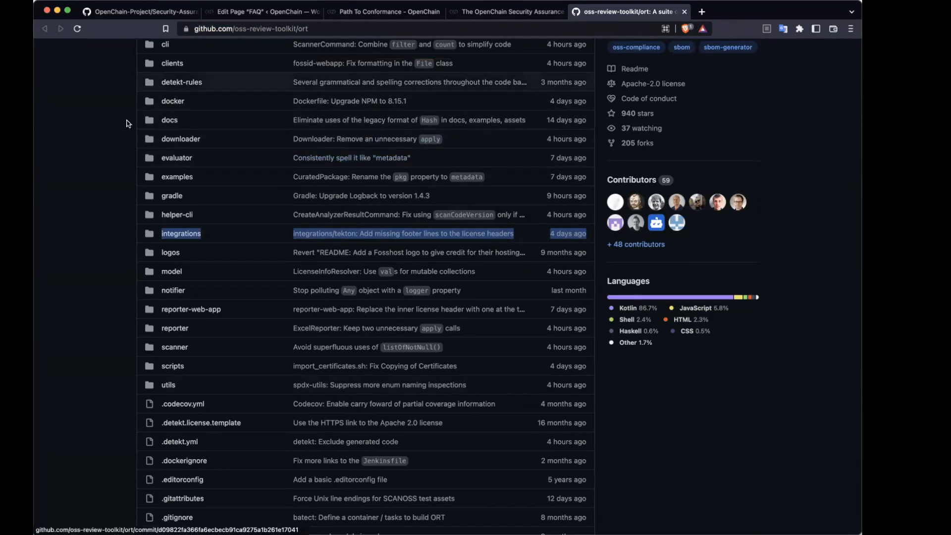
scroll(down, 3)
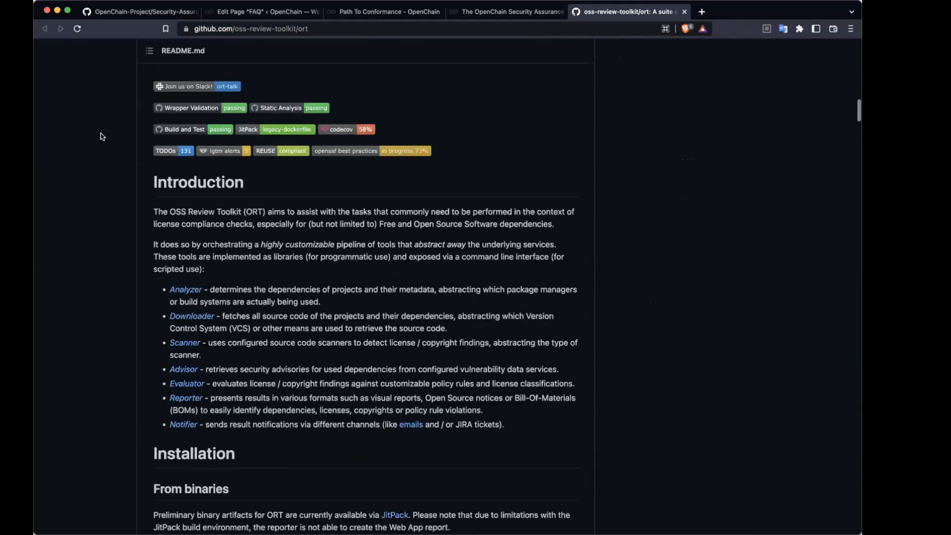
scroll(up, 3)
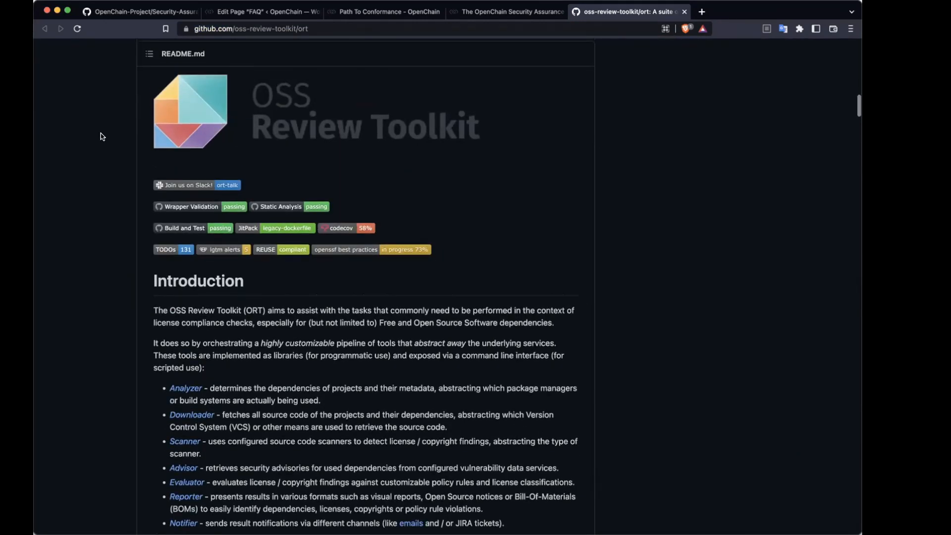
scroll(up, 3)
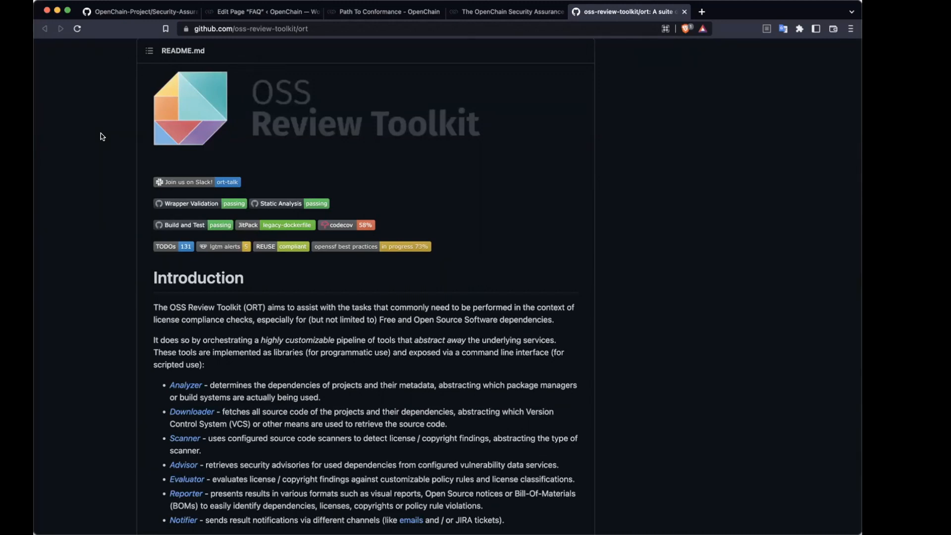
mouse_move(648, 277)
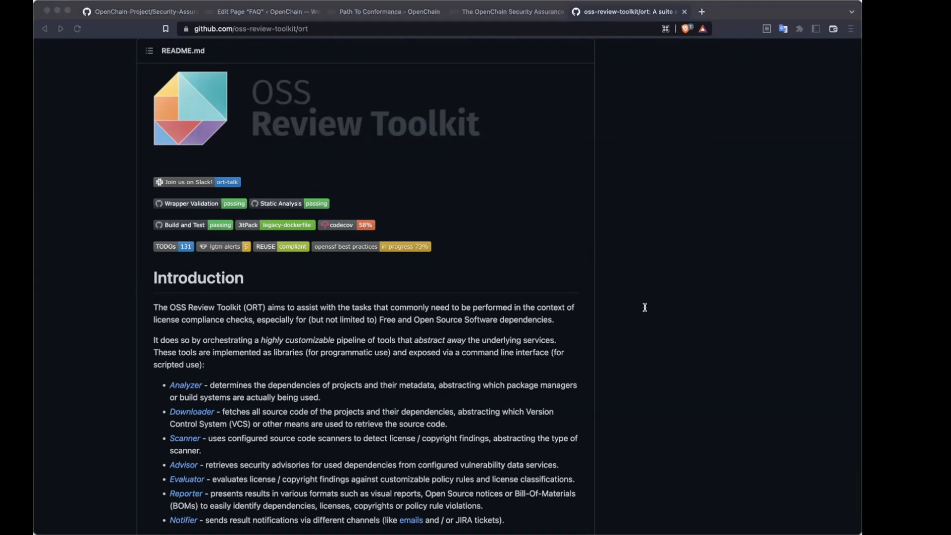
mouse_move(631, 302)
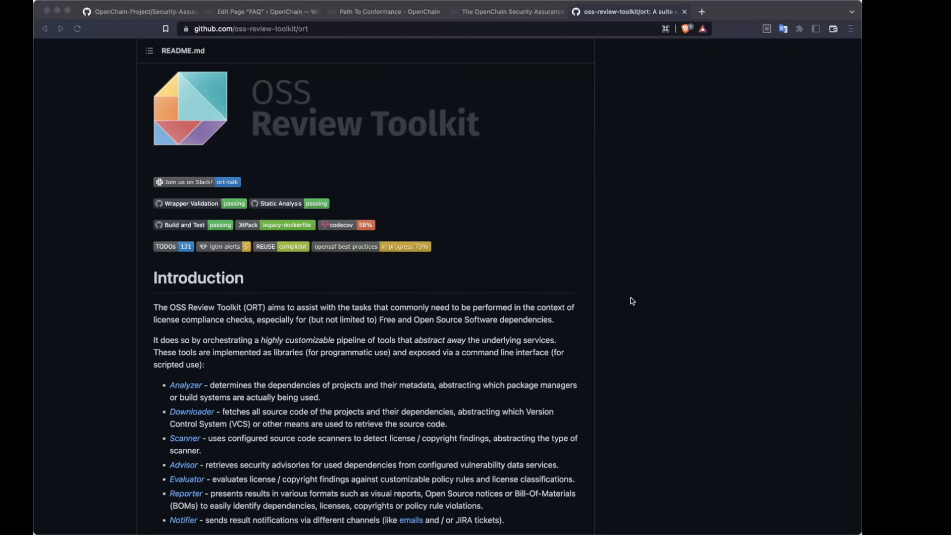
mouse_move(37, 247)
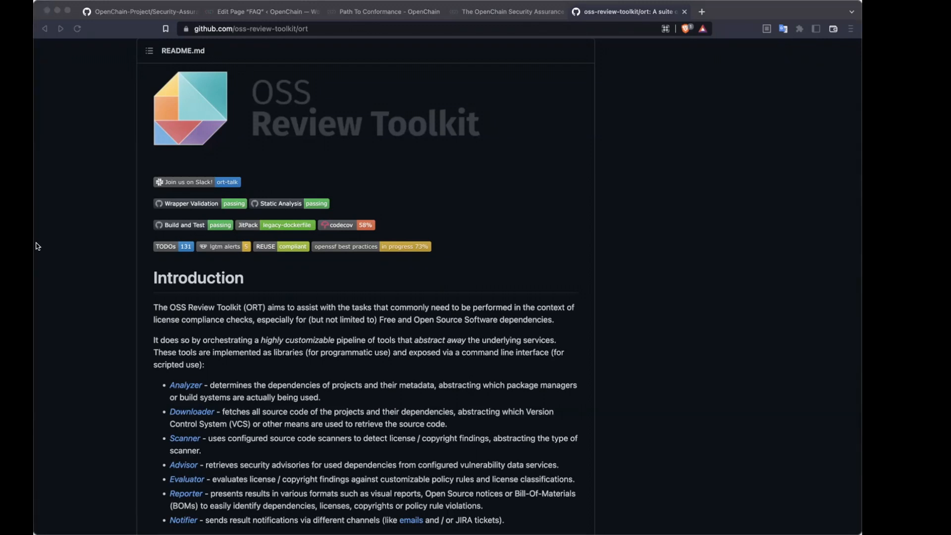
mouse_move(38, 211)
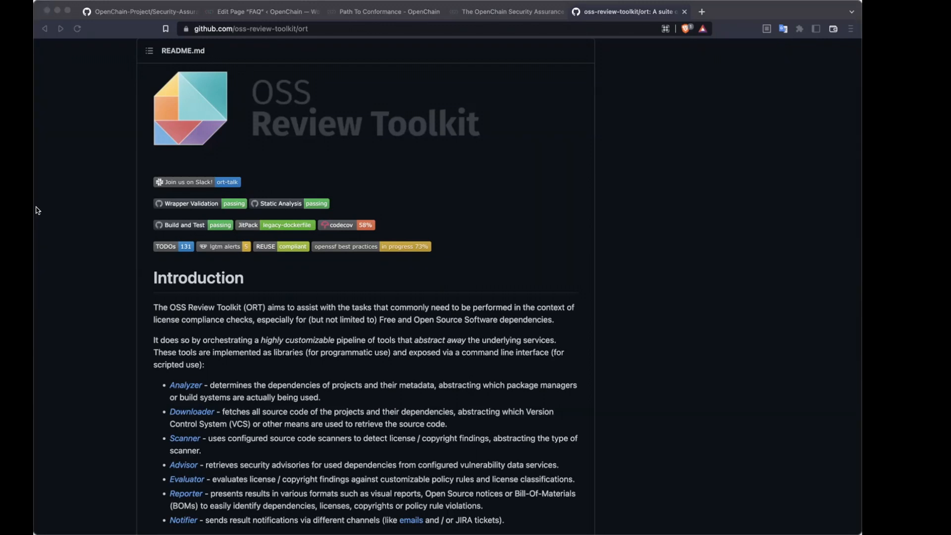
mouse_move(423, 440)
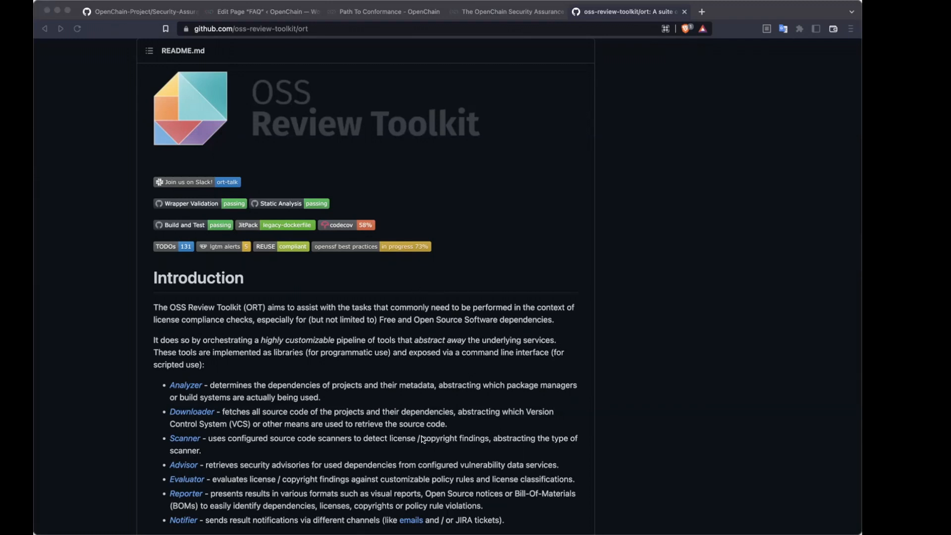
mouse_move(528, 432)
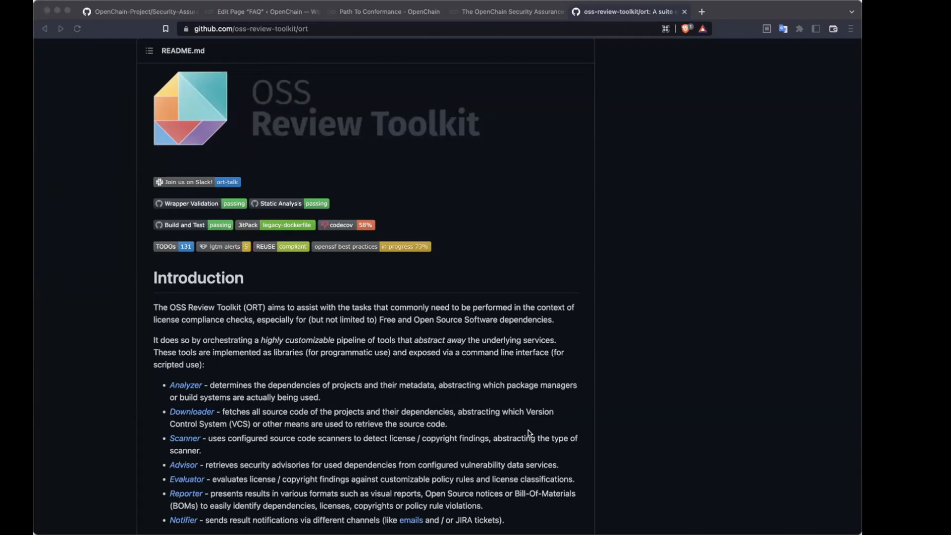
mouse_move(506, 272)
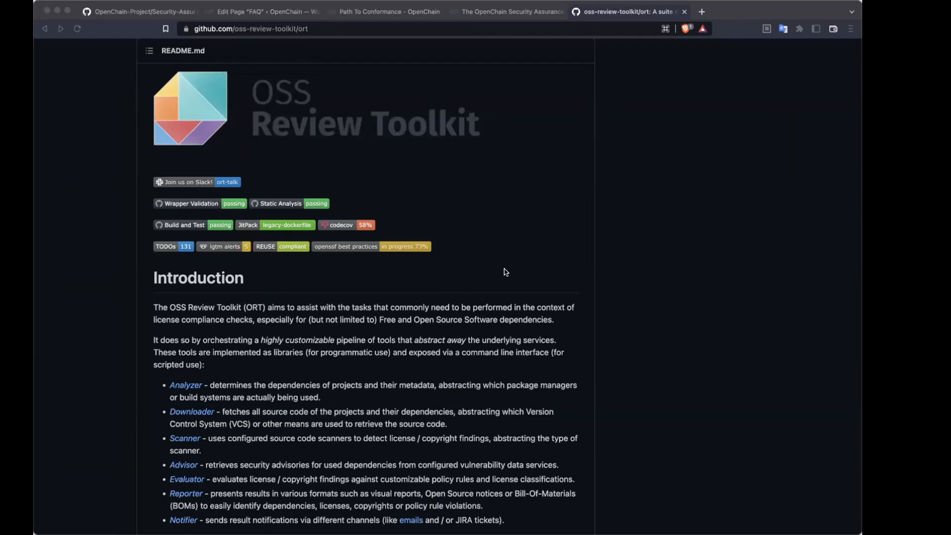
mouse_move(483, 345)
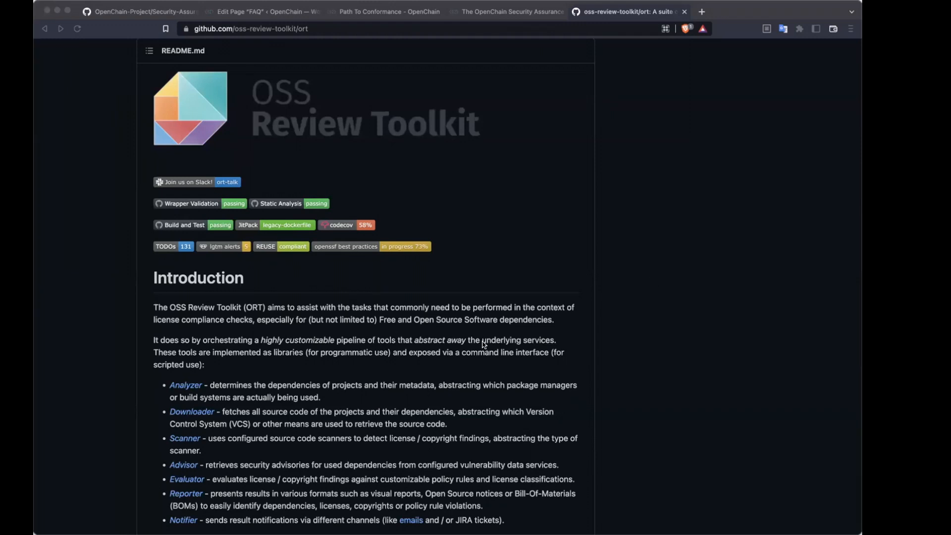
mouse_move(292, 270)
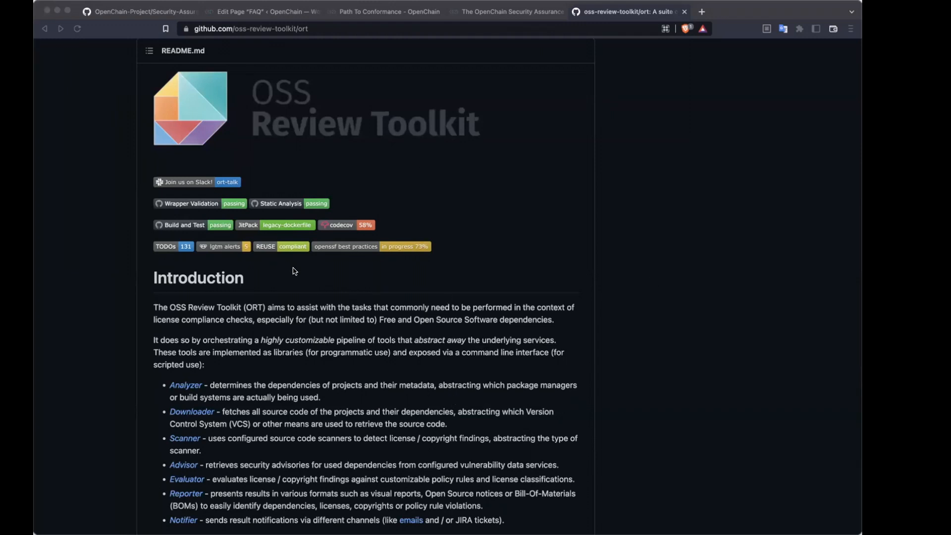
mouse_move(285, 245)
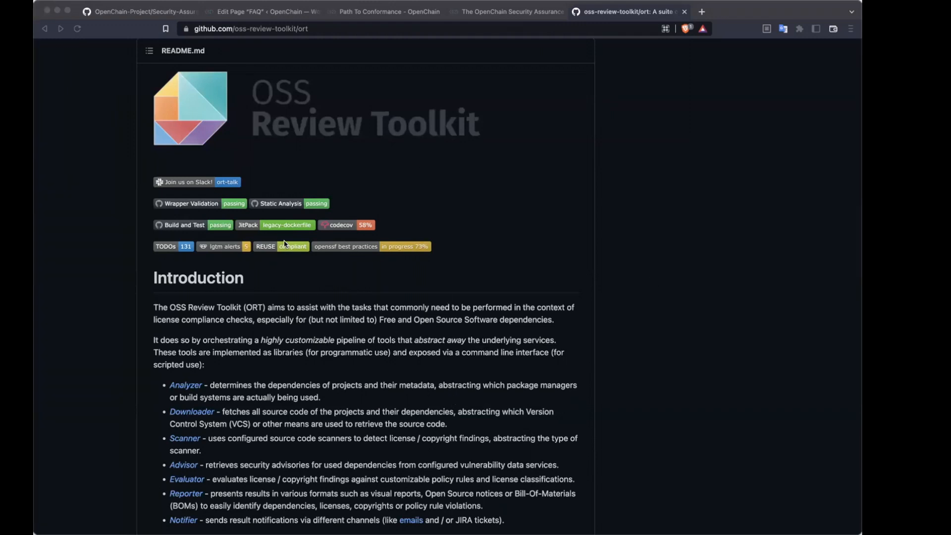
mouse_move(682, 421)
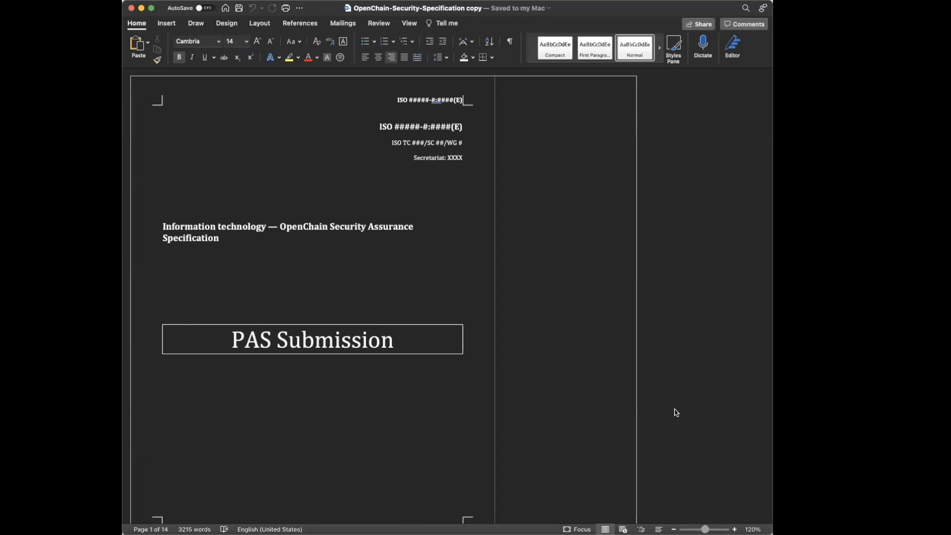
mouse_move(751, 358)
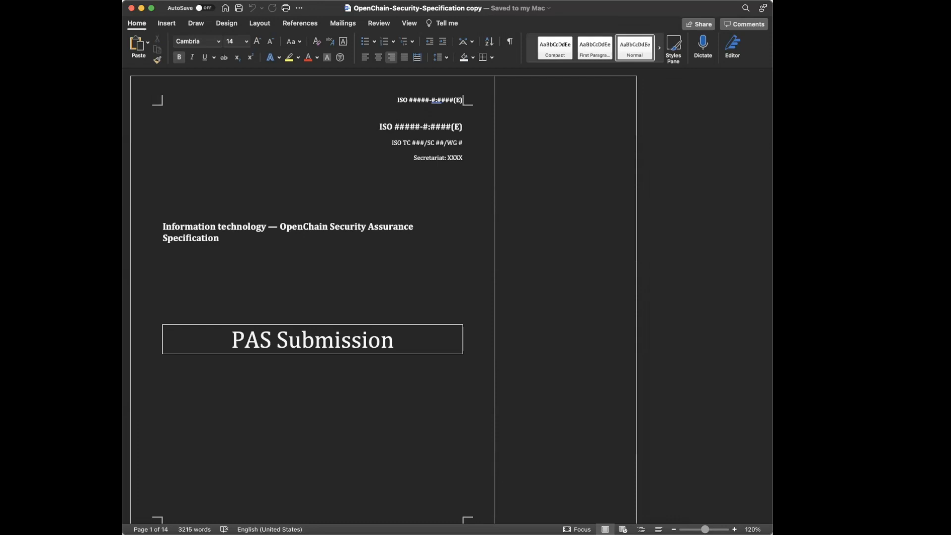
mouse_move(518, 343)
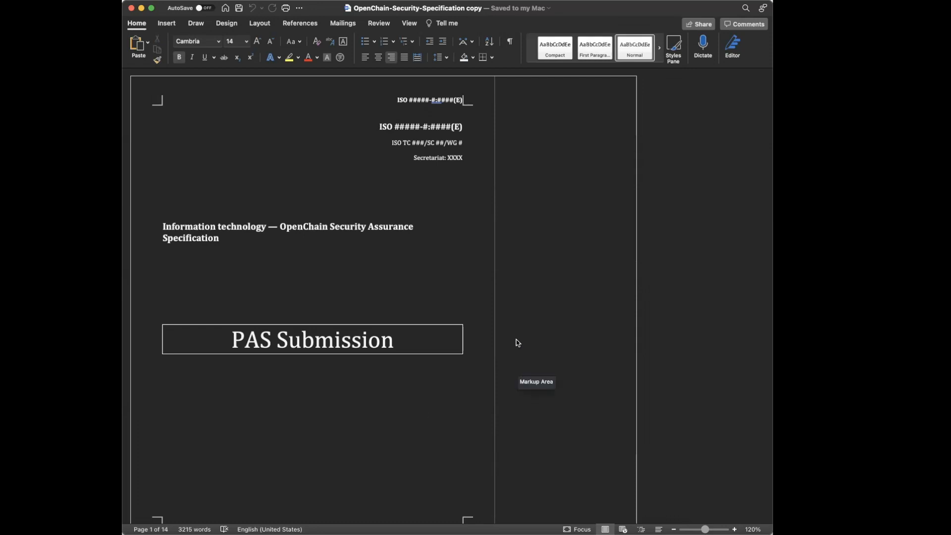
Step: Scroll the OpenChain Security Specification past the cover and contents to its Introduction
scroll(down, 3)
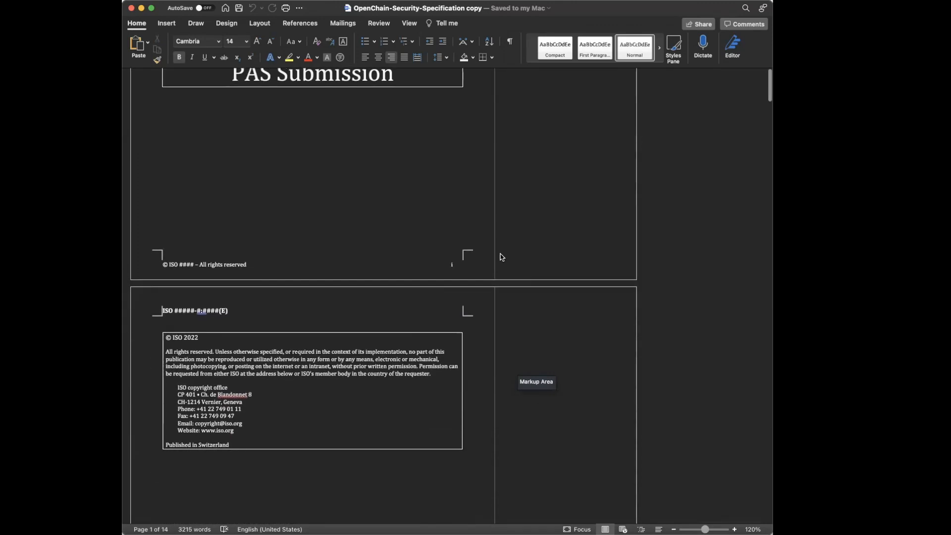
scroll(down, 3)
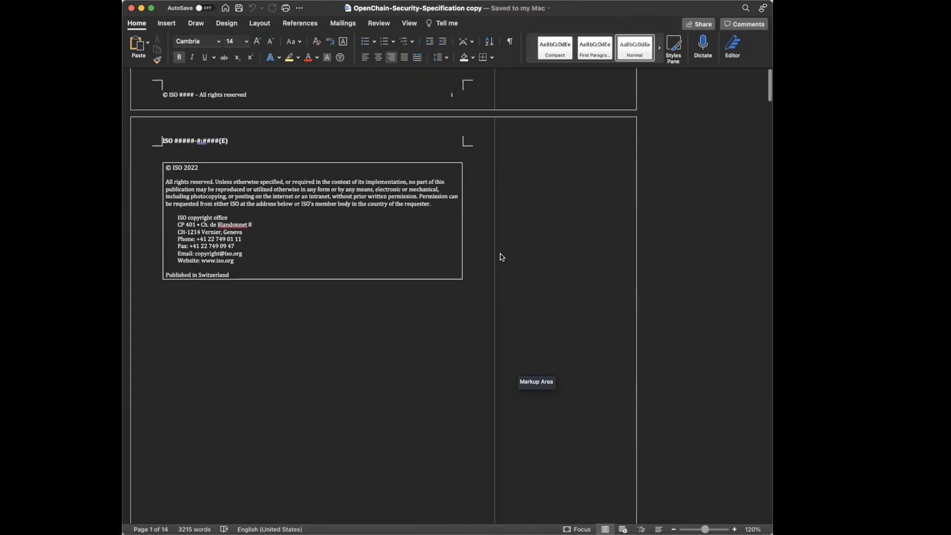
scroll(down, 3)
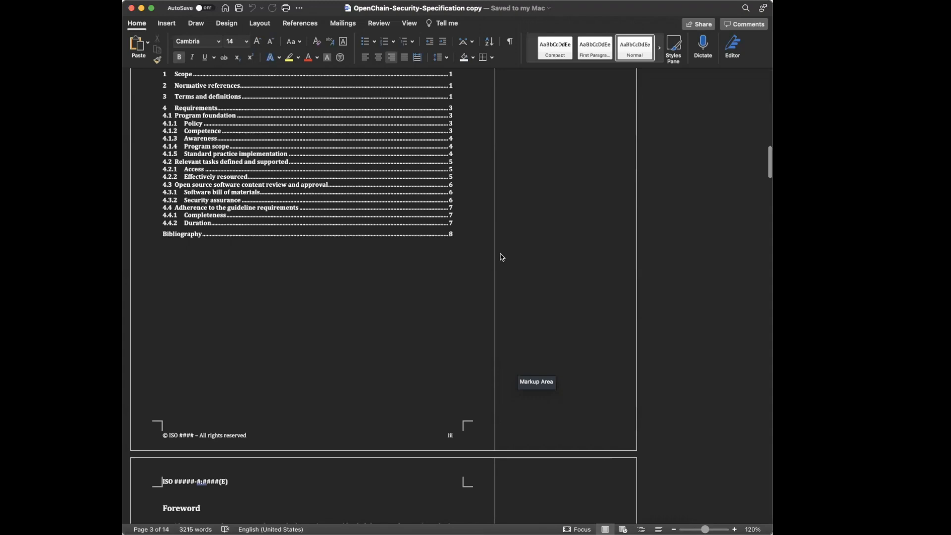
scroll(down, 3)
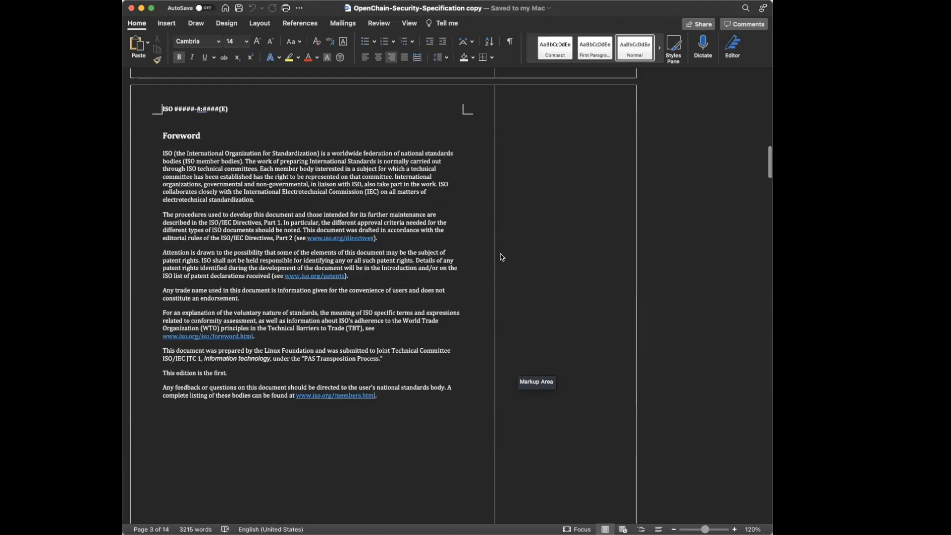
scroll(down, 3)
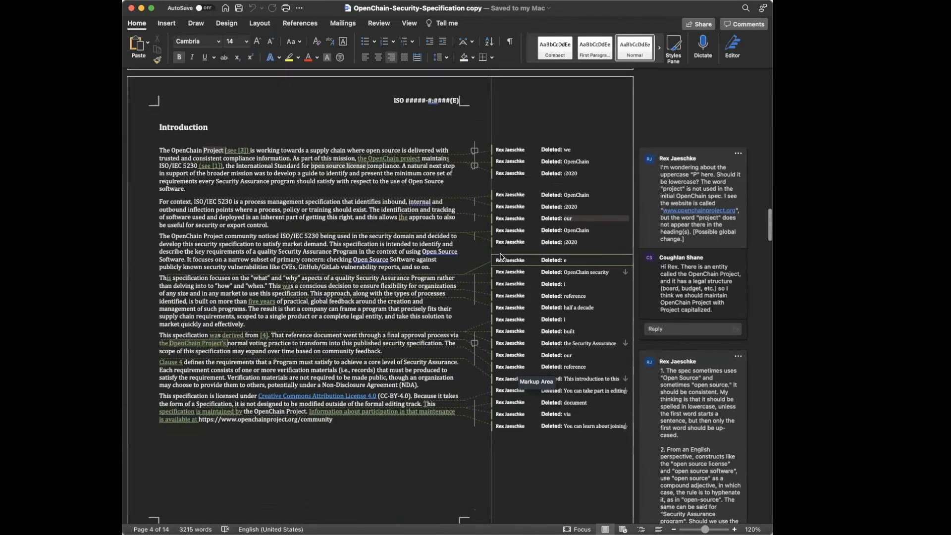
scroll(down, 3)
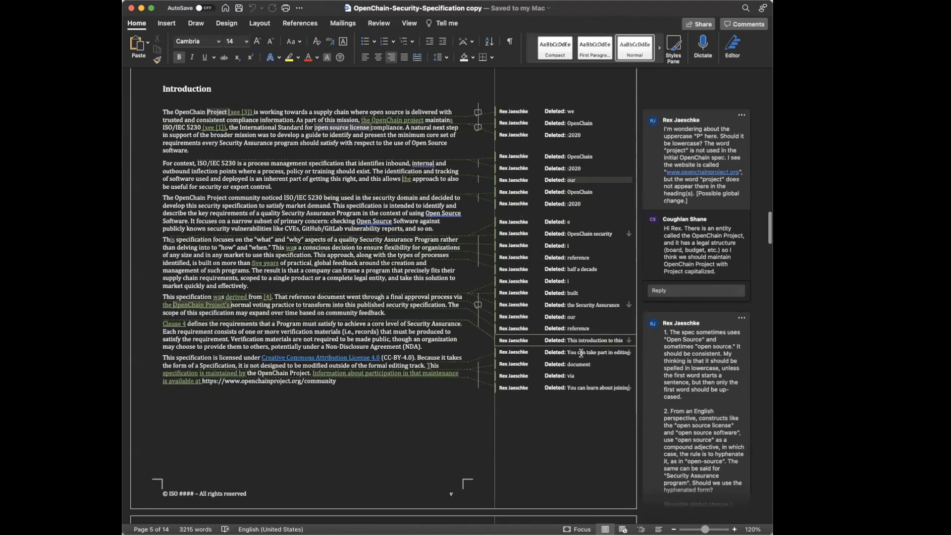
mouse_move(572, 404)
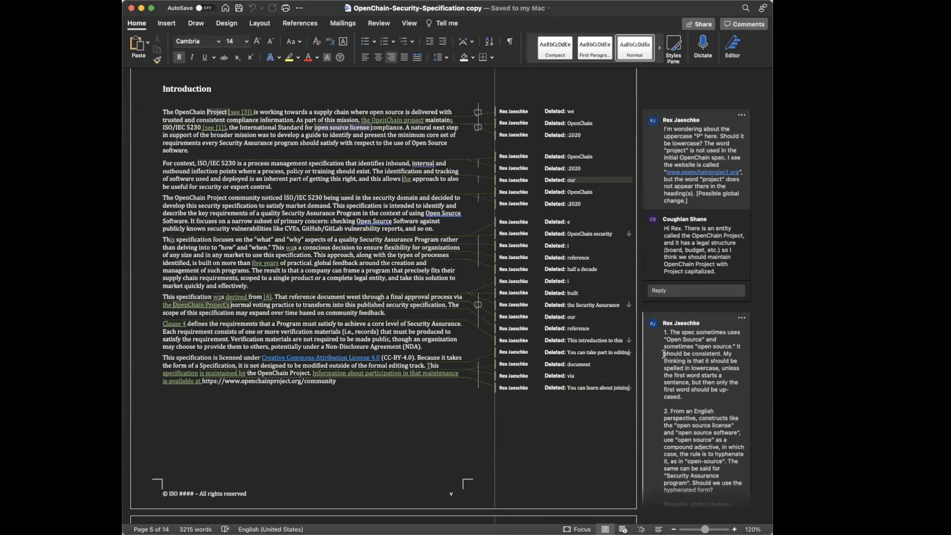
scroll(down, 3)
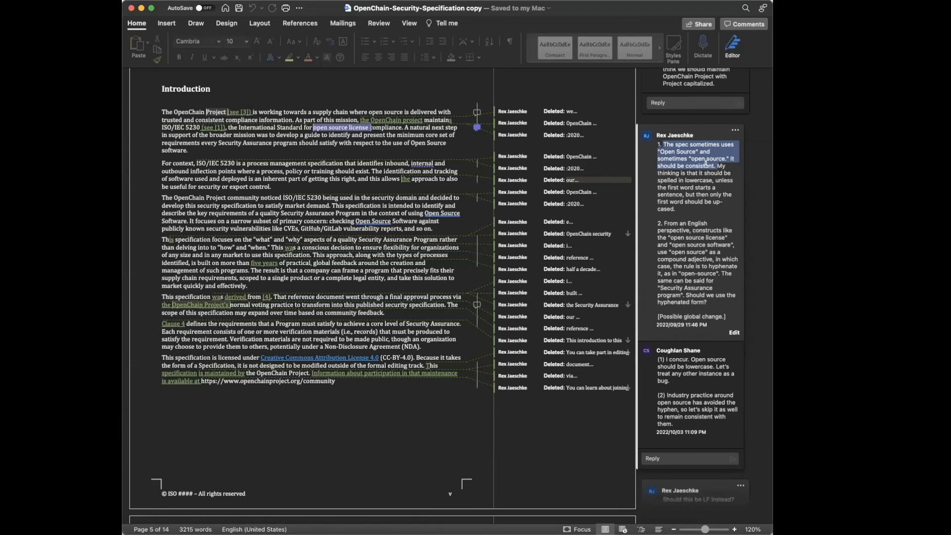
mouse_move(712, 150)
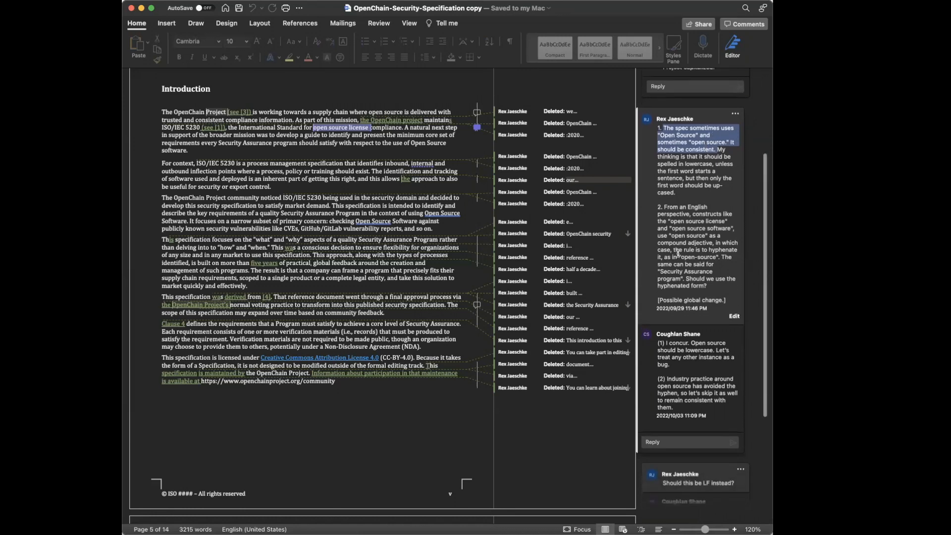
scroll(down, 3)
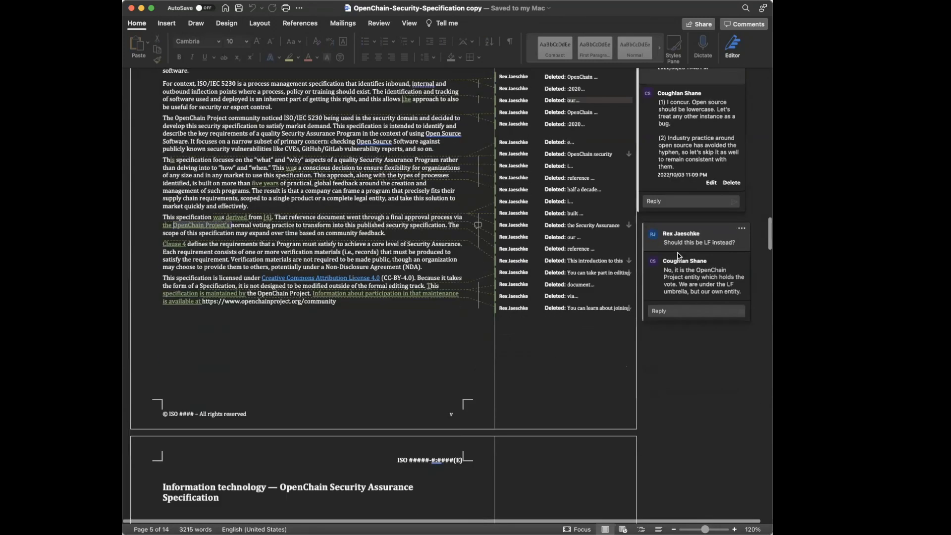
scroll(up, 3)
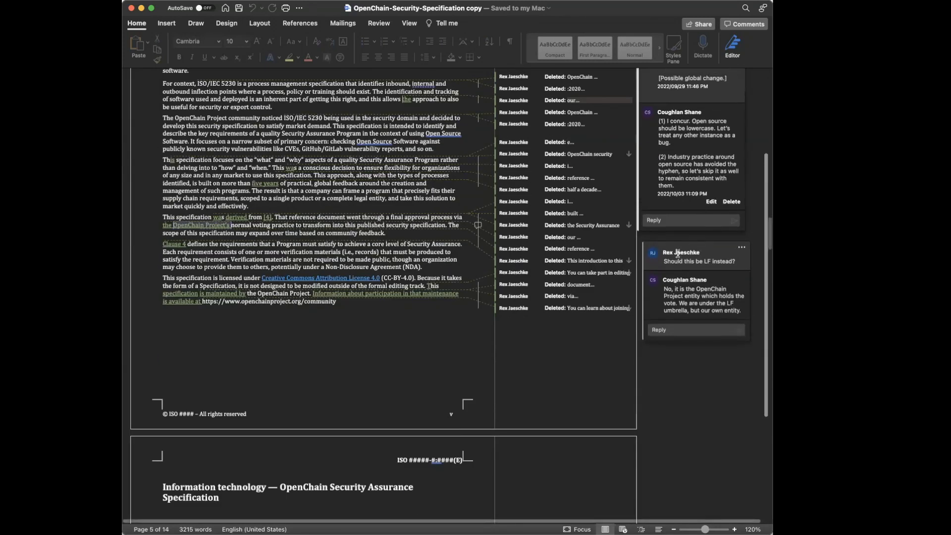
scroll(down, 3)
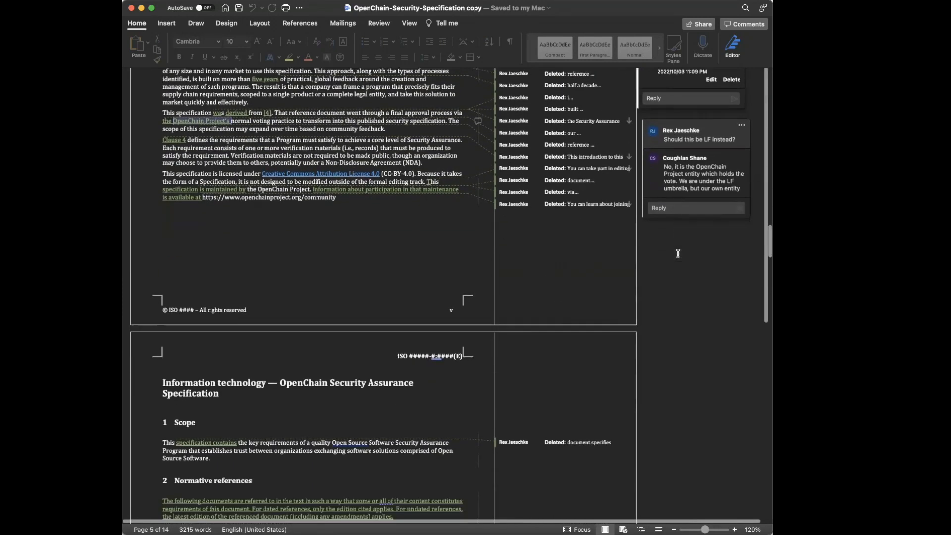
scroll(down, 3)
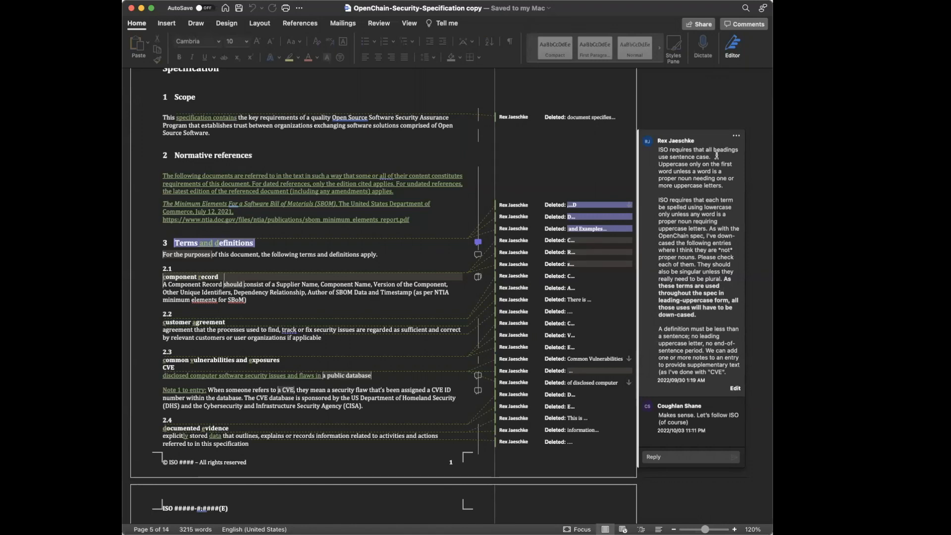
scroll(down, 3)
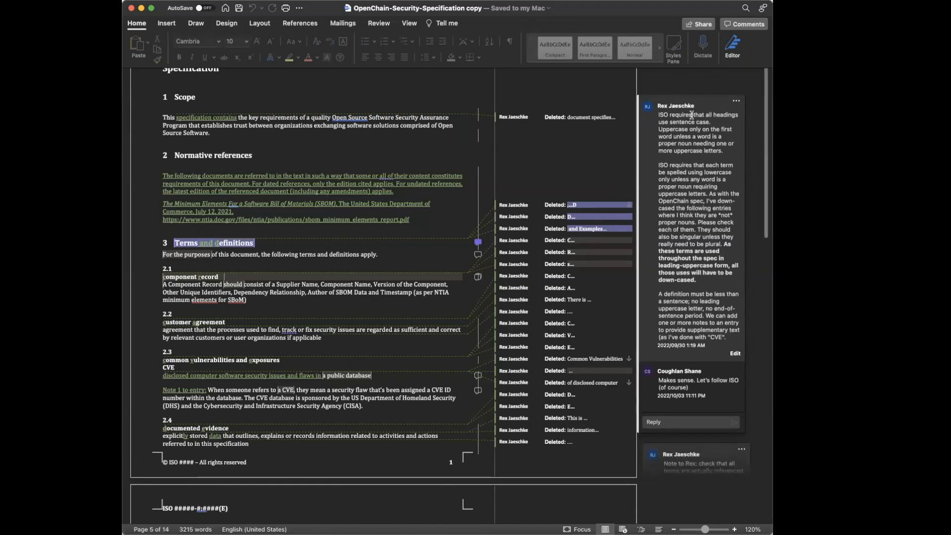
scroll(down, 3)
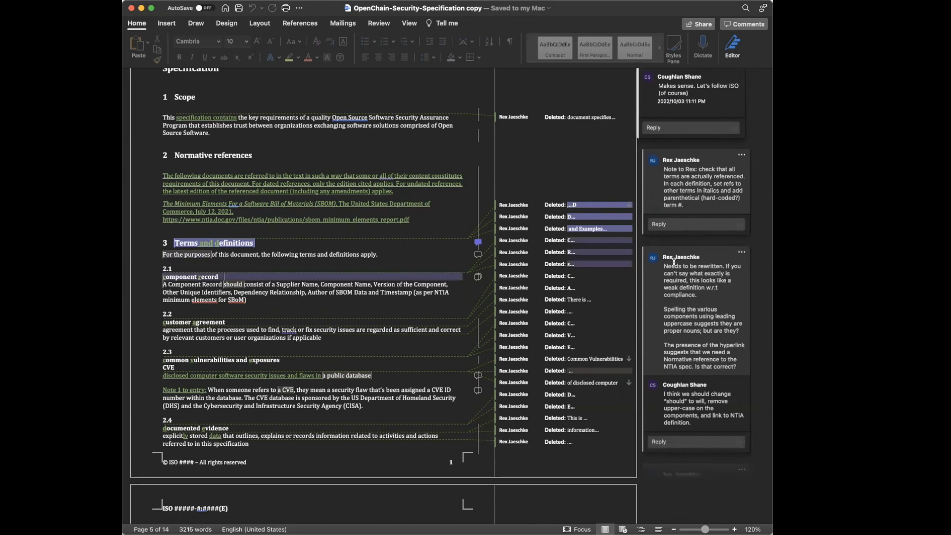
scroll(down, 3)
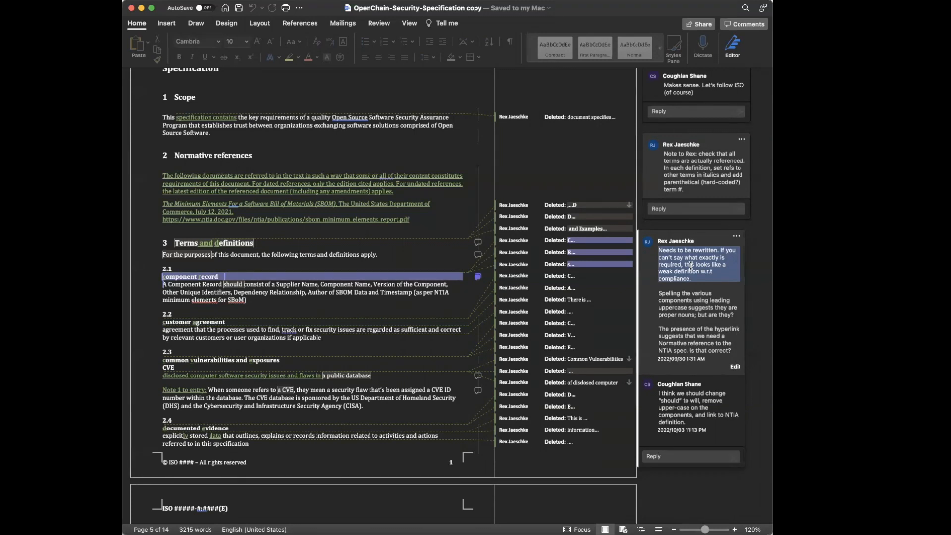
mouse_move(235, 168)
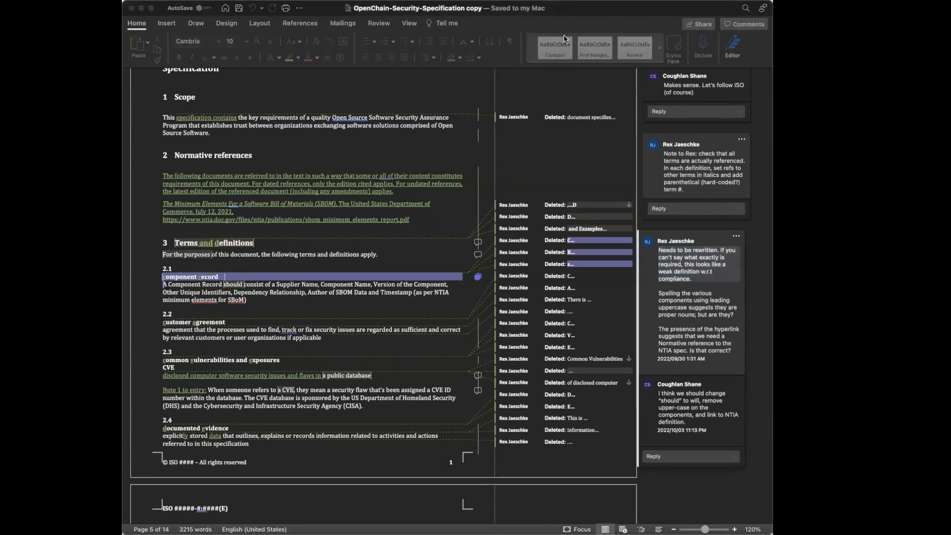
mouse_move(191, 160)
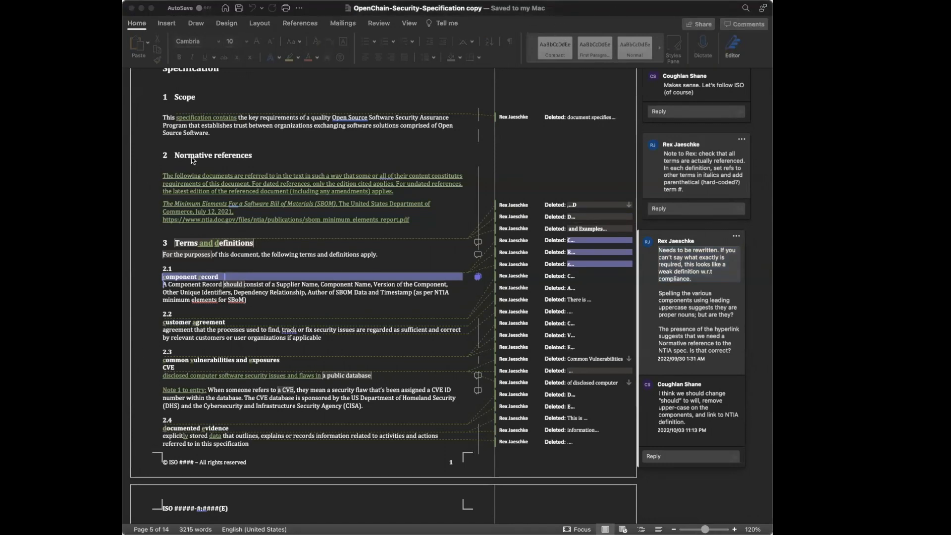
mouse_move(176, 232)
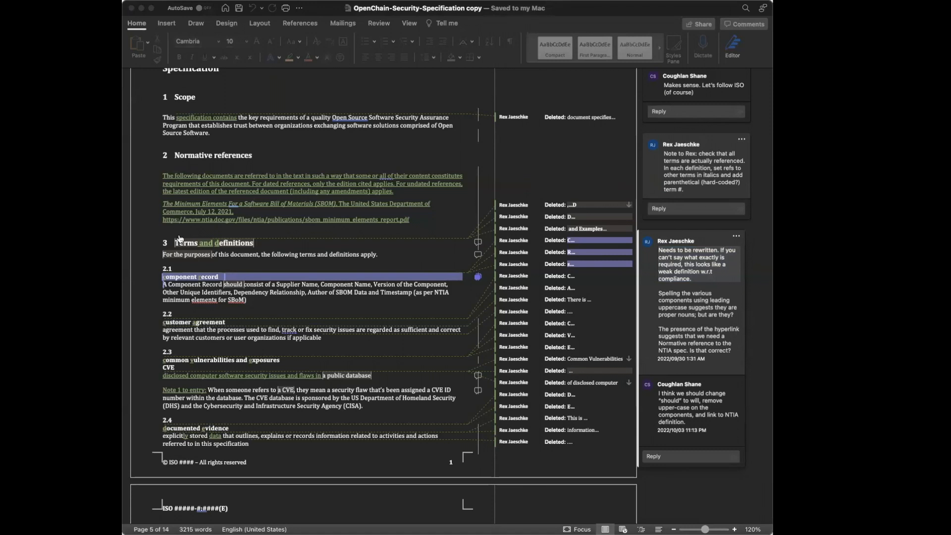
mouse_move(405, 339)
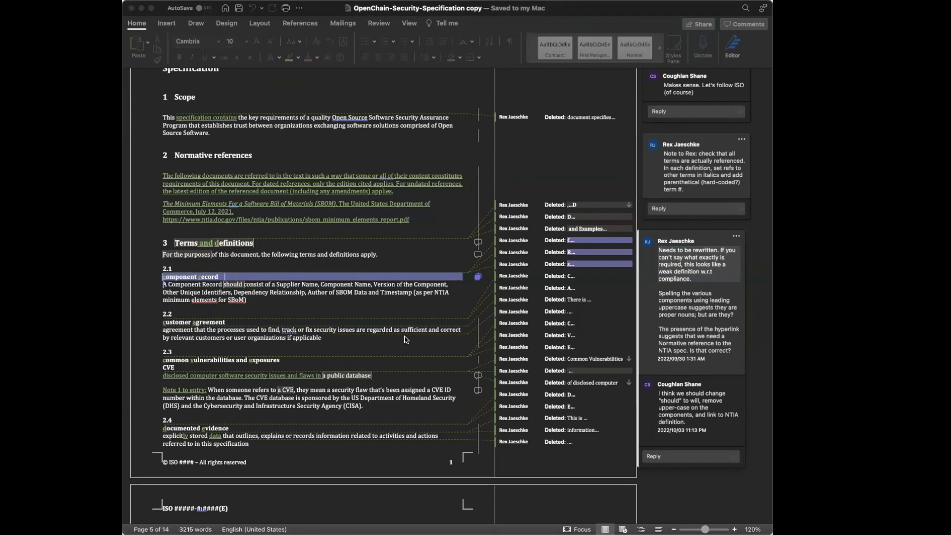
mouse_move(431, 322)
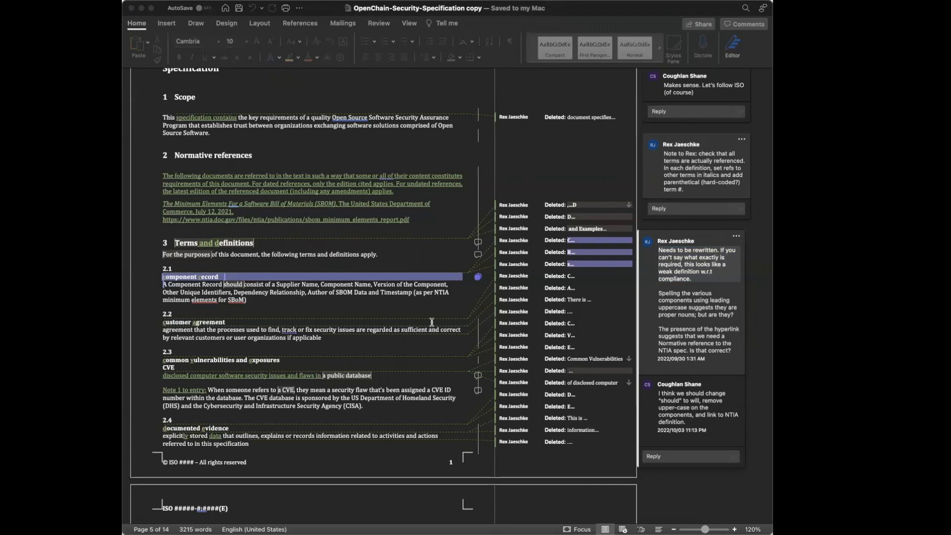
mouse_move(525, 425)
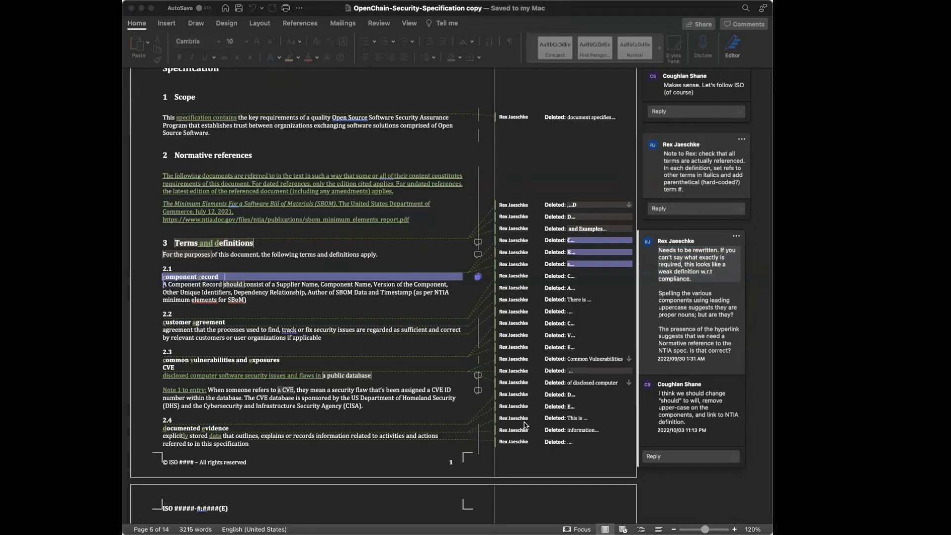
mouse_move(289, 245)
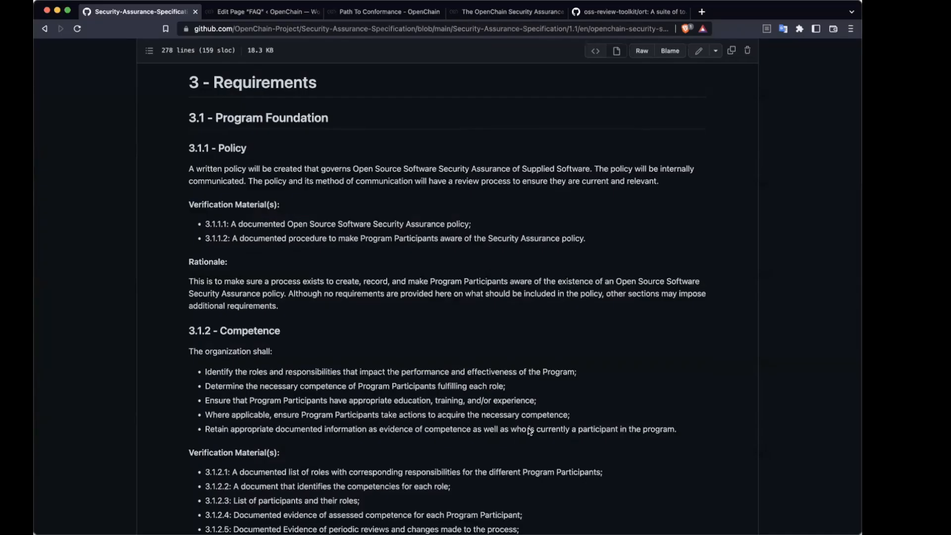
mouse_move(391, 252)
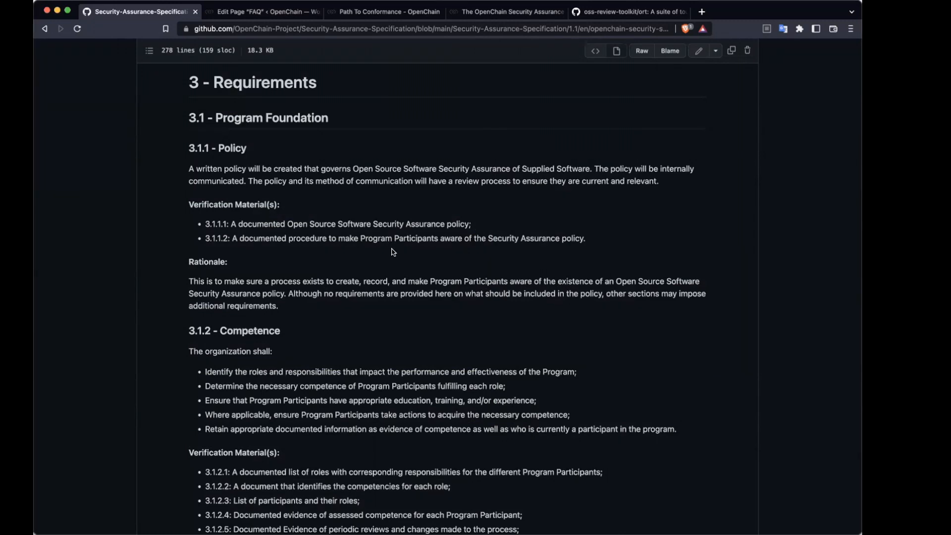
mouse_move(400, 256)
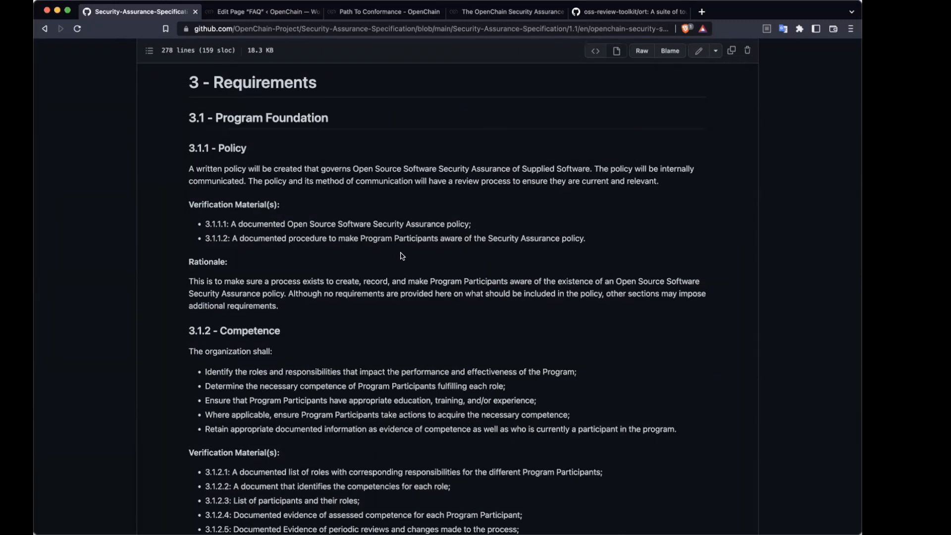
mouse_move(680, 415)
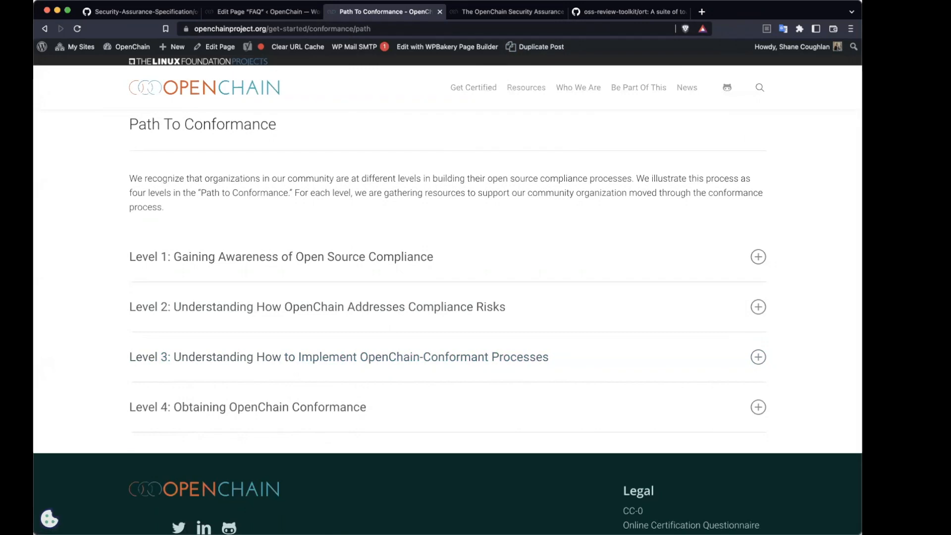
mouse_move(666, 210)
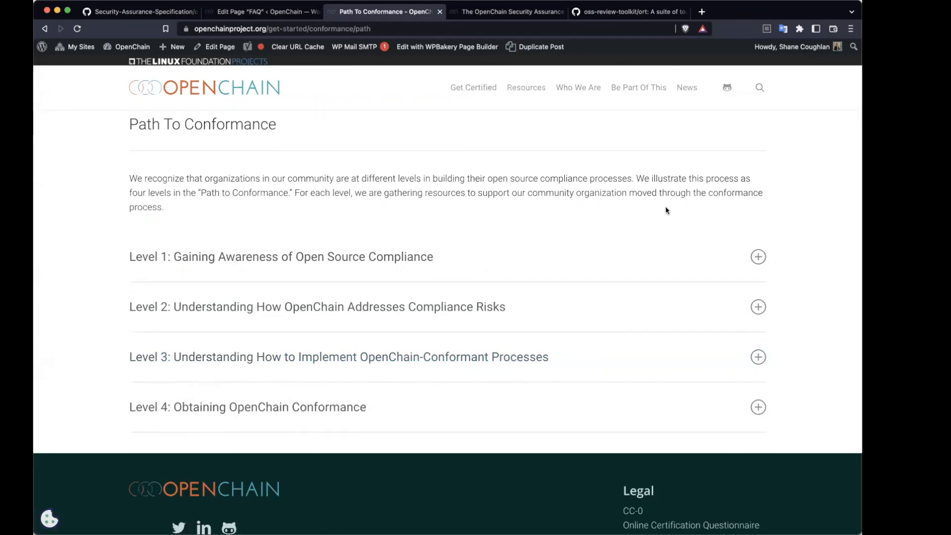
mouse_move(758, 307)
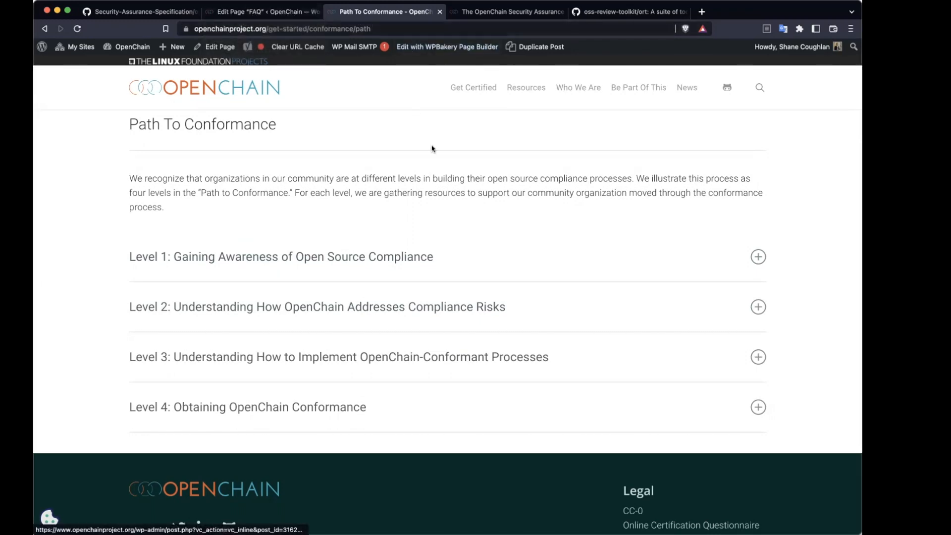
mouse_move(807, 328)
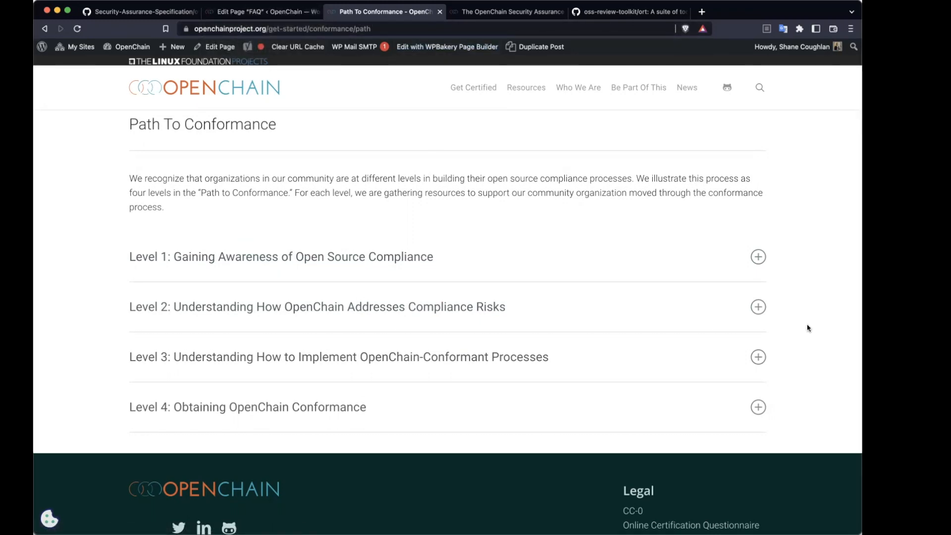
mouse_move(733, 251)
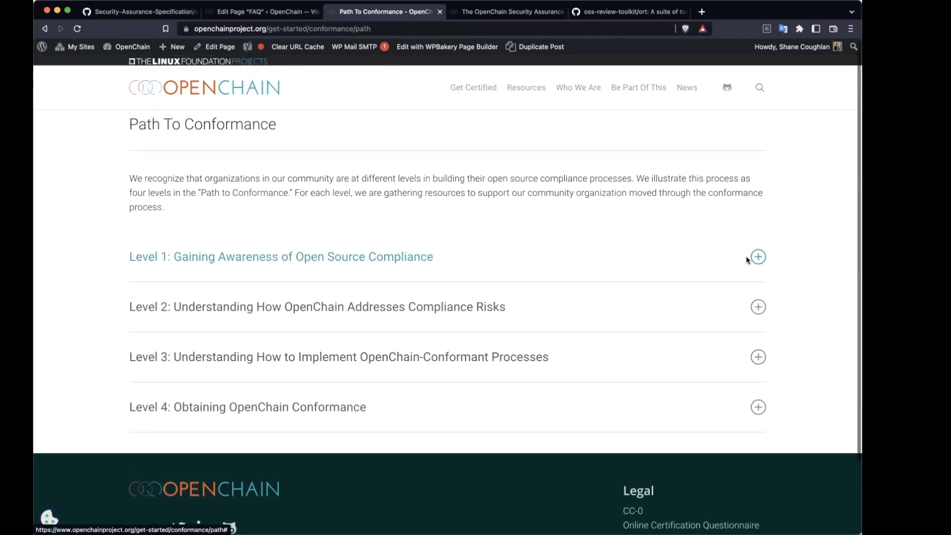
mouse_move(391, 320)
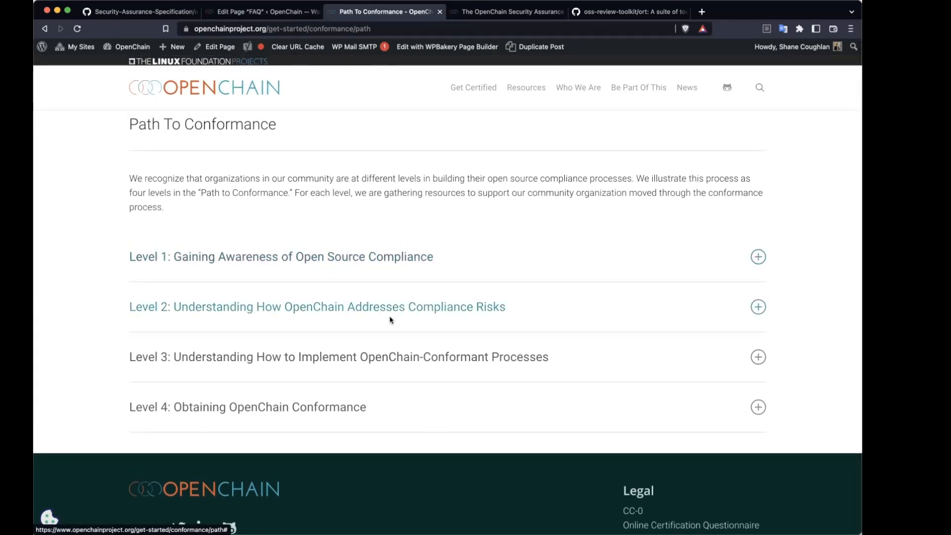
mouse_move(346, 265)
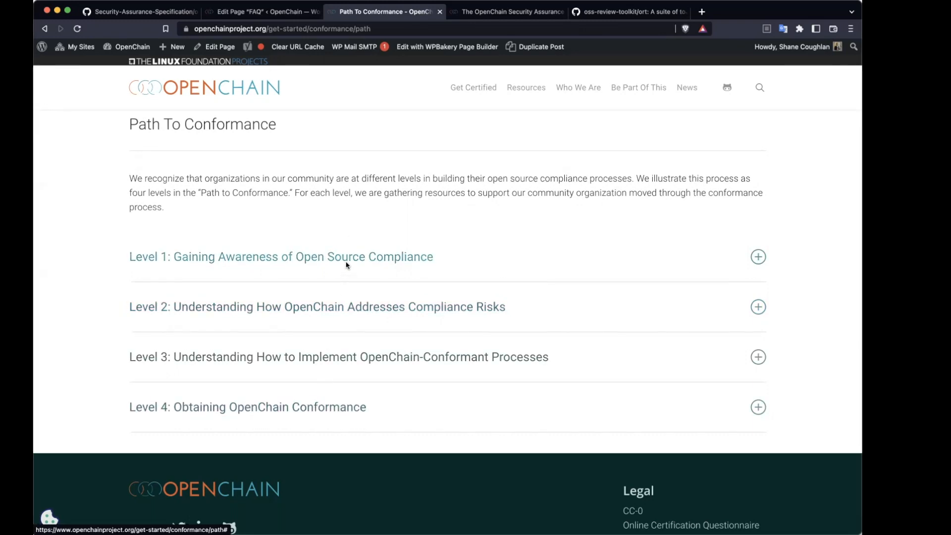
mouse_move(612, 309)
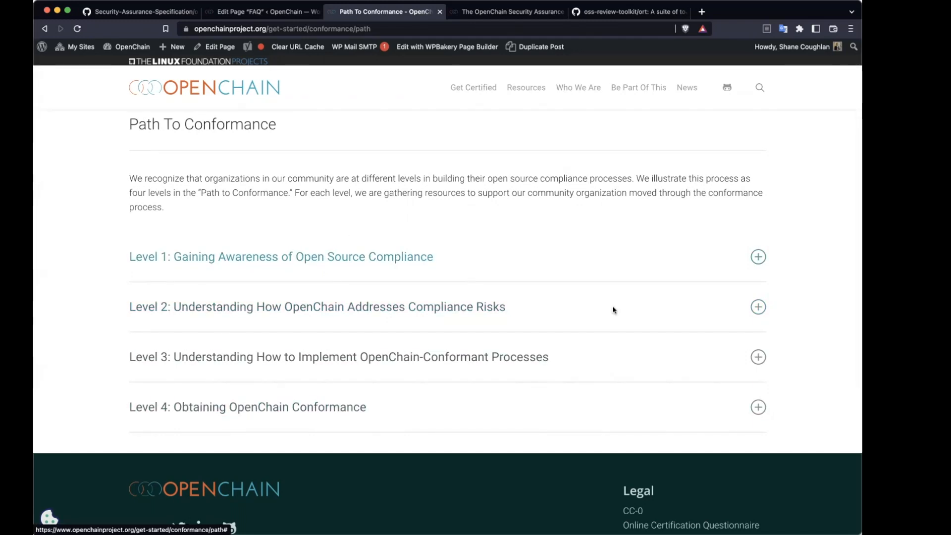
Step: Expand the Level 1 and Level 2 accordions and read through their resources
click(758, 256)
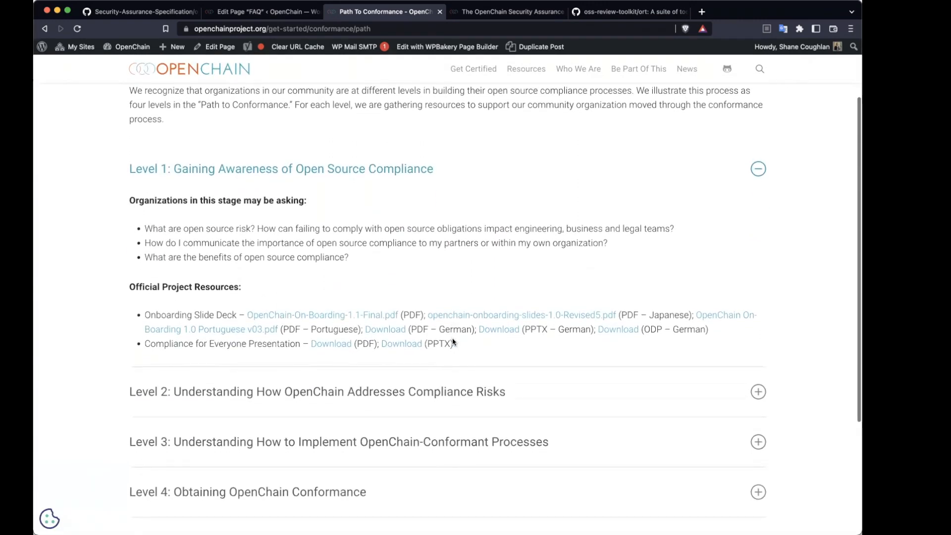
click(758, 391)
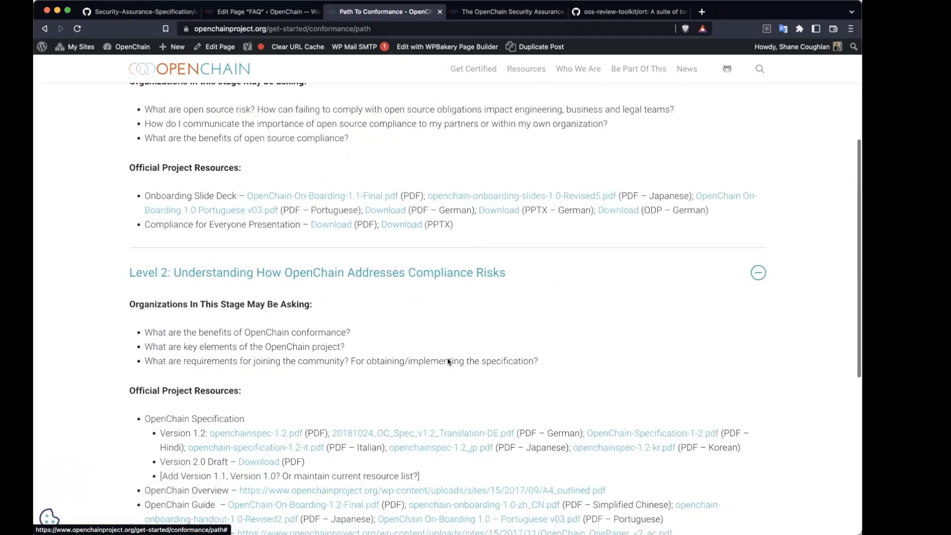
scroll(down, 3)
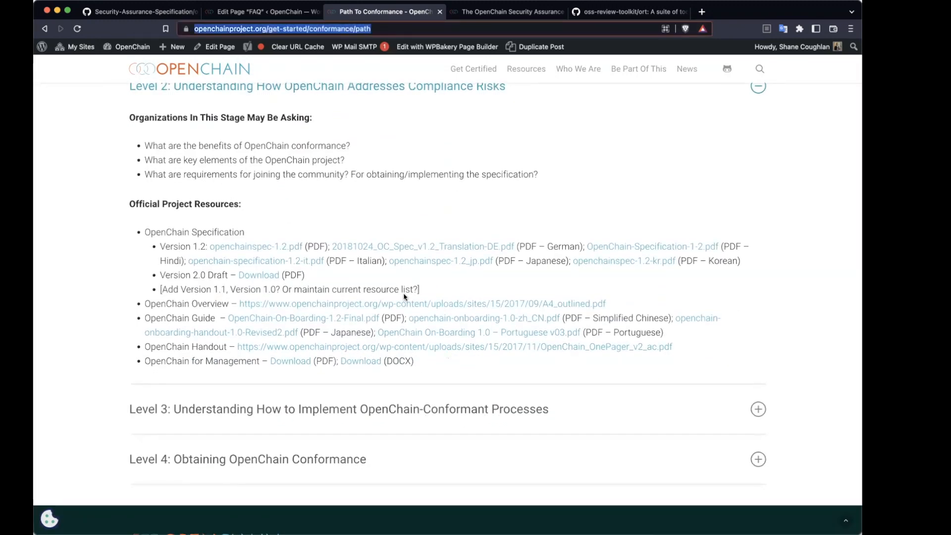
mouse_move(746, 317)
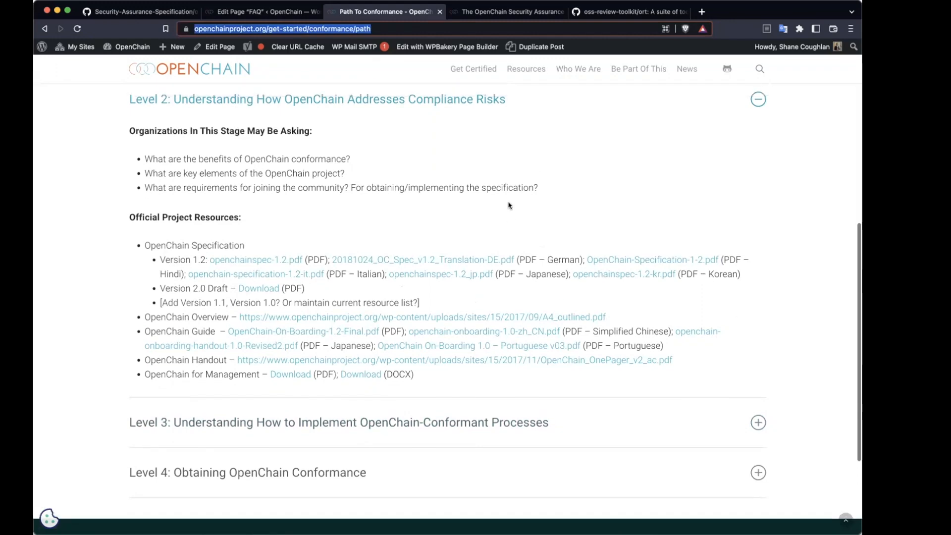
scroll(up, 3)
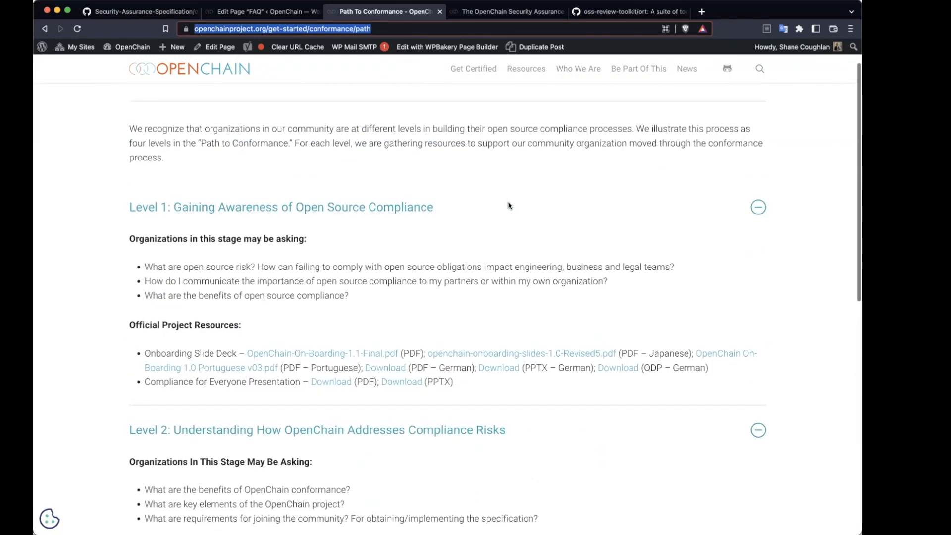
scroll(up, 3)
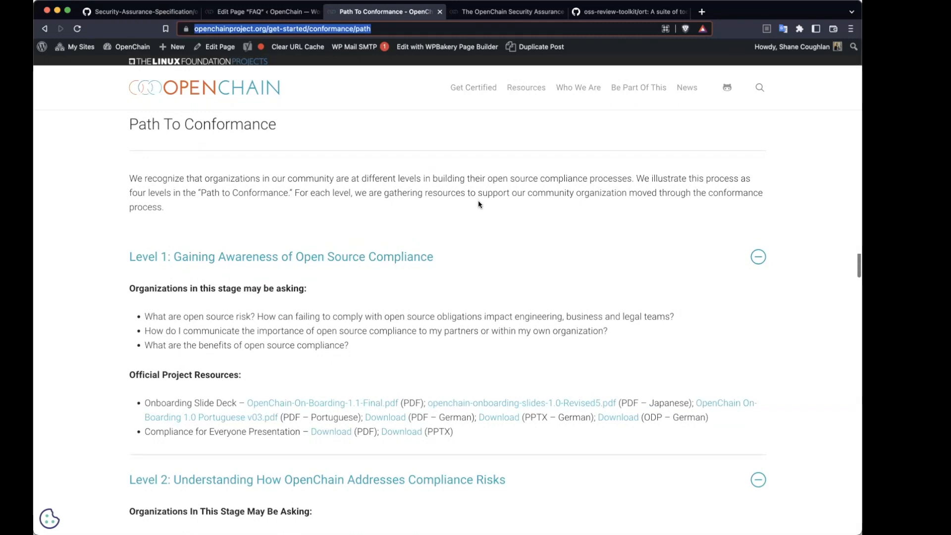
scroll(down, 3)
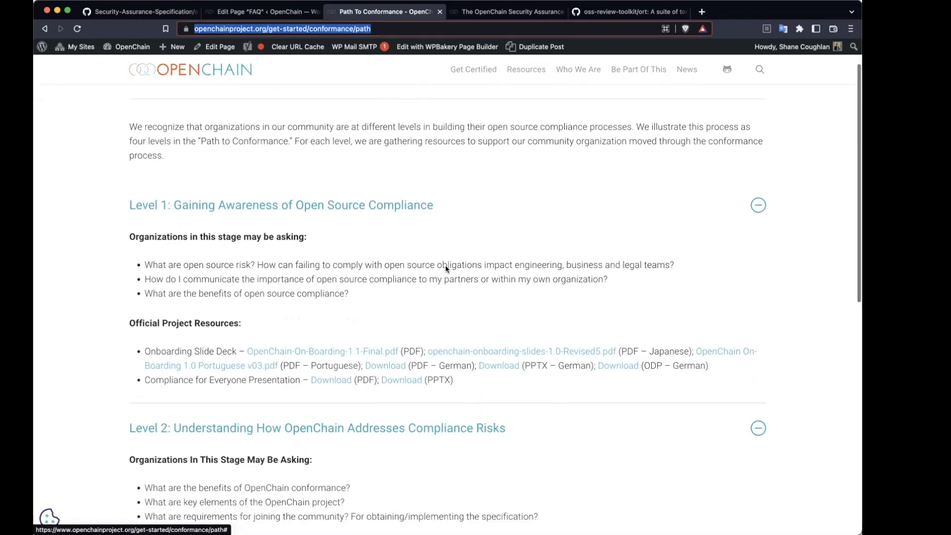
Step: Collapse both level sections again and open the page in the WordPress editor
click(758, 205)
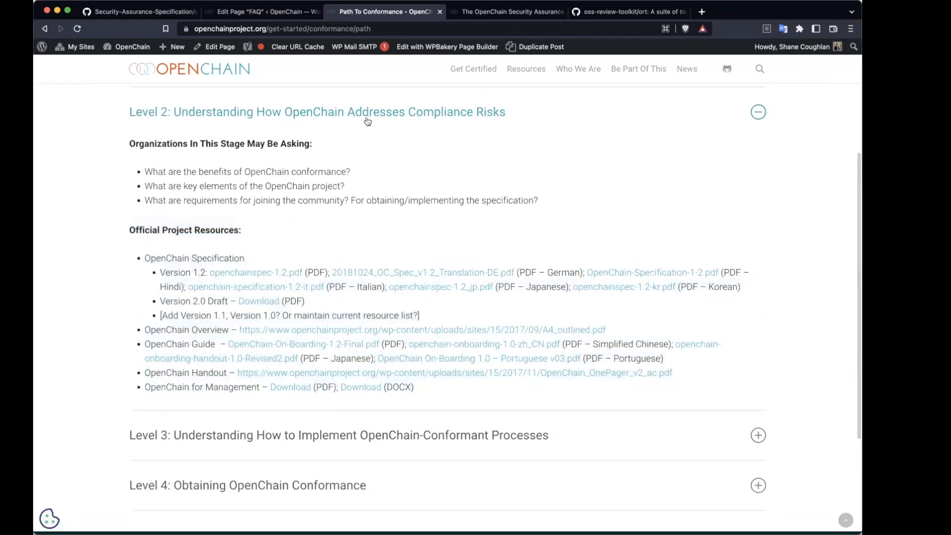
click(758, 112)
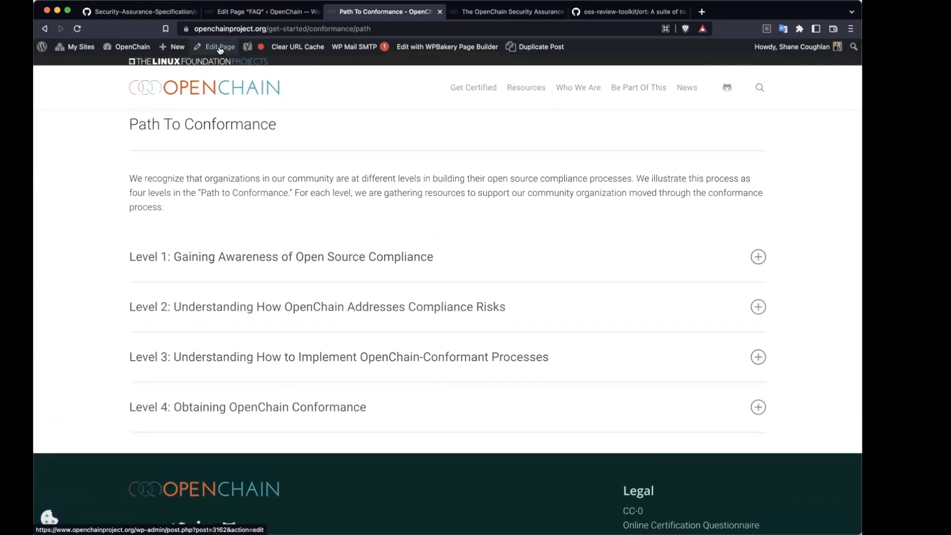
click(219, 47)
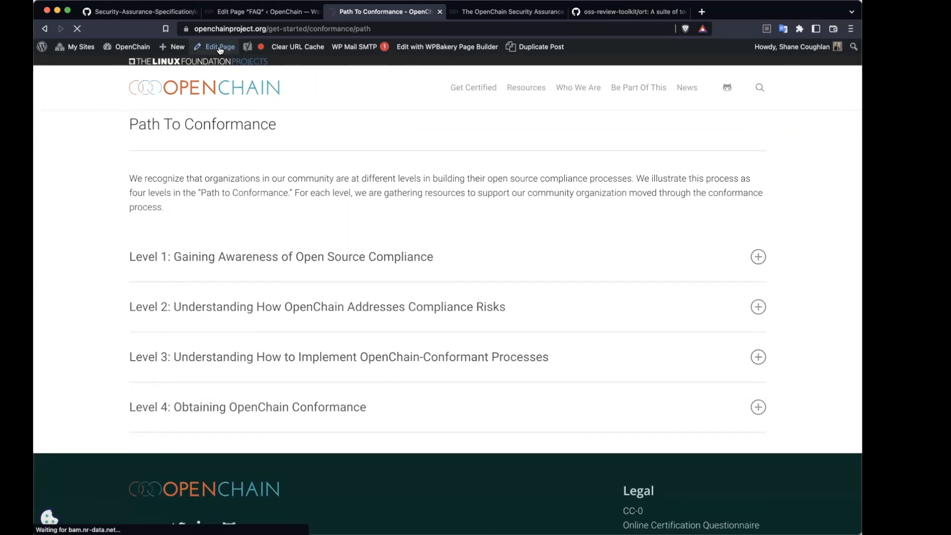
Step: Review and save the Row Settings of the Level 1 accordion rows in the page builder
click(218, 47)
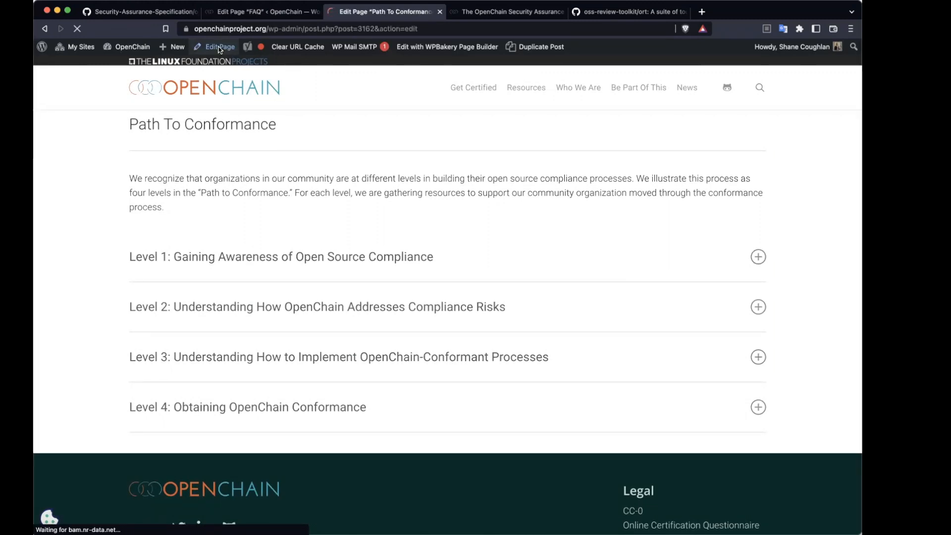
click(218, 46)
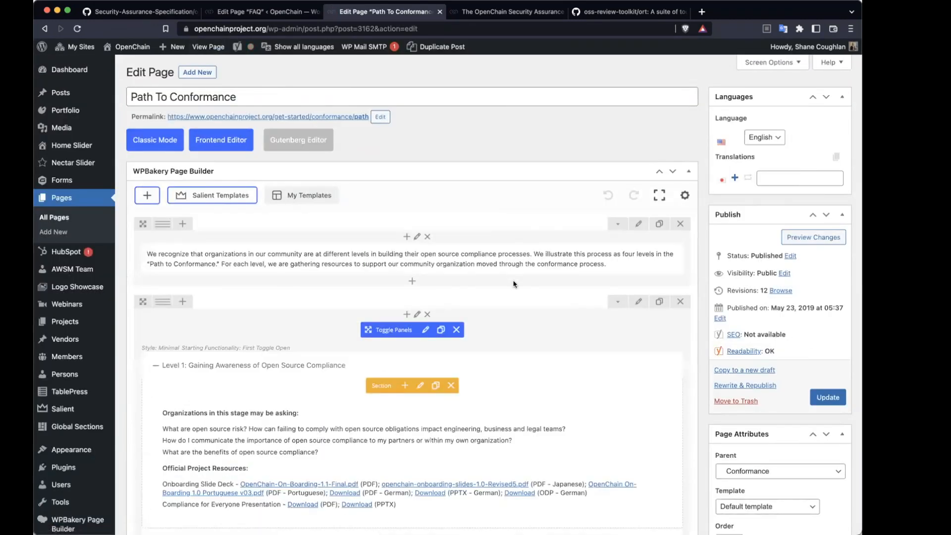
scroll(down, 3)
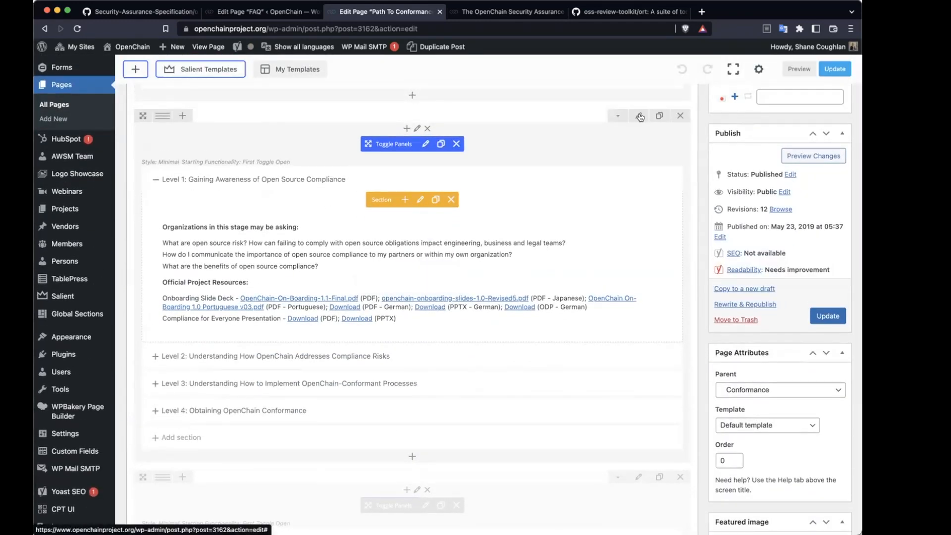
click(639, 116)
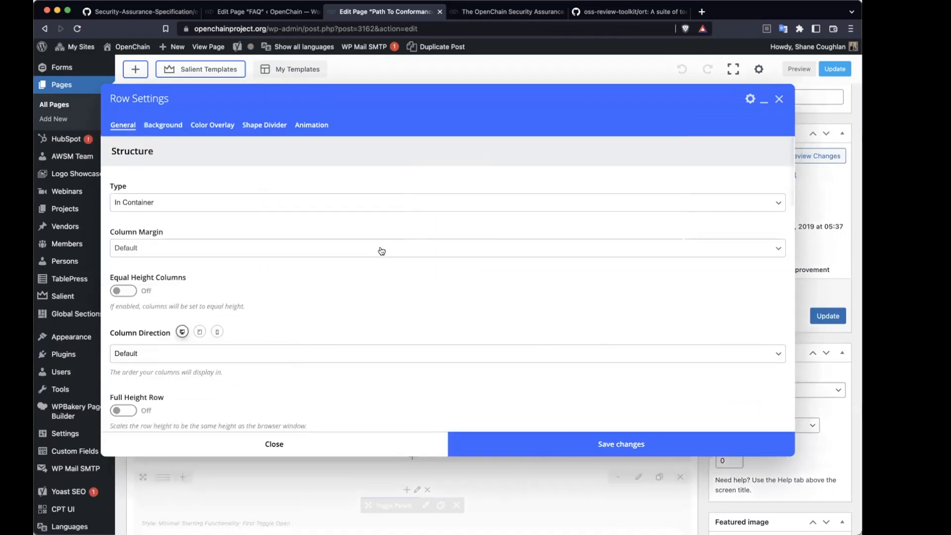
scroll(down, 3)
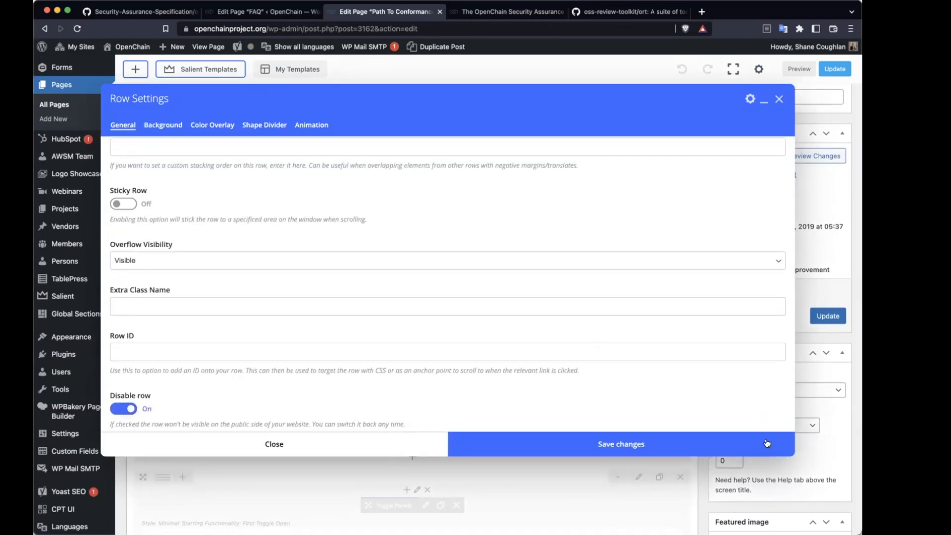
click(621, 444)
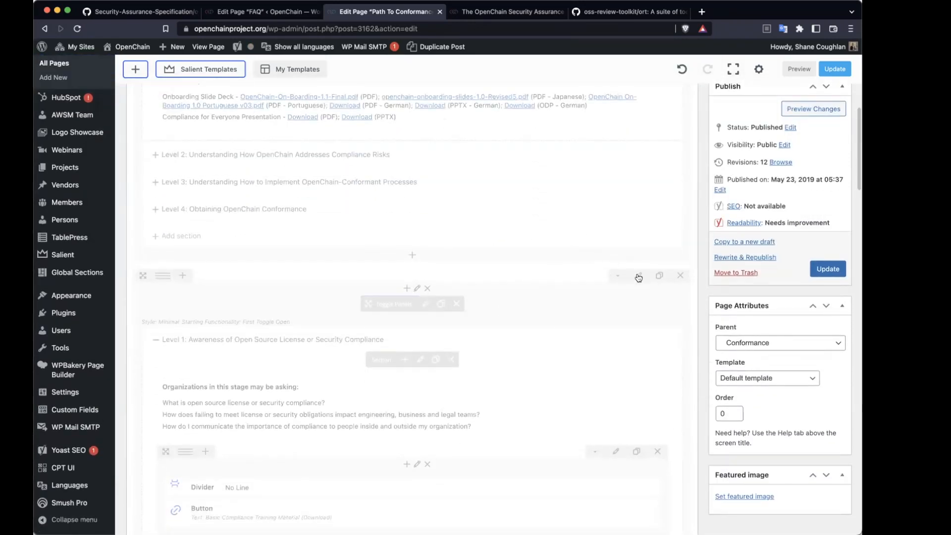
click(637, 278)
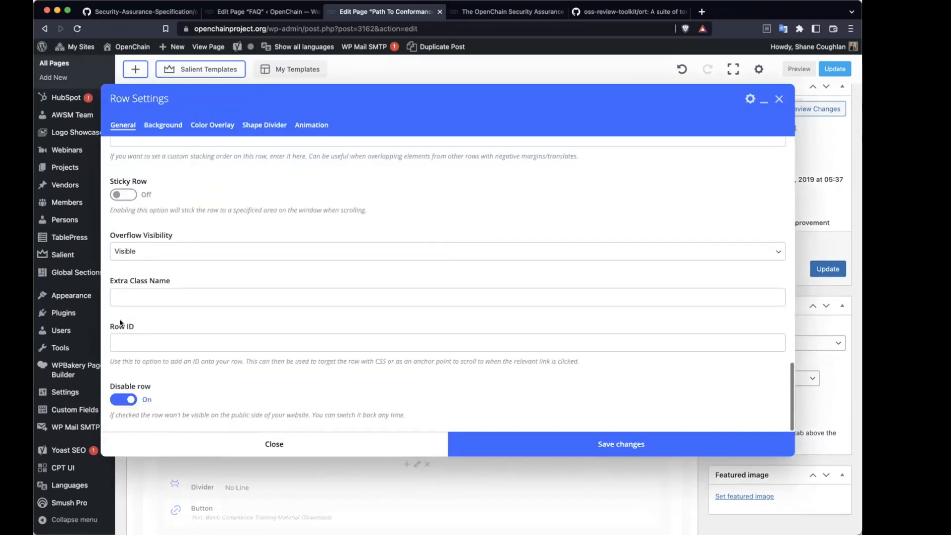
click(123, 399)
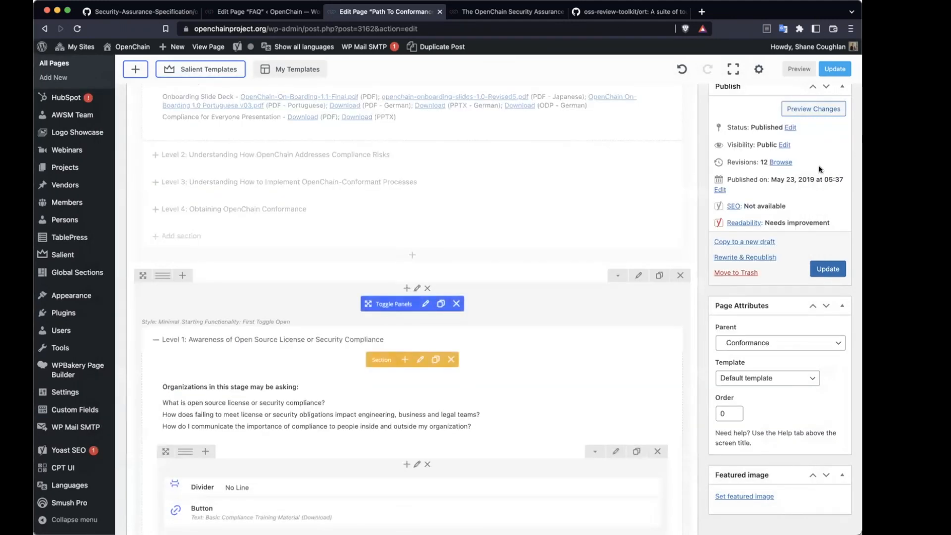
Step: Update the Path To Conformance page and view the live version with its three renamed levels
click(826, 269)
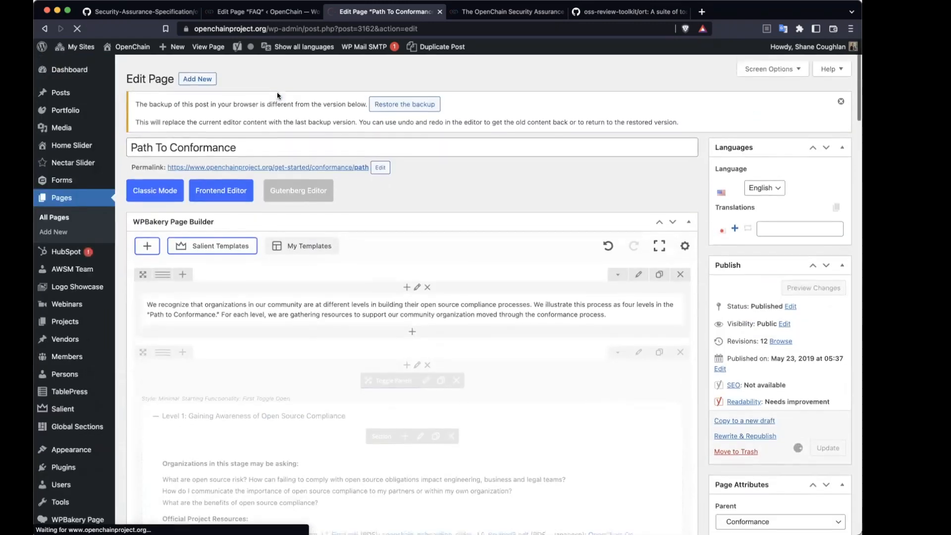
click(827, 448)
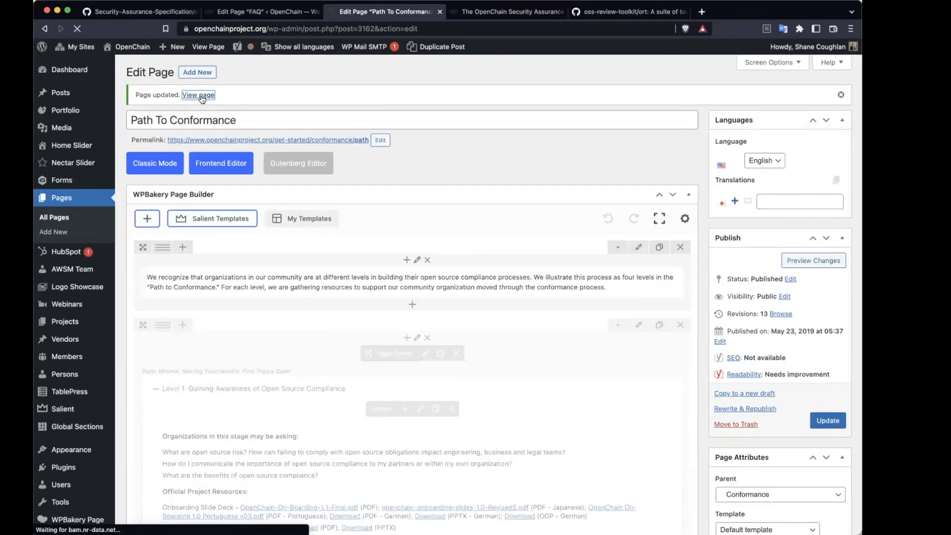
click(198, 95)
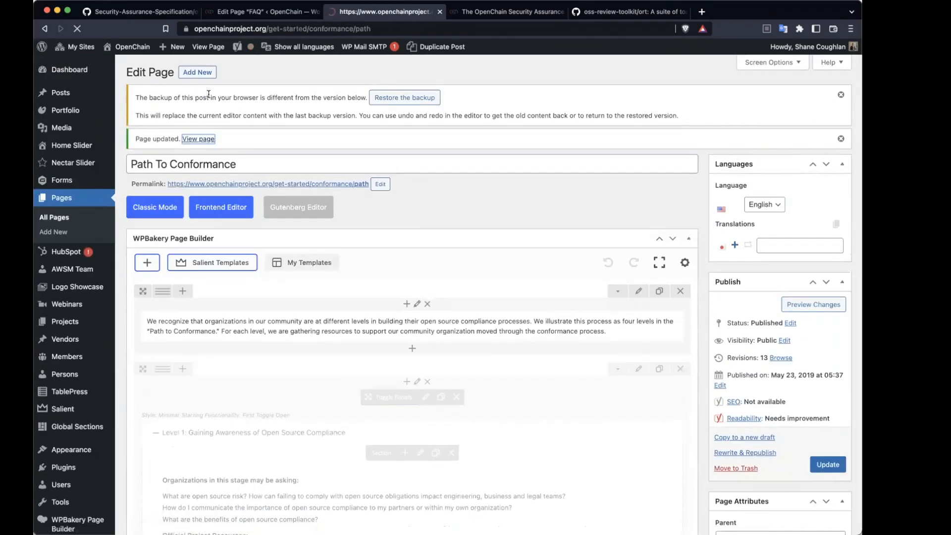
click(199, 139)
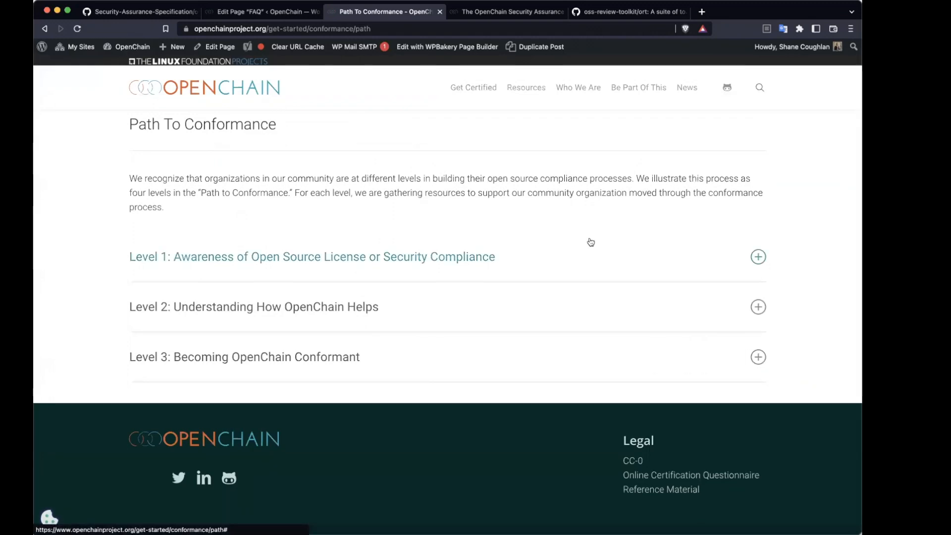
mouse_move(537, 254)
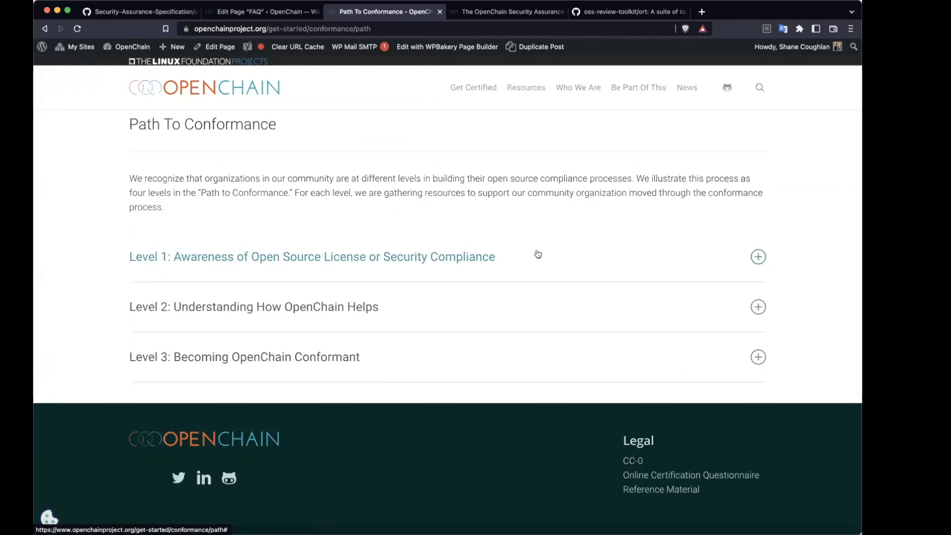
mouse_move(344, 378)
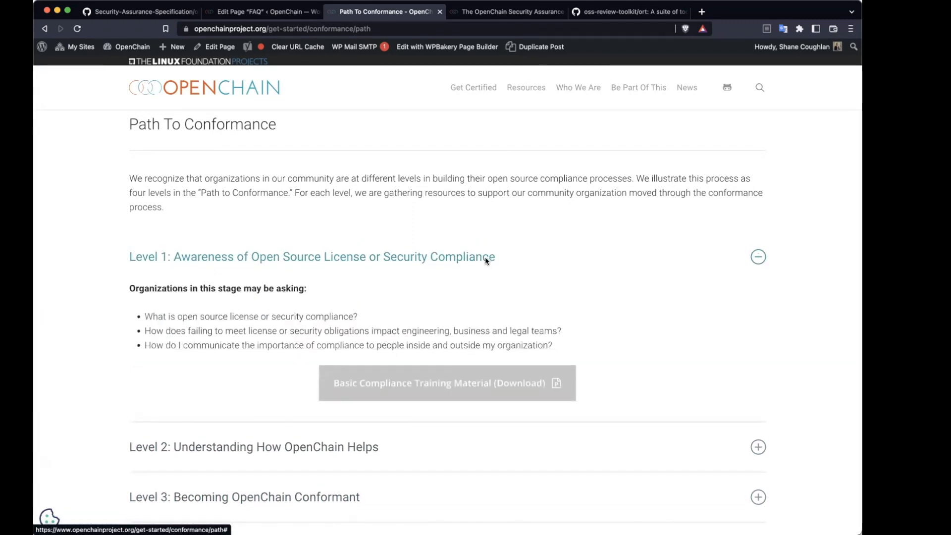
Step: Read through the level questions, then go to the Use Our Conformance Resources page
scroll(down, 3)
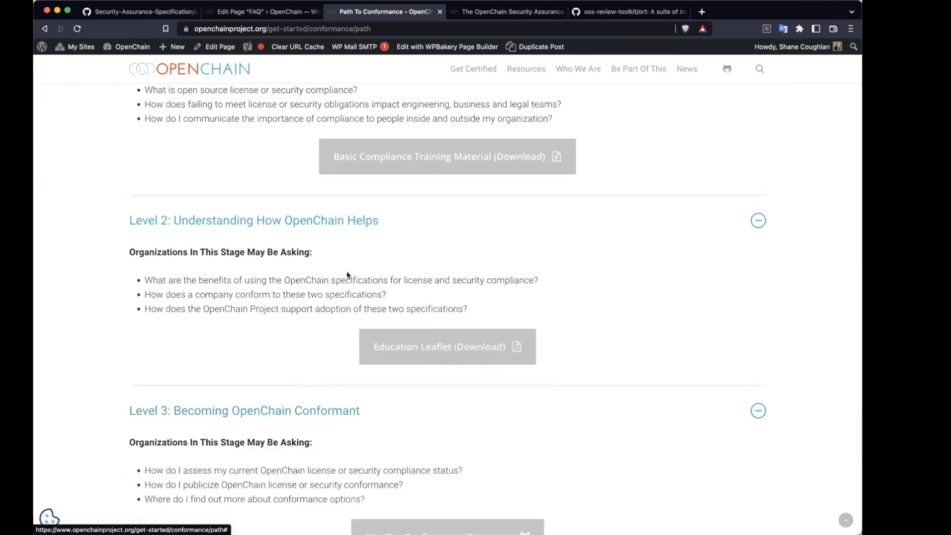
scroll(up, 3)
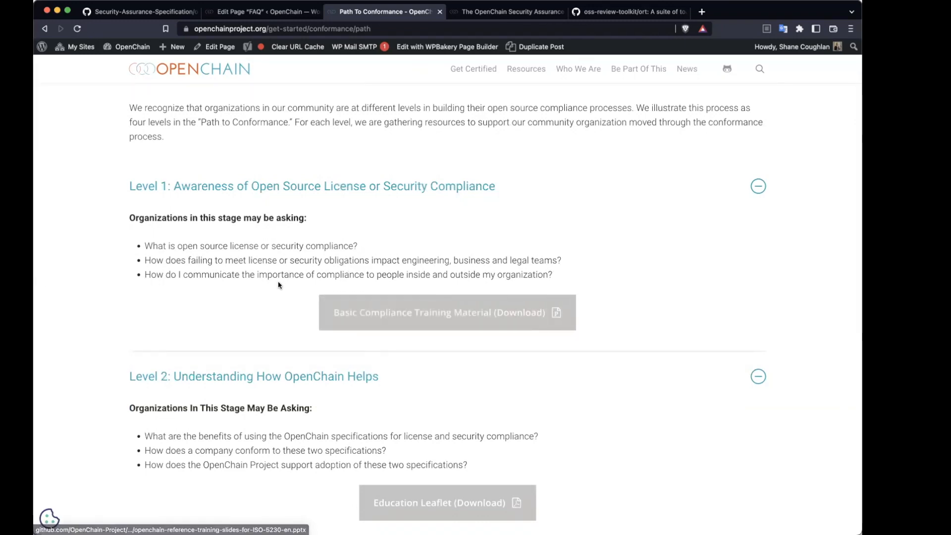
mouse_move(279, 286)
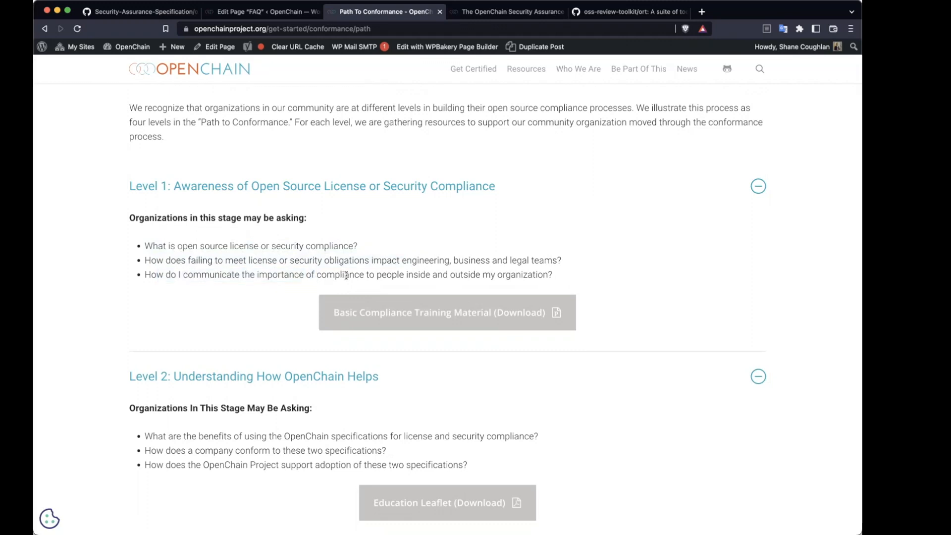
mouse_move(362, 237)
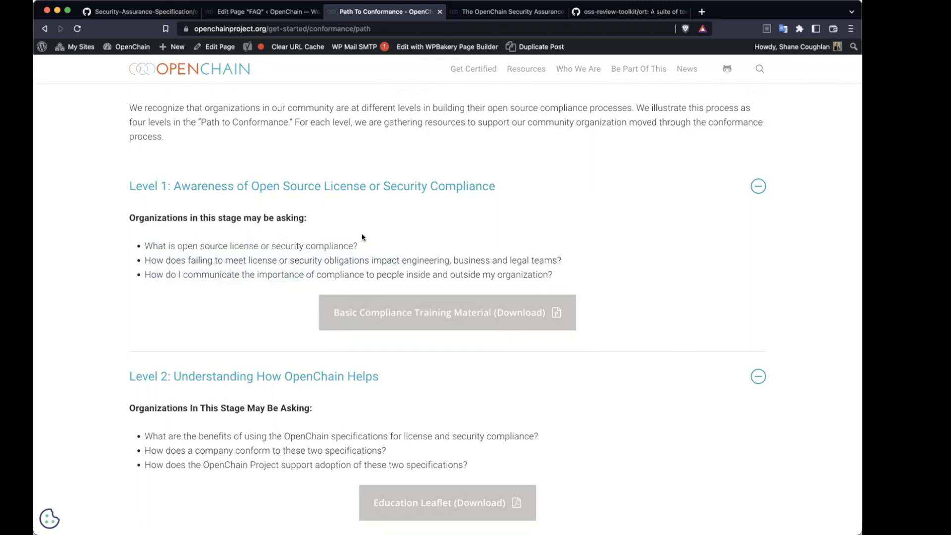
scroll(down, 3)
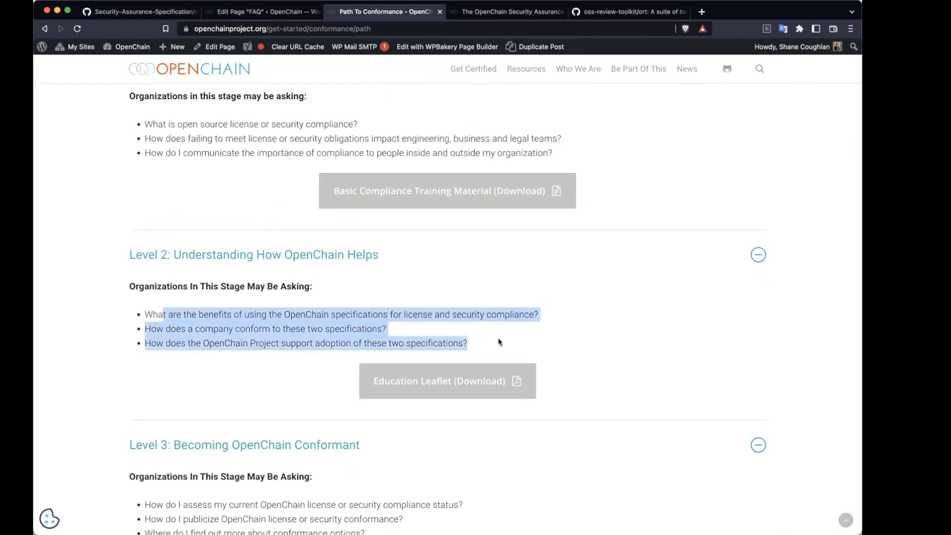
mouse_move(493, 388)
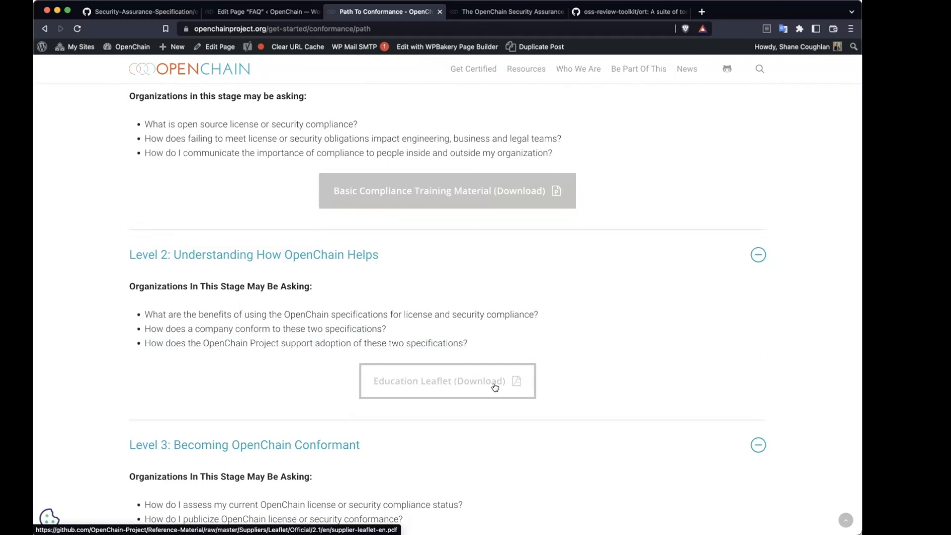
scroll(down, 3)
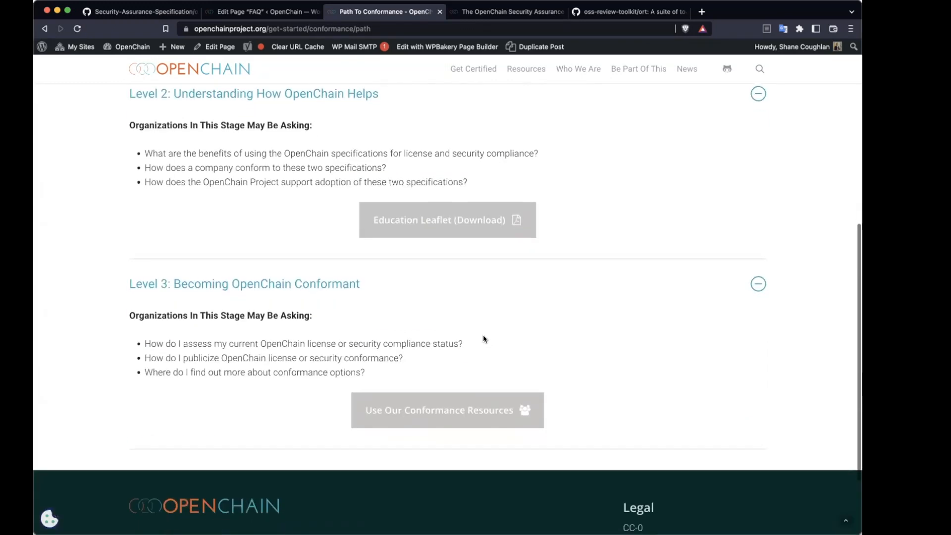
scroll(down, 3)
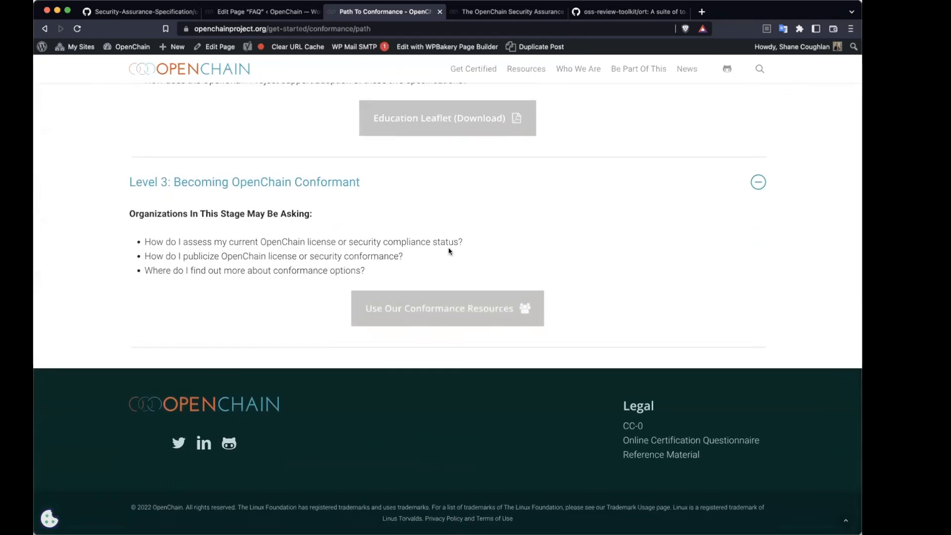
mouse_move(447, 309)
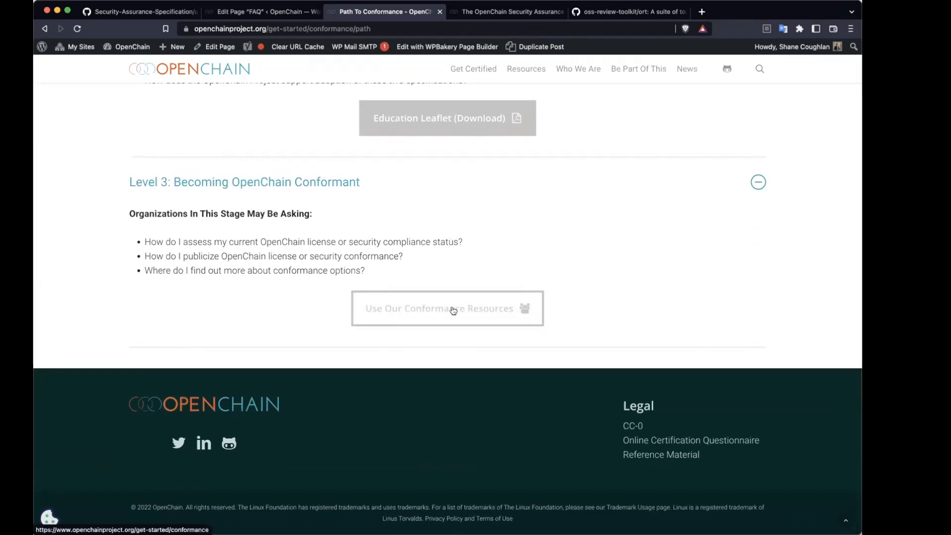
click(447, 309)
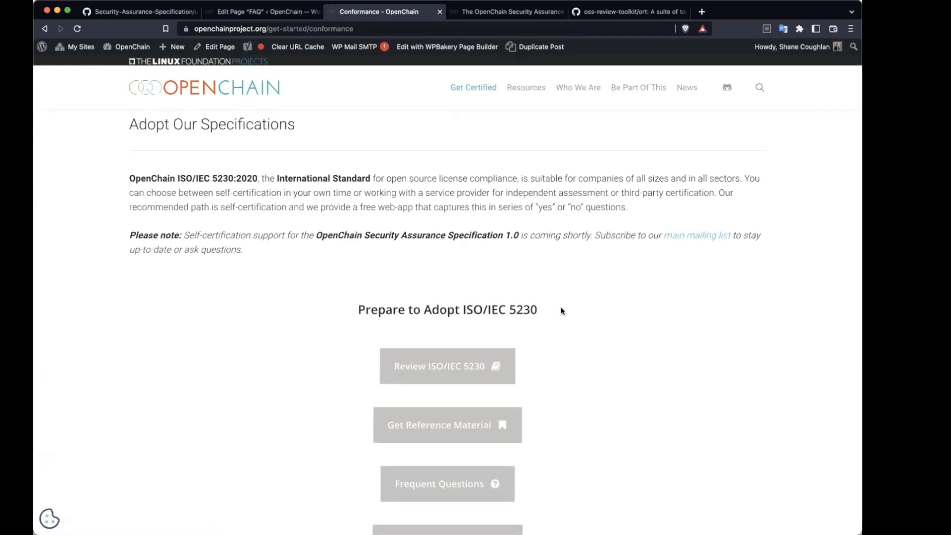
scroll(down, 3)
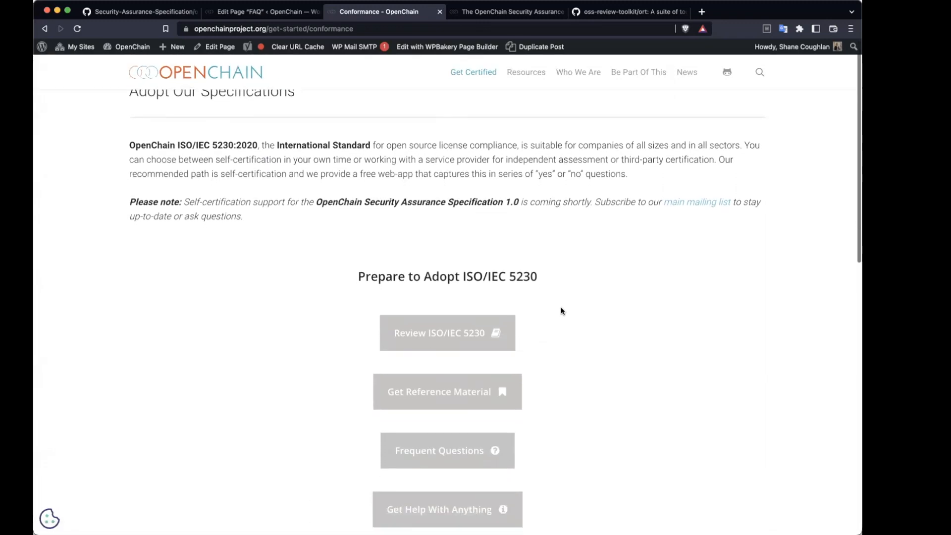
scroll(down, 3)
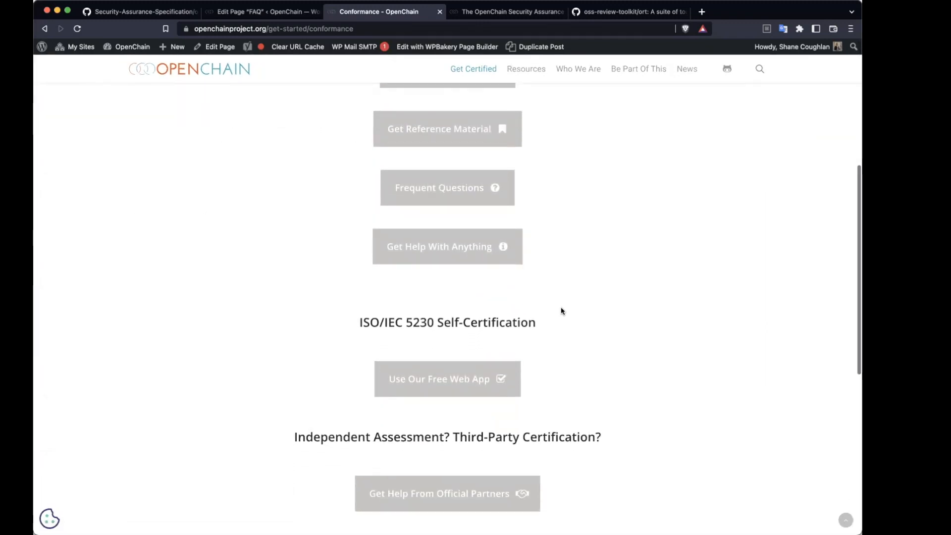
scroll(up, 3)
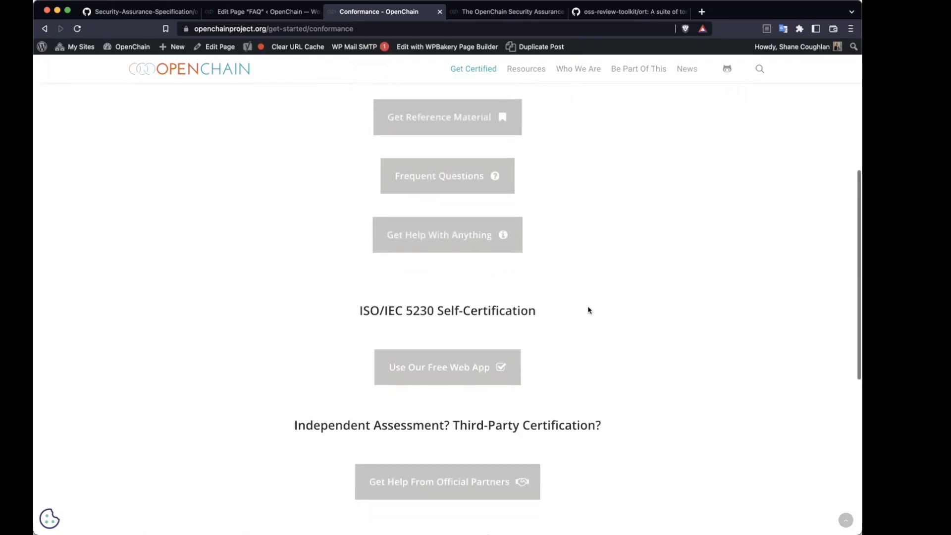
scroll(down, 3)
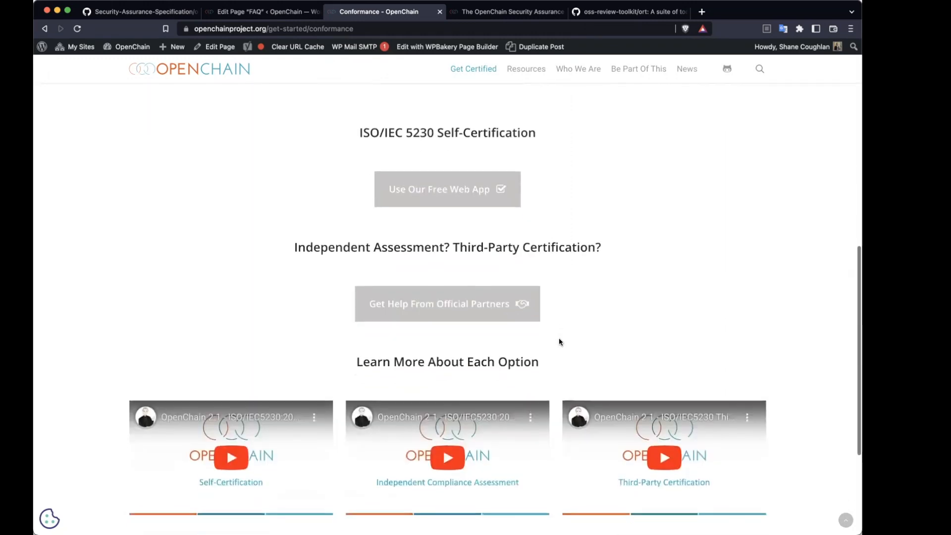
scroll(up, 3)
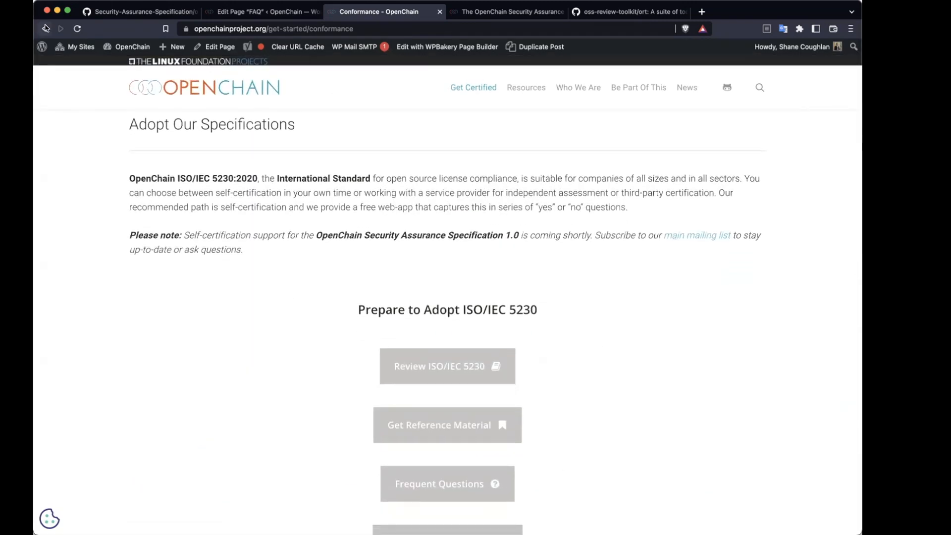
click(77, 29)
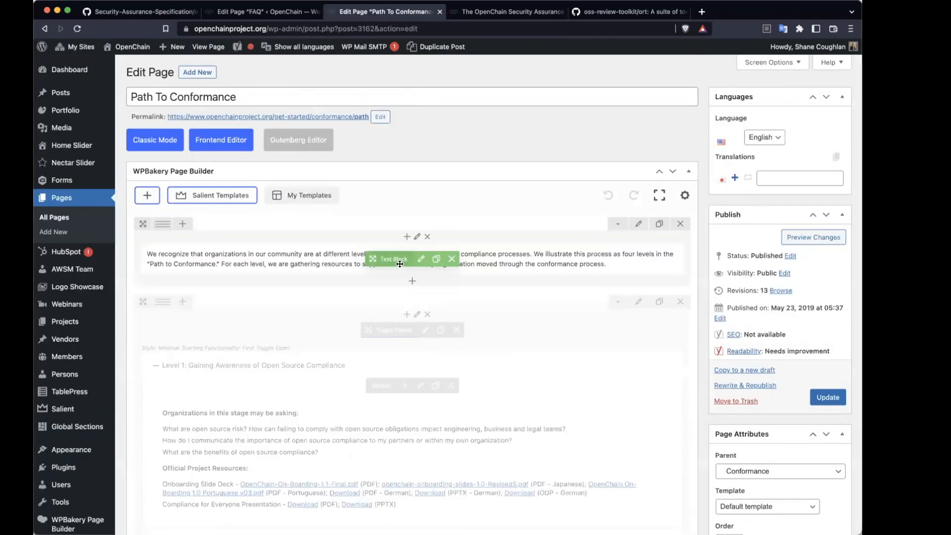
Step: Disable the Level 1 license-or-security-compliance row in its Row Settings and update the page
scroll(down, 3)
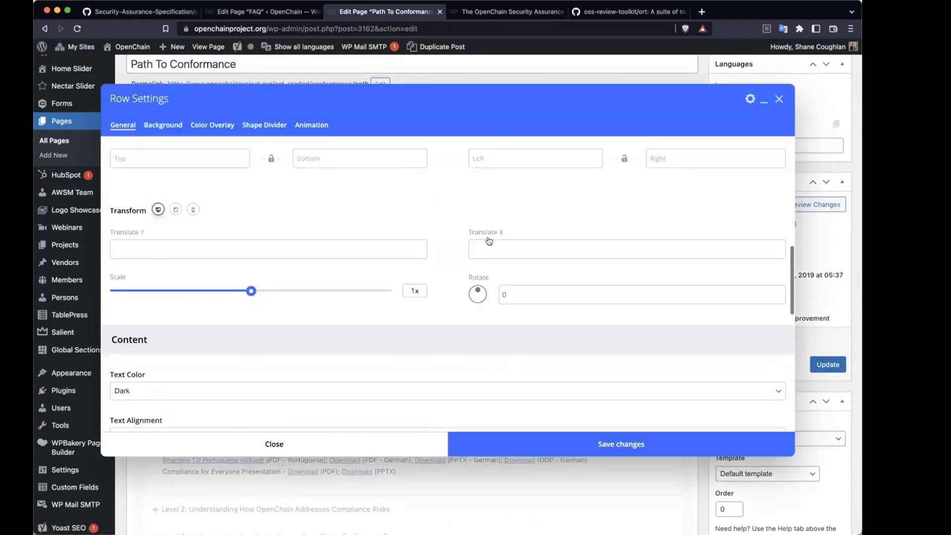
scroll(down, 3)
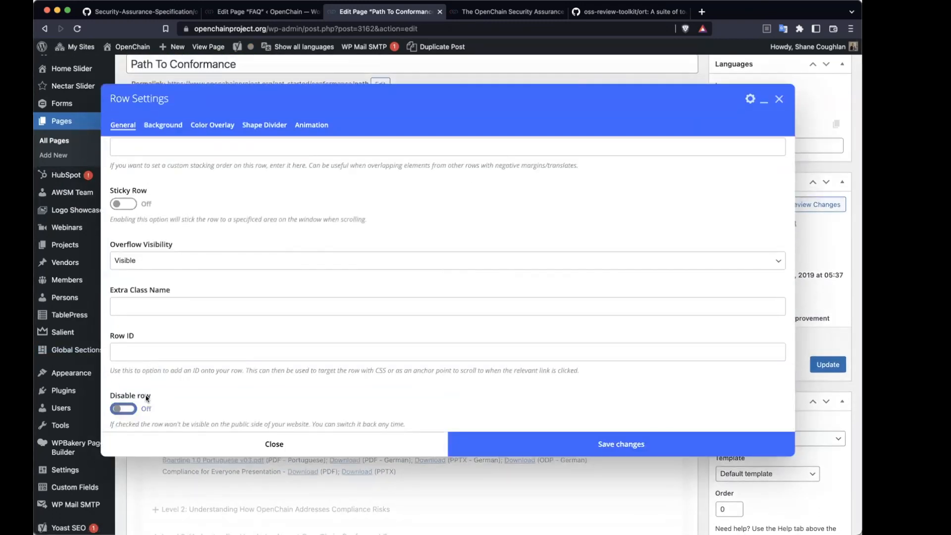
click(274, 444)
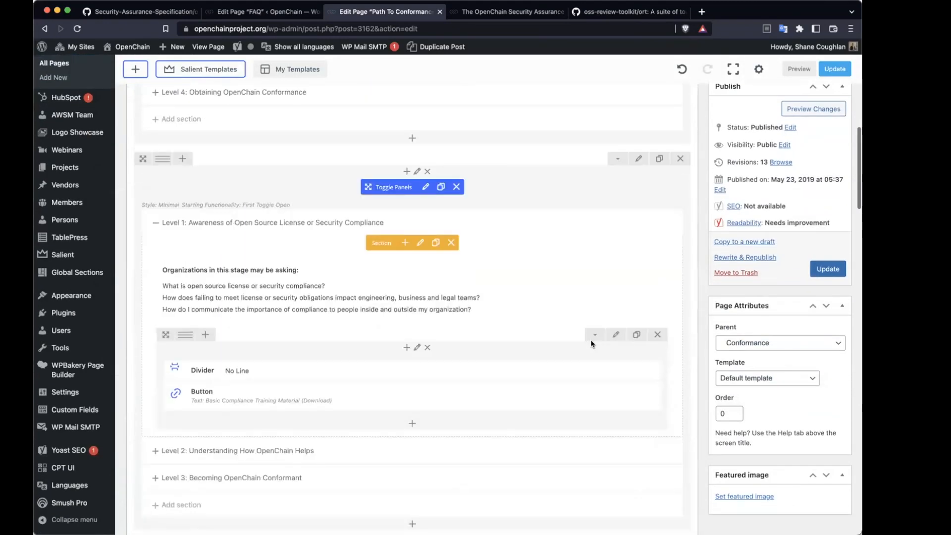
click(616, 334)
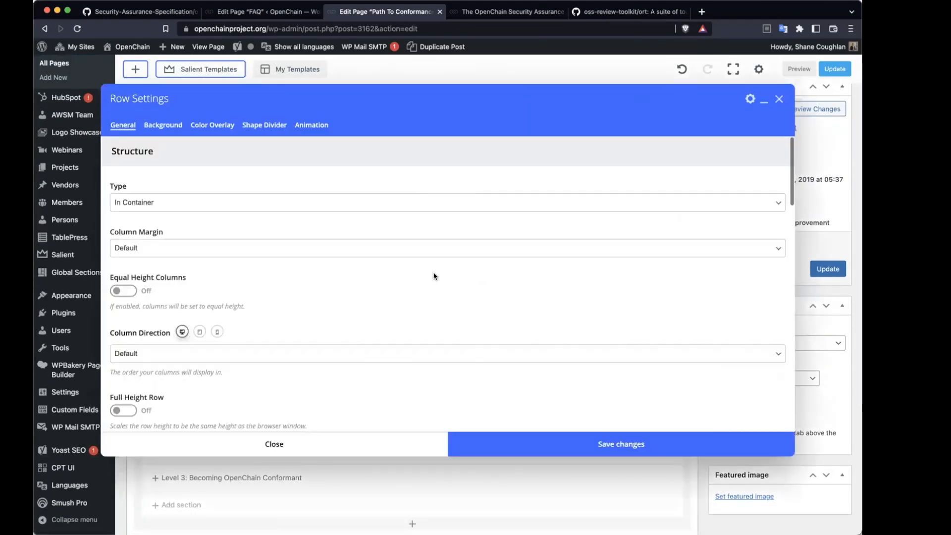
scroll(down, 3)
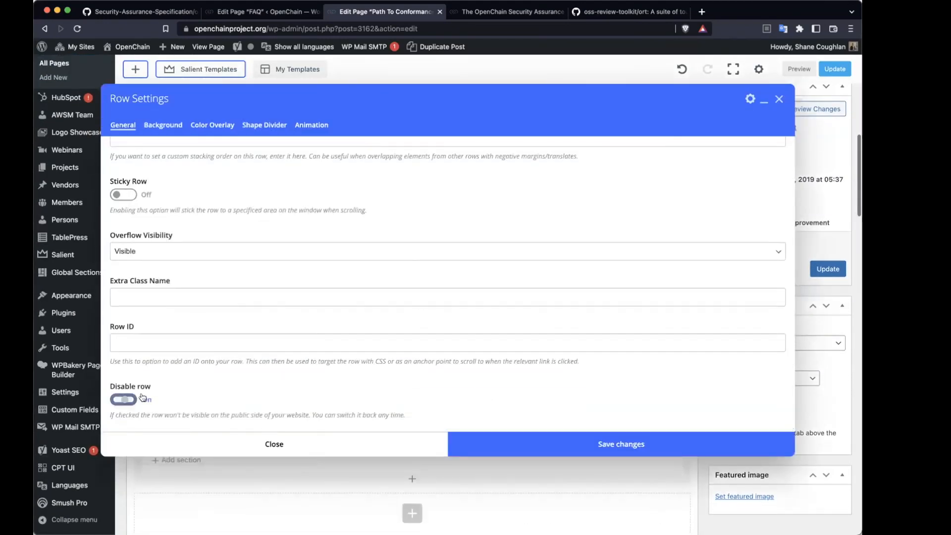
click(273, 444)
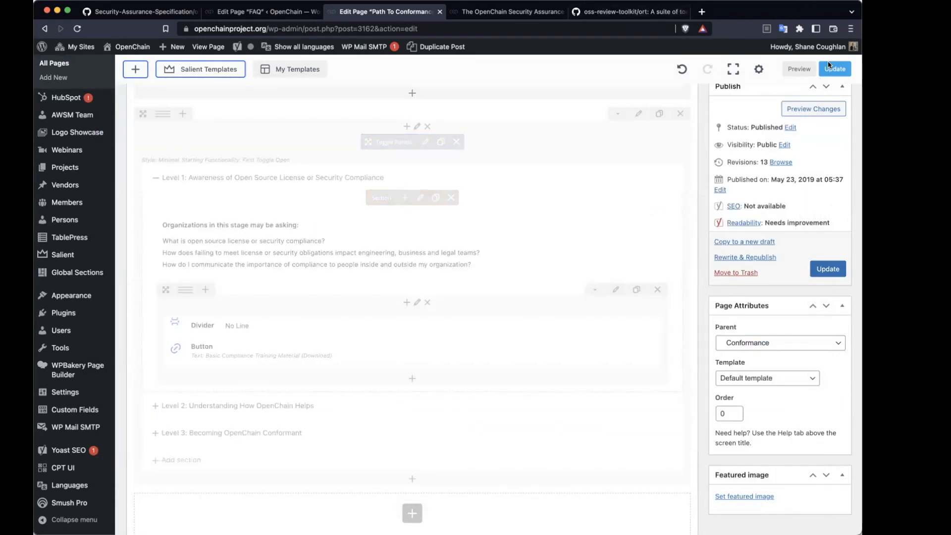
click(835, 68)
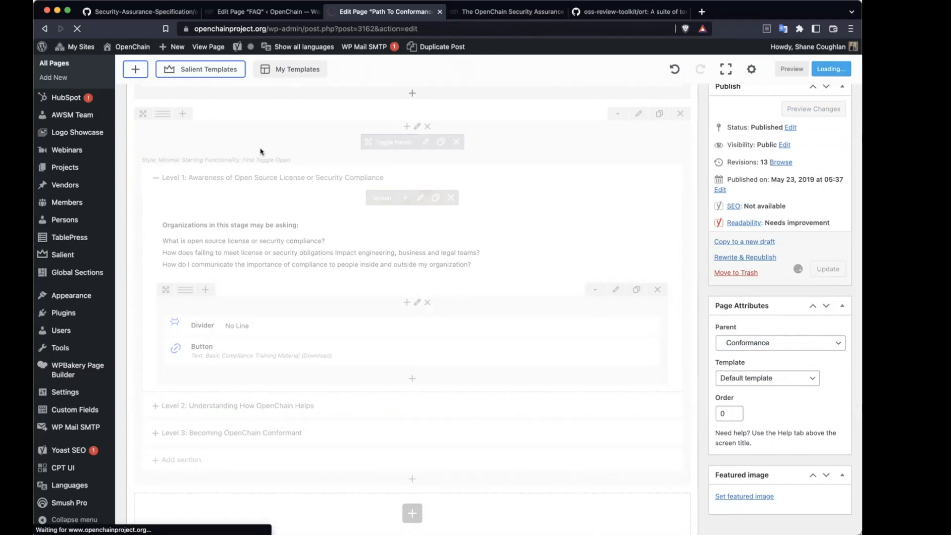
click(827, 269)
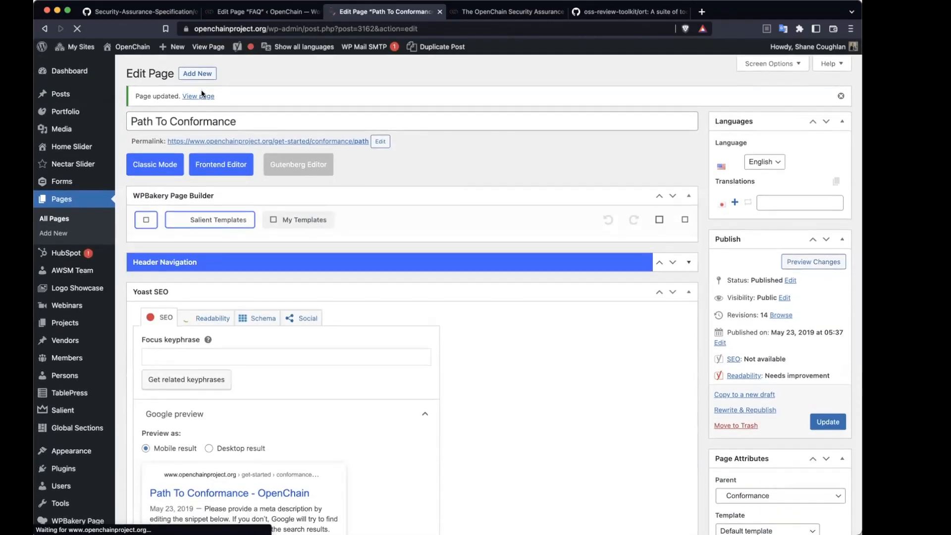
Step: View the live Path To Conformance page, toggle Level 2 open and closed, and return to the top
click(198, 96)
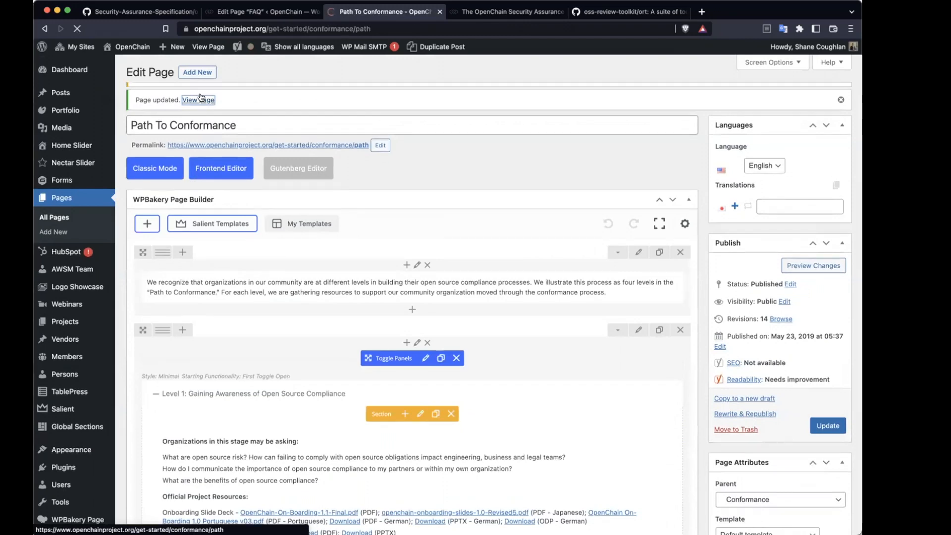
click(198, 99)
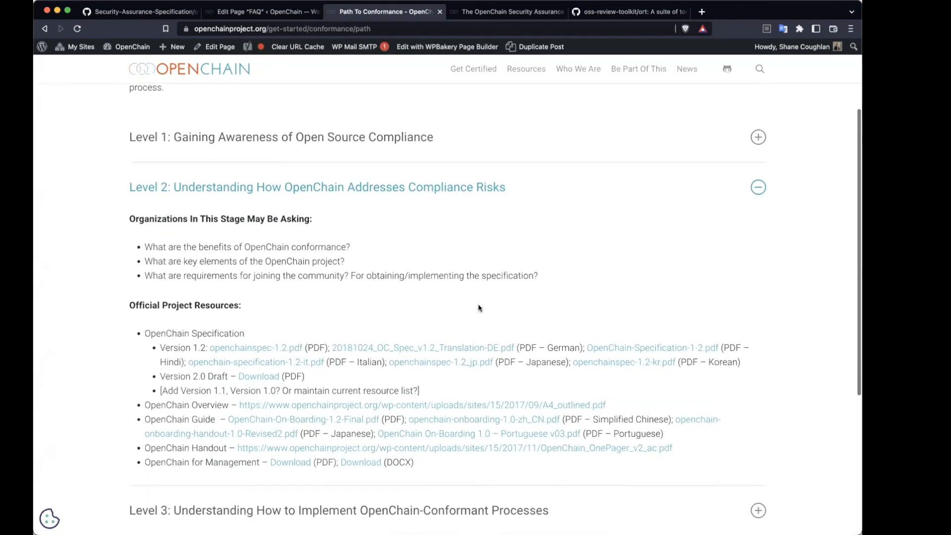
mouse_move(484, 309)
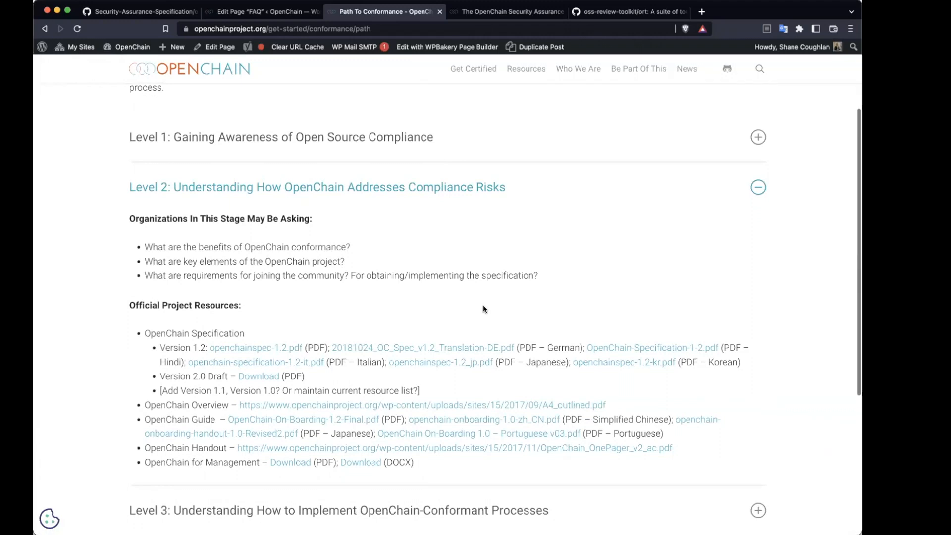
click(759, 187)
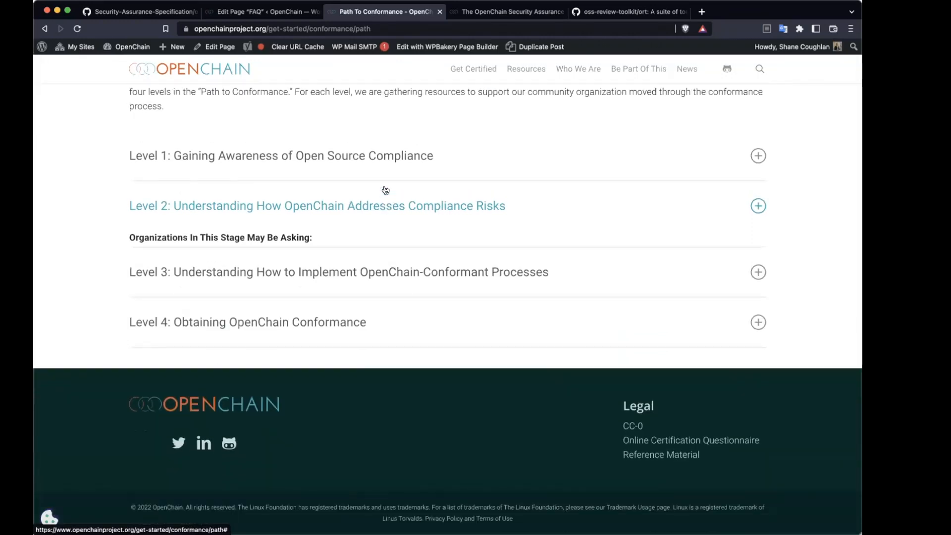
scroll(up, 3)
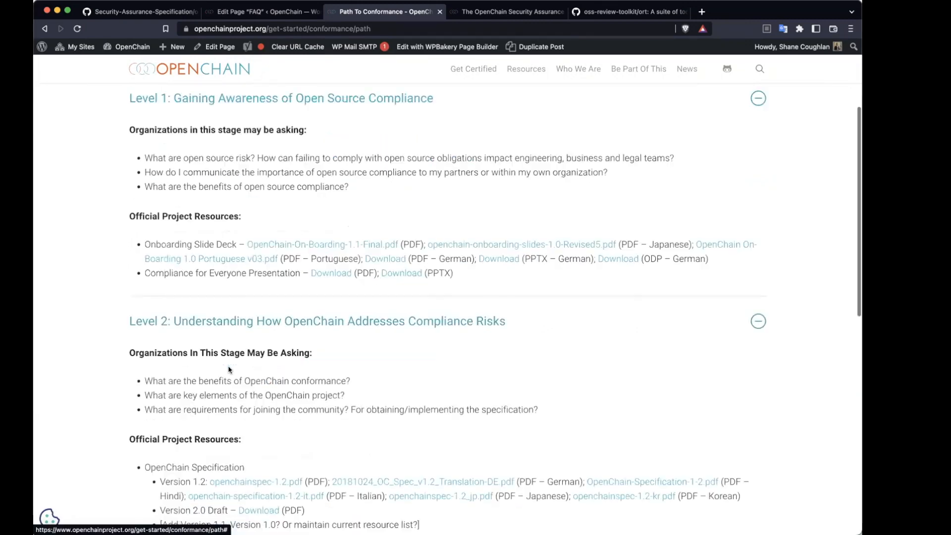
scroll(up, 3)
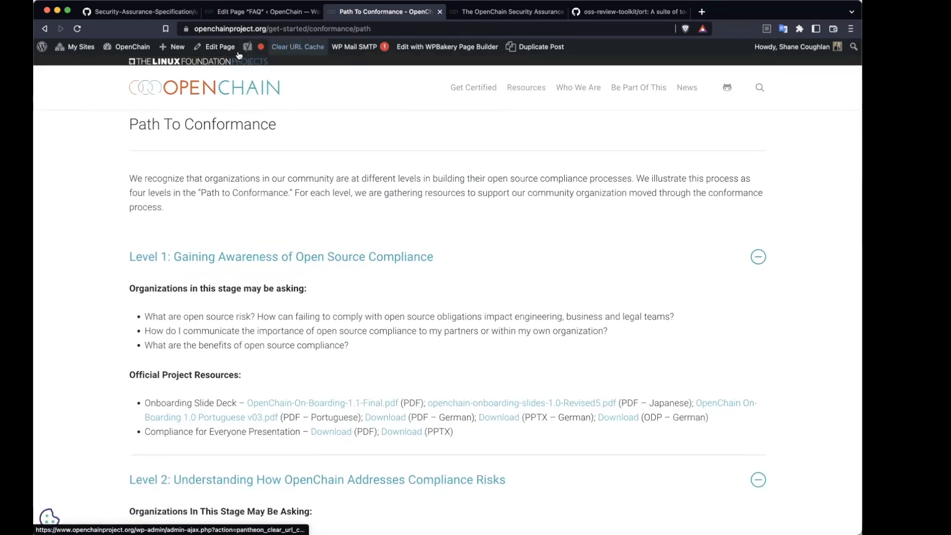
Step: Return to the editor and check the compliance row's Row Settings so it is enabled again
click(219, 47)
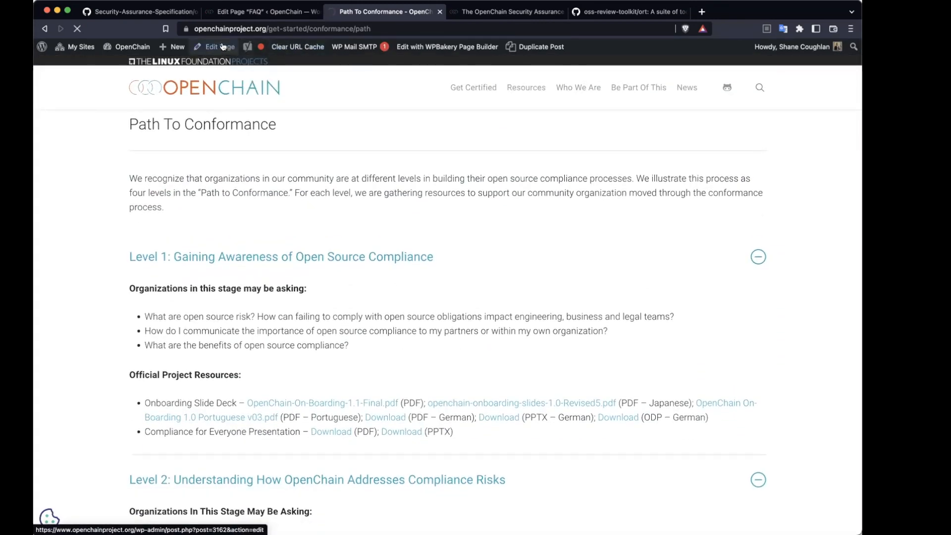
click(216, 46)
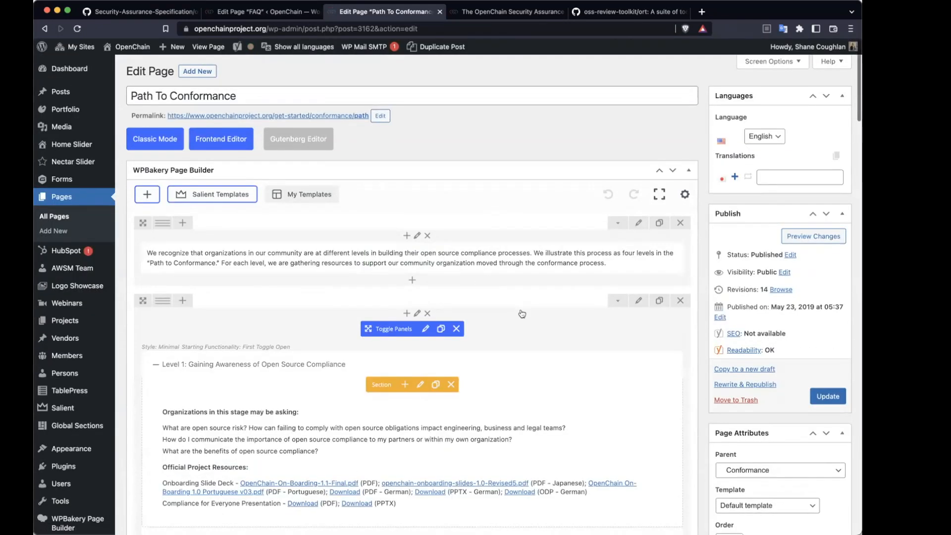
click(637, 300)
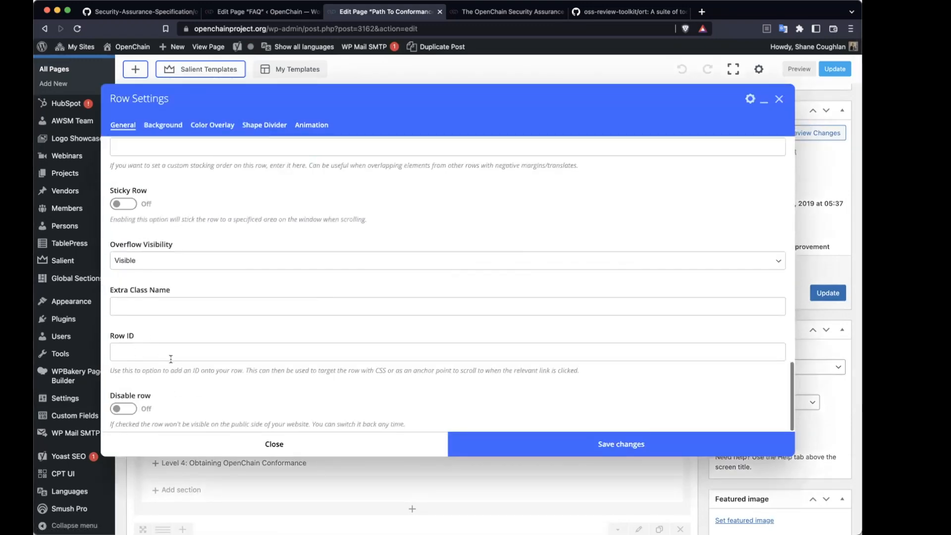
click(123, 408)
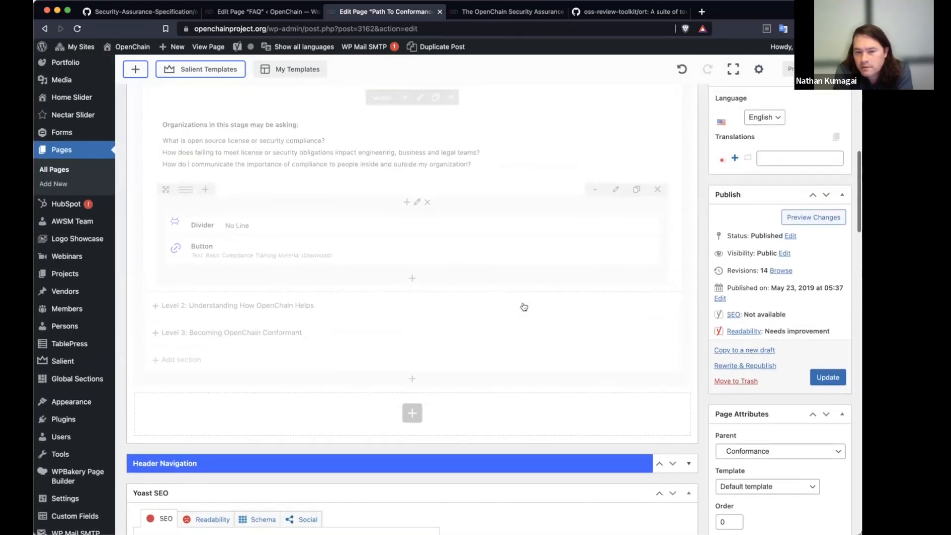
Step: Inspect the toggle-panels row settings and submit the Path To Conformance page update
scroll(up, 3)
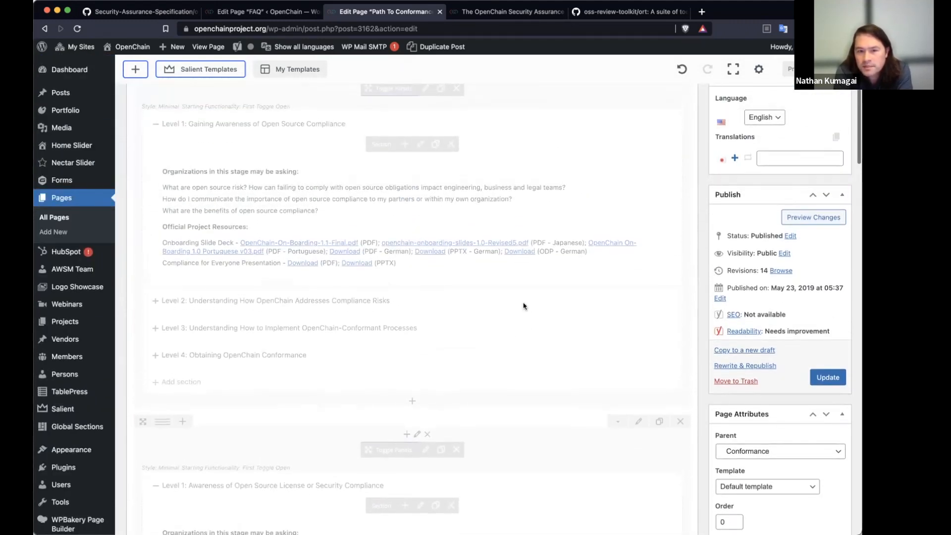
scroll(up, 3)
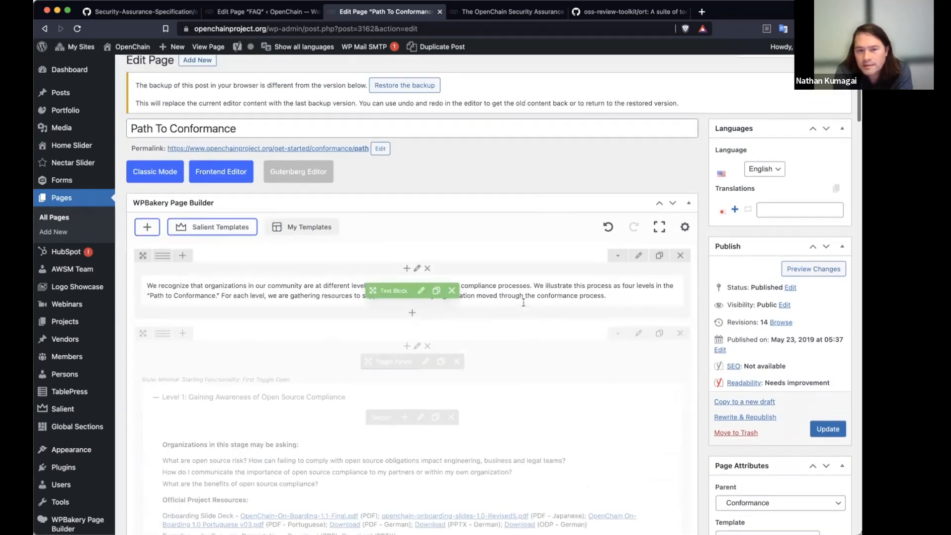
scroll(down, 3)
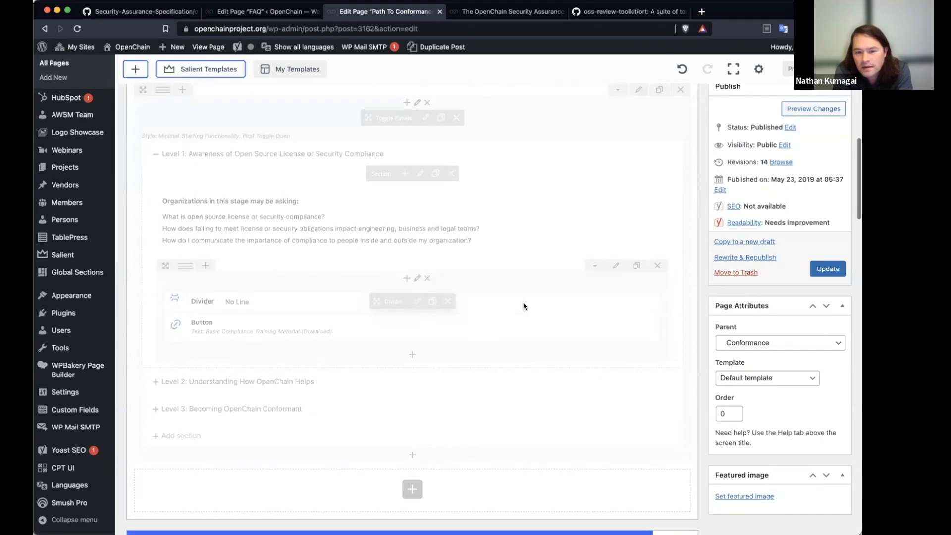
scroll(up, 3)
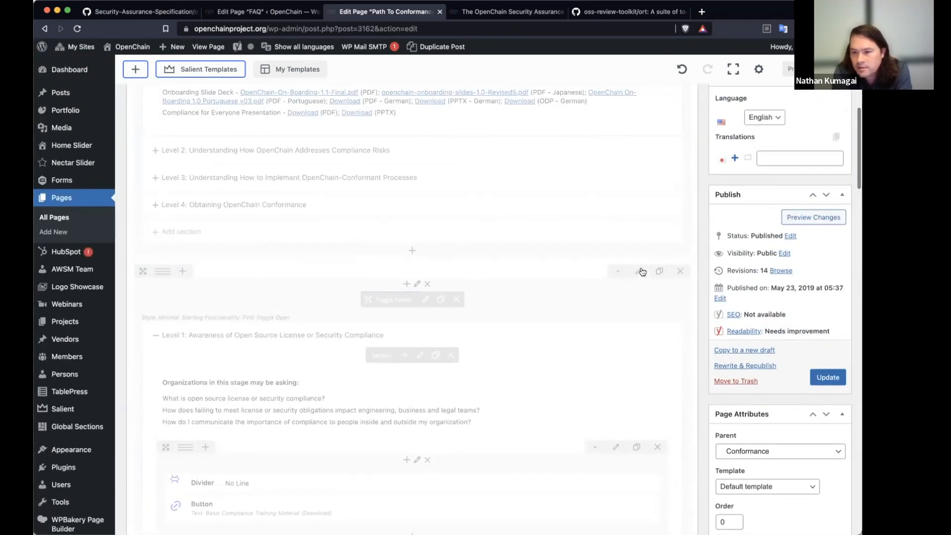
click(641, 272)
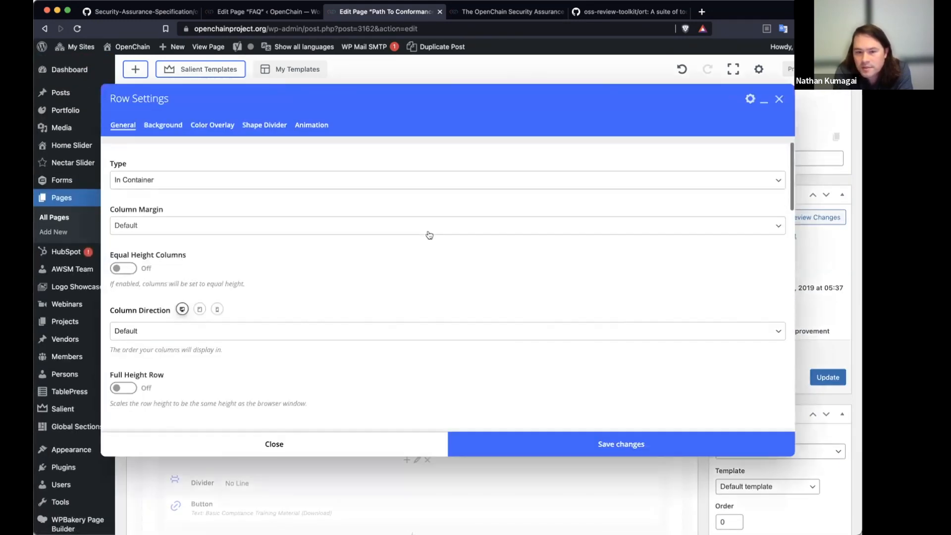
scroll(down, 3)
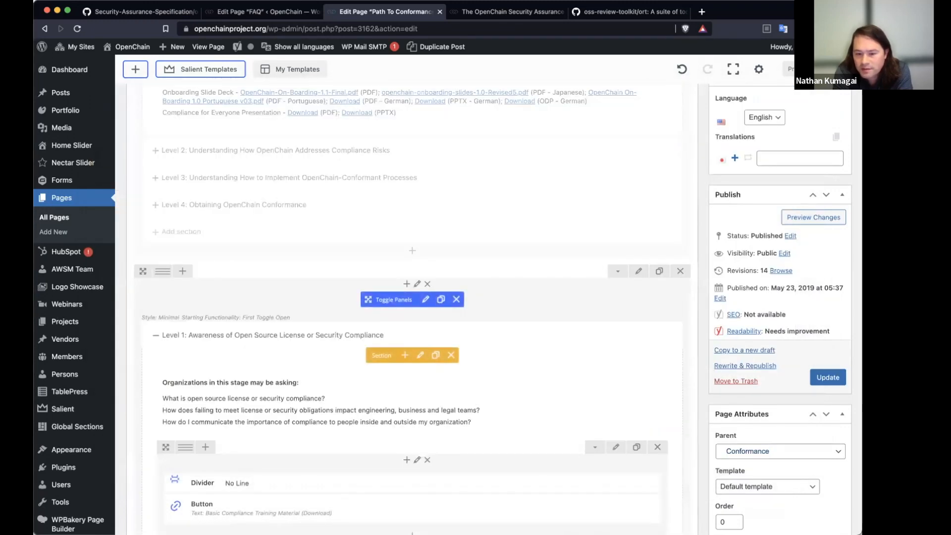
click(828, 376)
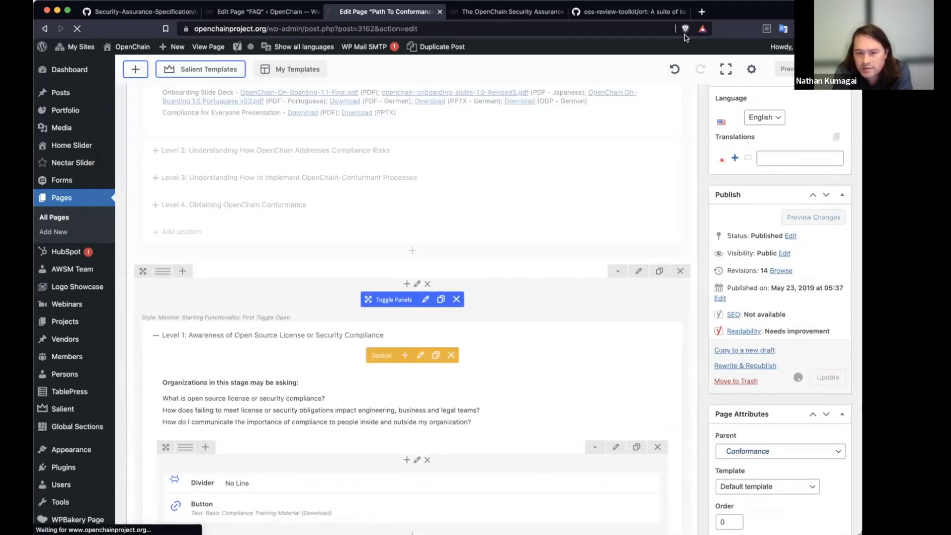
mouse_move(302, 112)
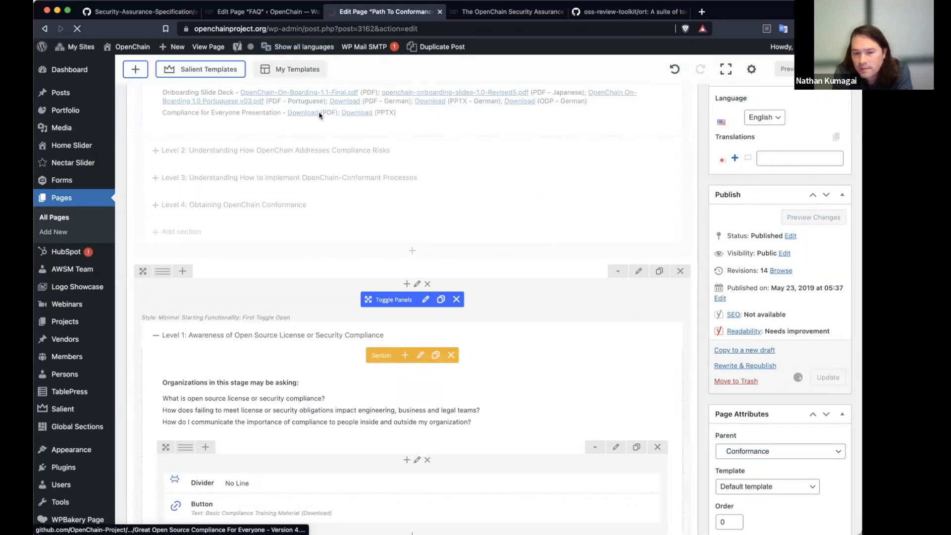
Step: Finish saving the revision and view the updated page on the live site
click(826, 377)
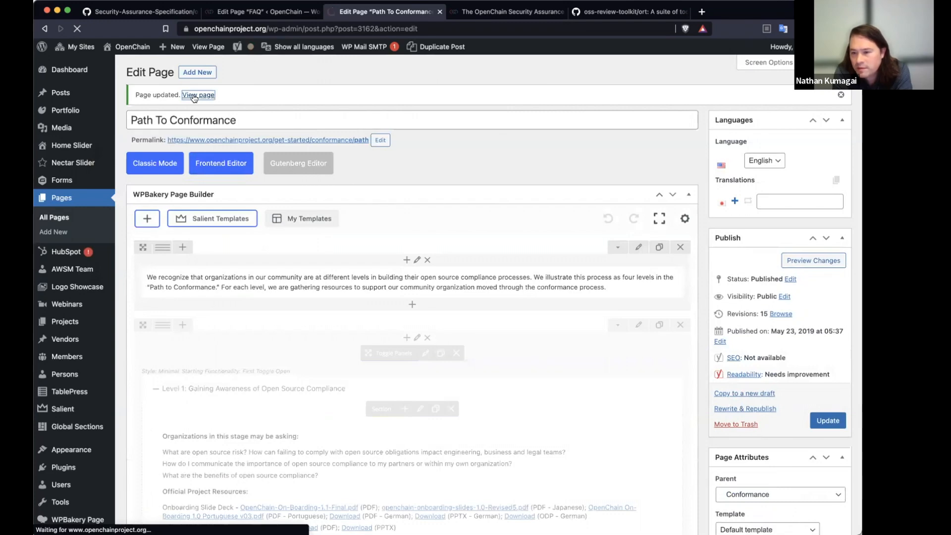
click(198, 95)
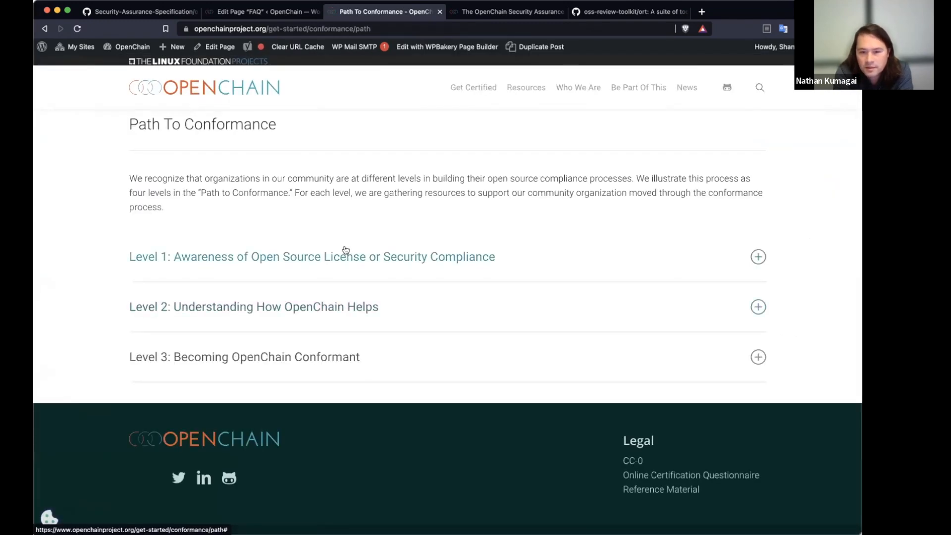
Step: Expand the Level sections on the live page and review their questions and download material
click(758, 256)
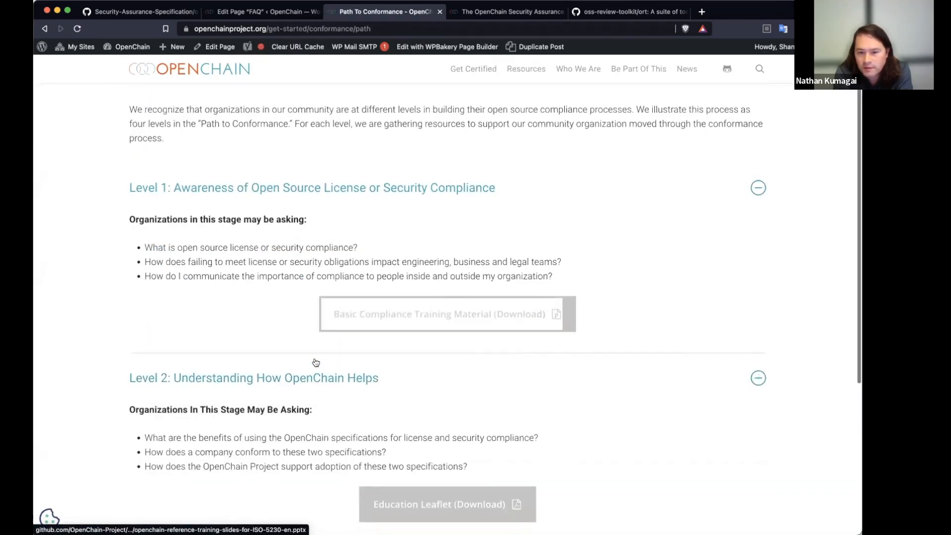
scroll(down, 3)
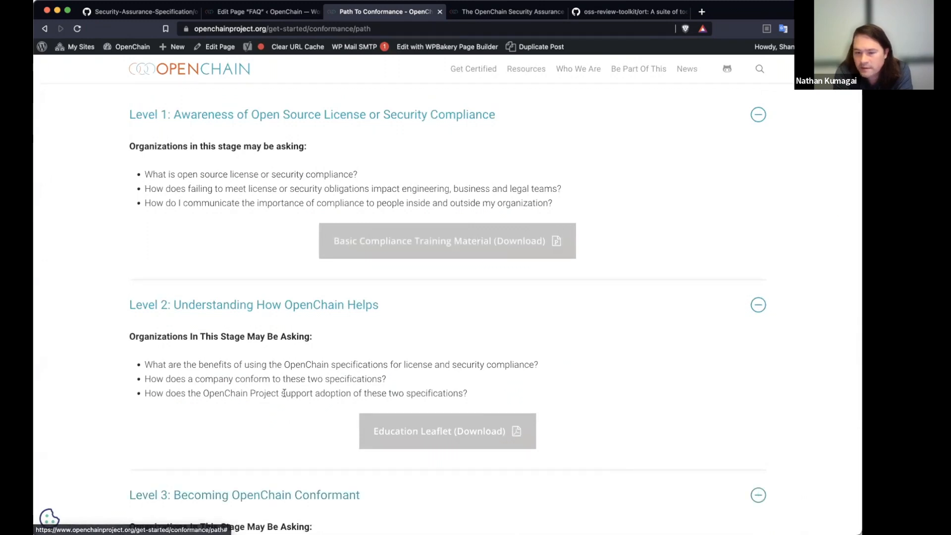
scroll(down, 3)
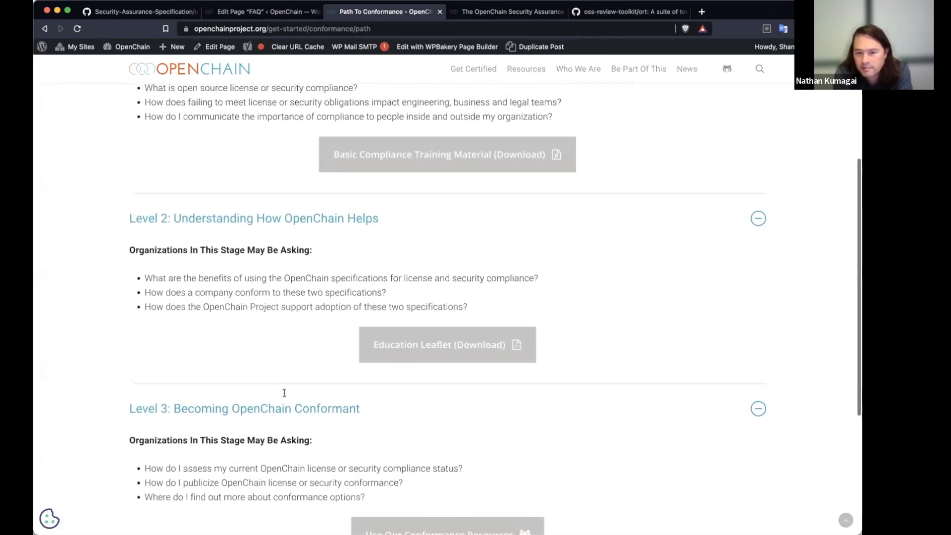
scroll(up, 3)
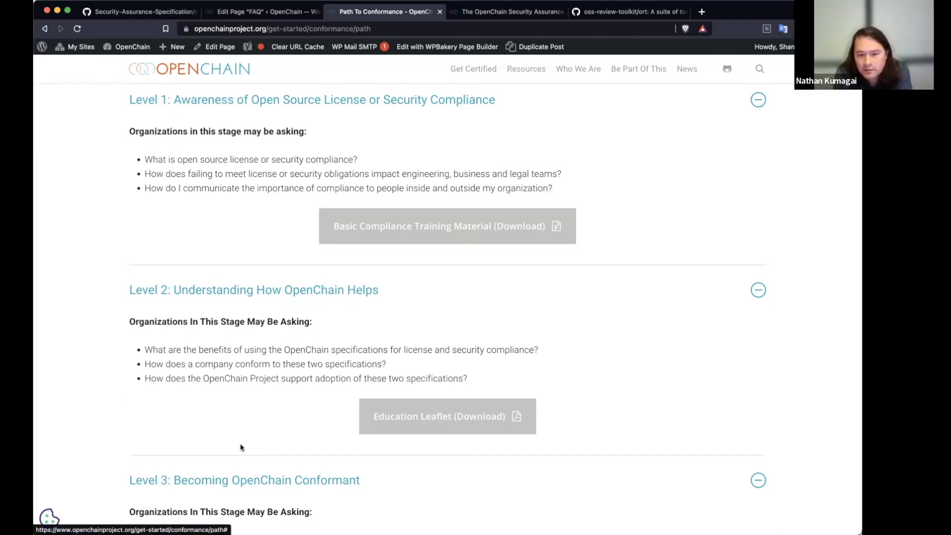
mouse_move(249, 447)
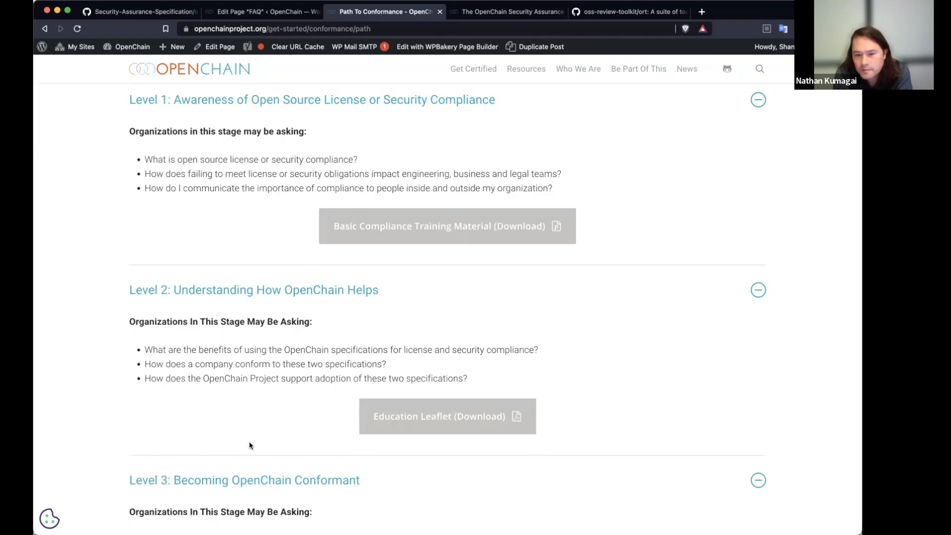
mouse_move(228, 365)
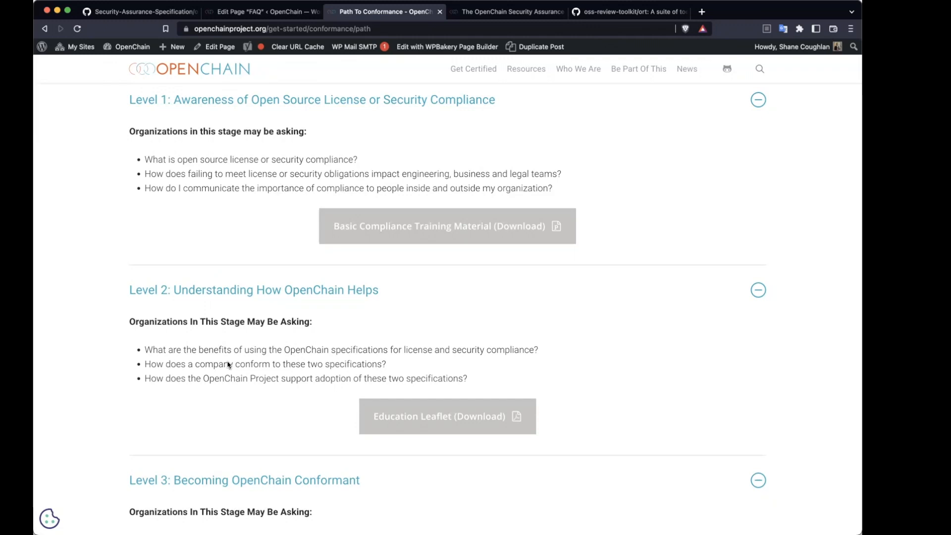
Step: Collapse the expanded Path To Conformance levels and switch to the FAQ page editor
scroll(up, 3)
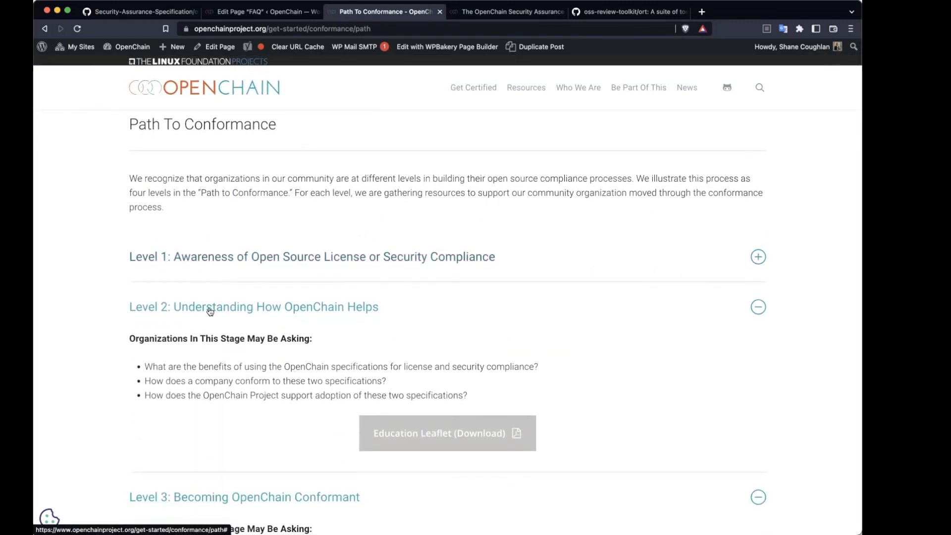
click(758, 307)
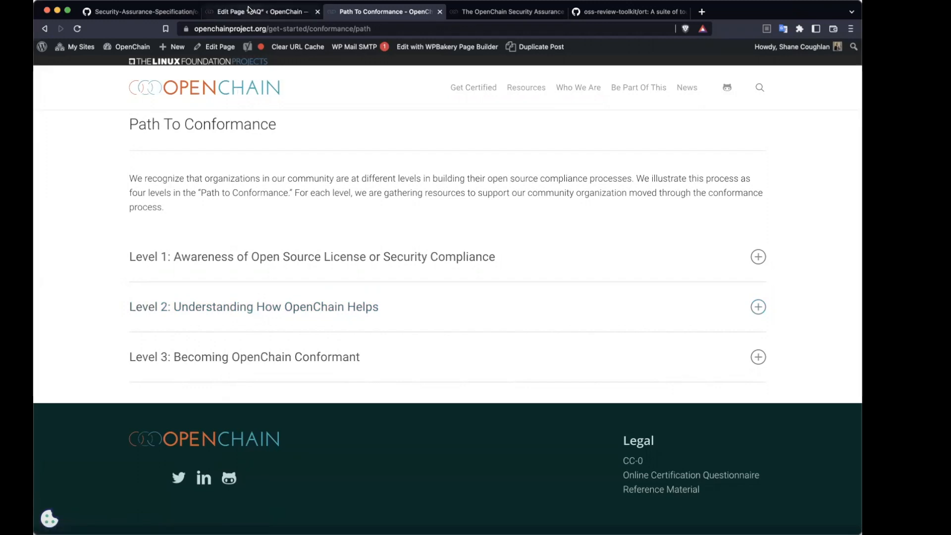
click(260, 12)
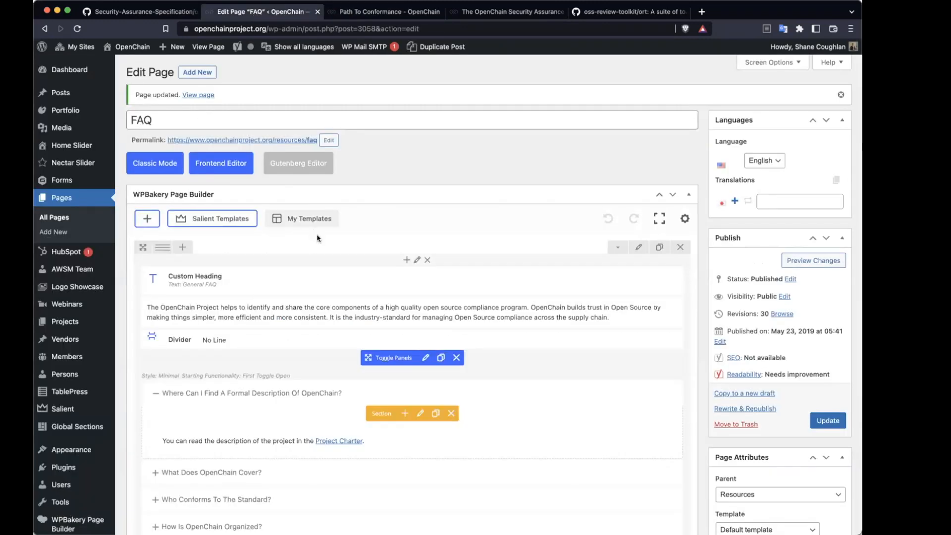
Step: View the live FAQ page and expand the 'What Does OpenChain Cover?' answer to review it
click(198, 95)
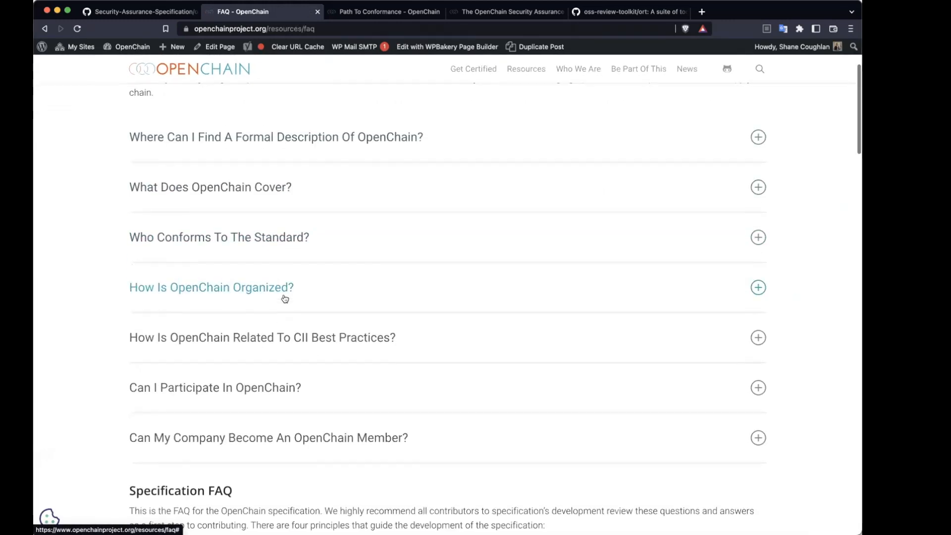
scroll(up, 3)
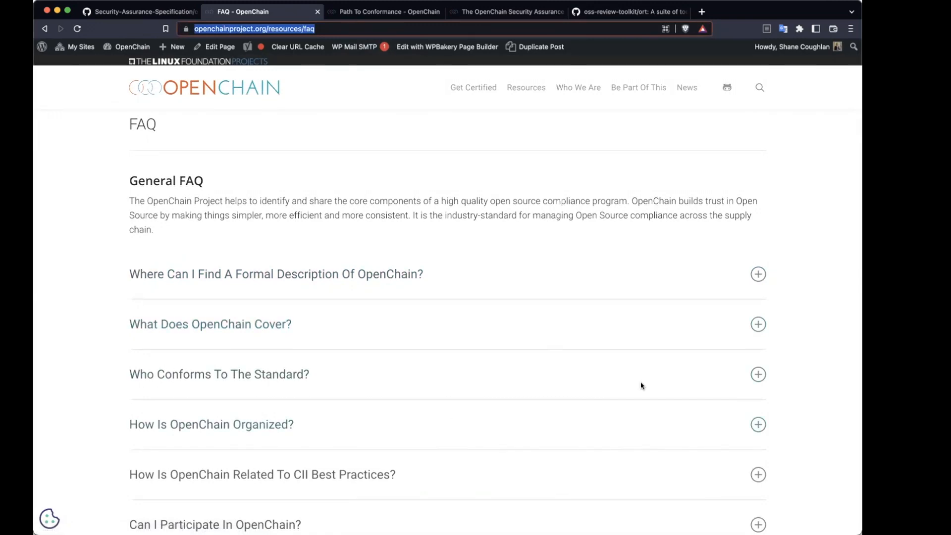
mouse_move(799, 376)
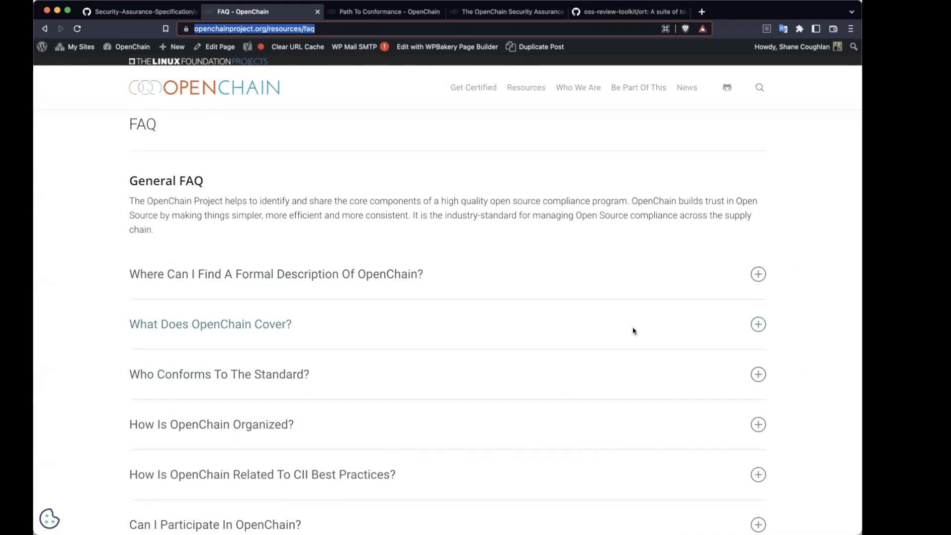
scroll(down, 3)
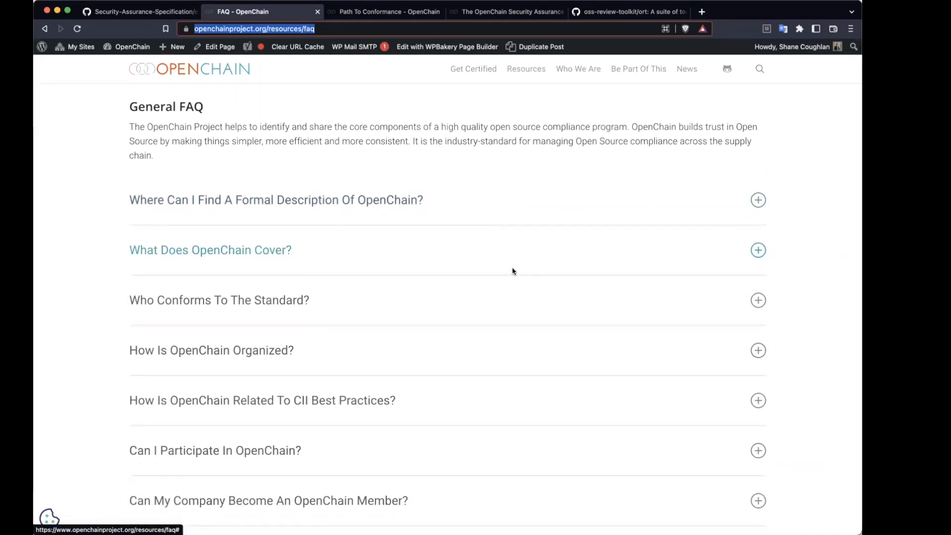
click(218, 299)
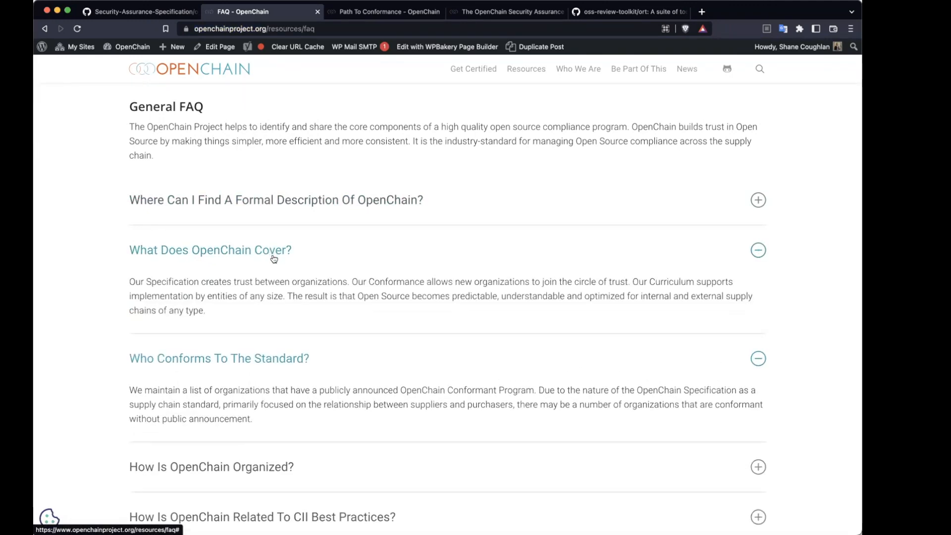
scroll(down, 3)
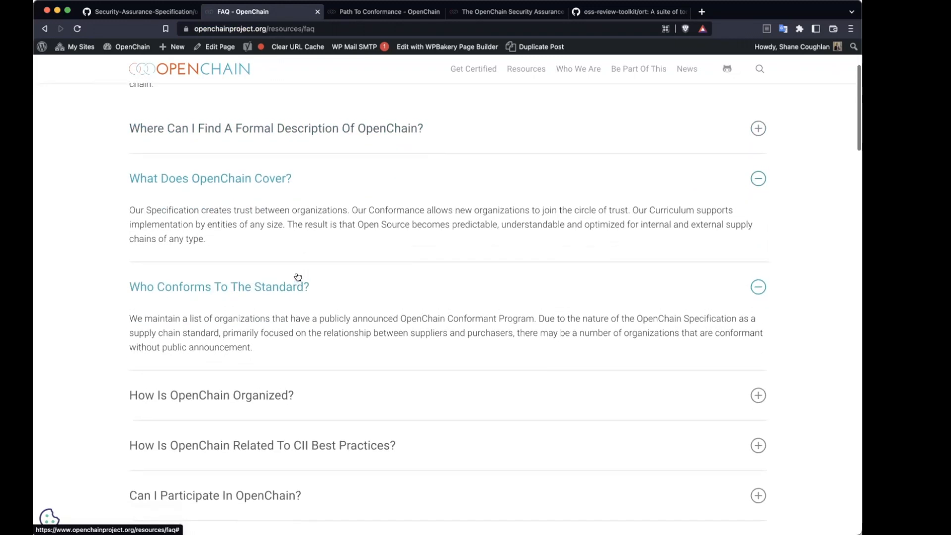
scroll(up, 3)
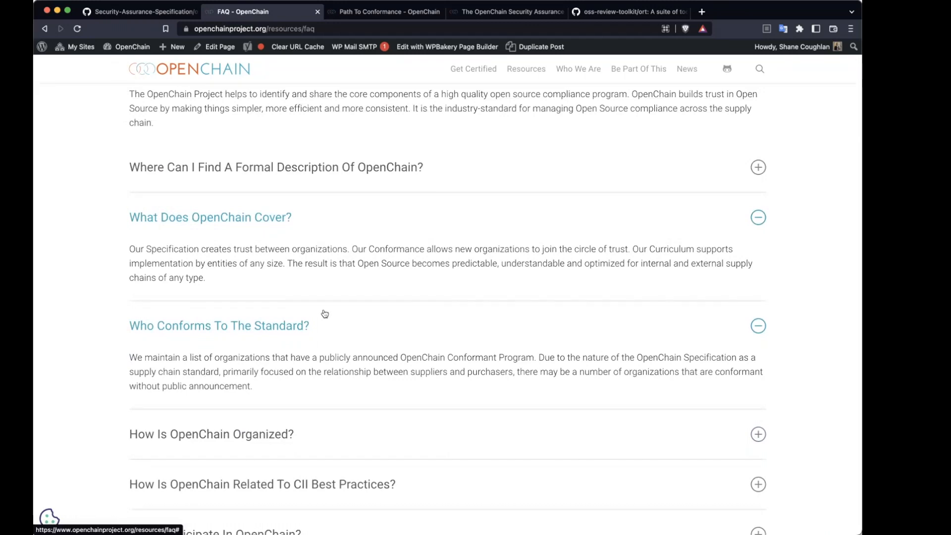
scroll(up, 3)
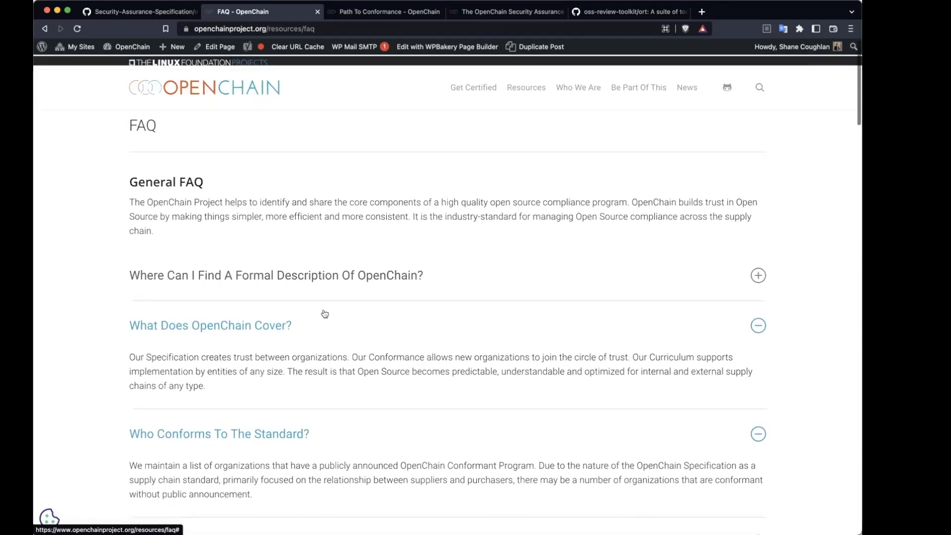
Step: Collapse the 'What Does OpenChain Cover?' and 'Who Conforms To The Standard?' answers and scroll through the remaining sections
click(758, 325)
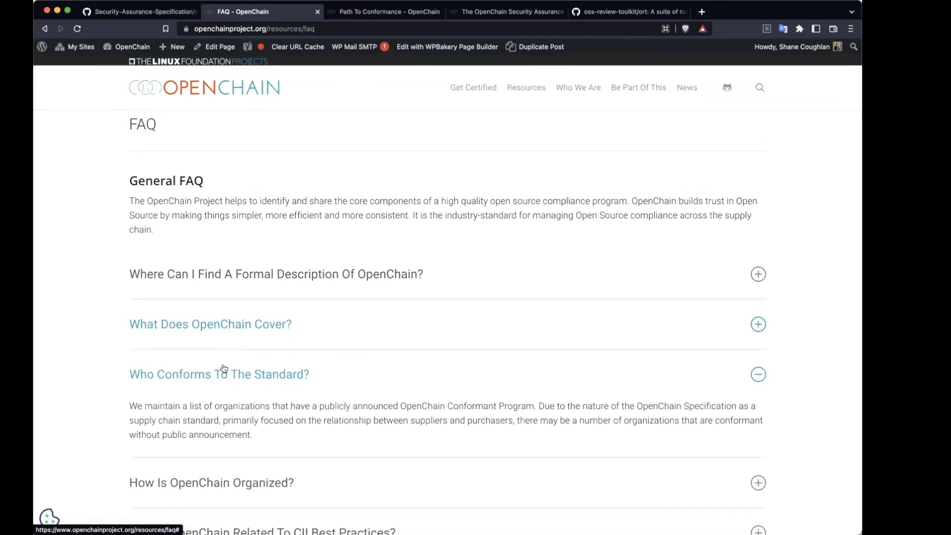
click(758, 374)
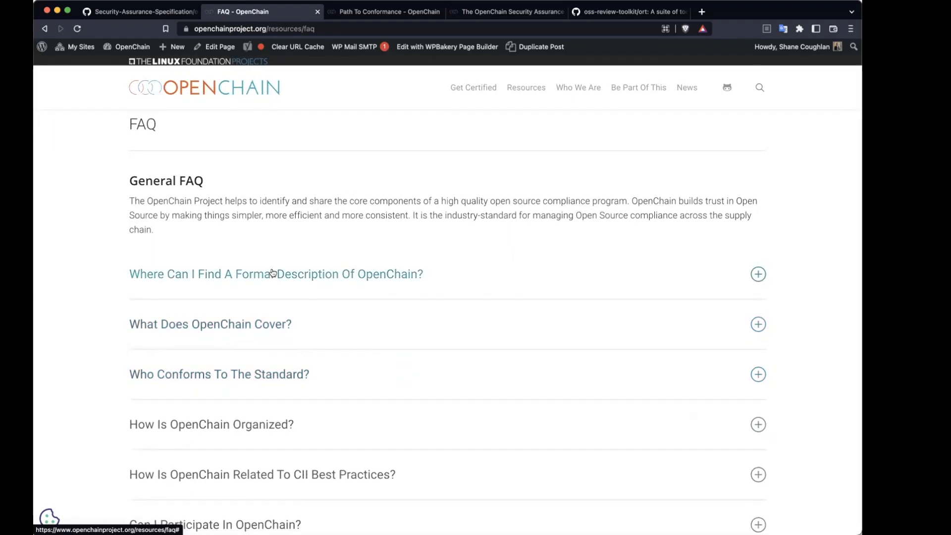
scroll(down, 3)
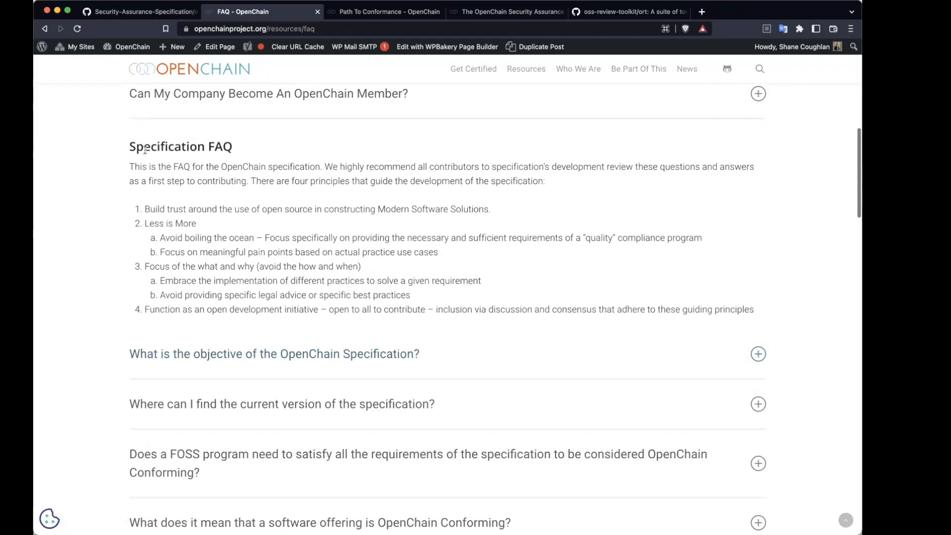
mouse_move(320, 303)
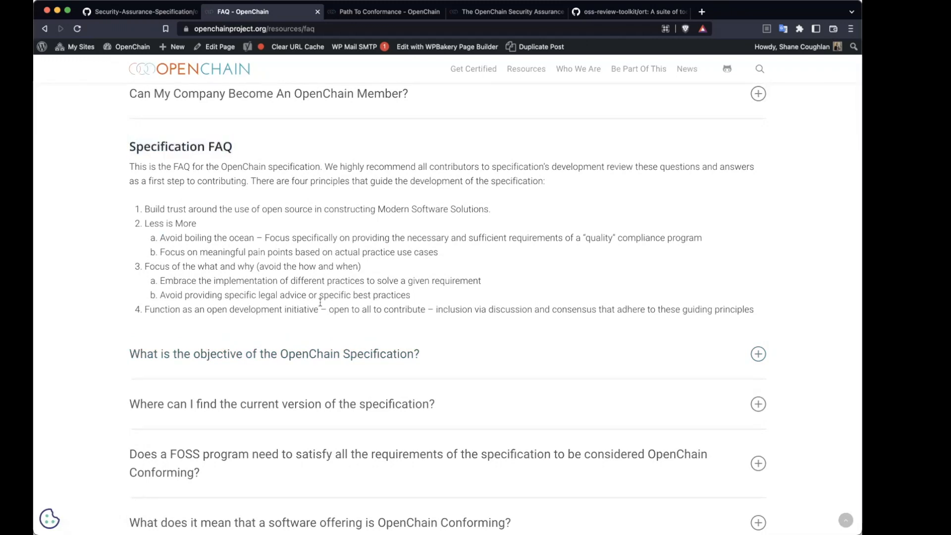
scroll(down, 3)
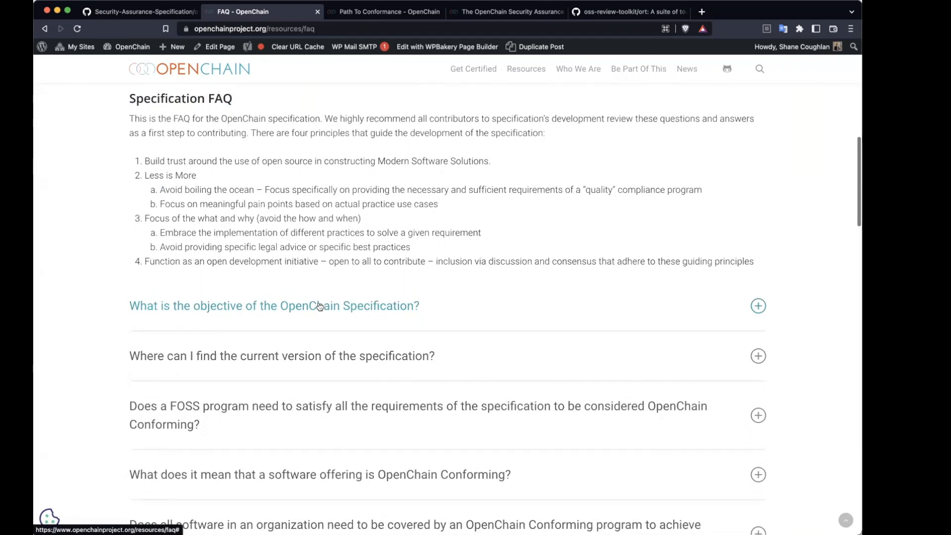
scroll(up, 3)
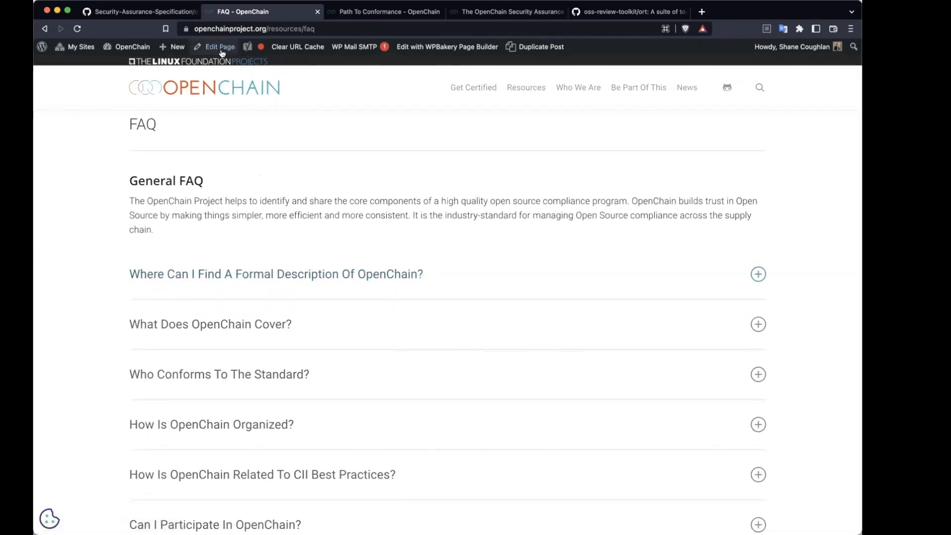
mouse_move(219, 47)
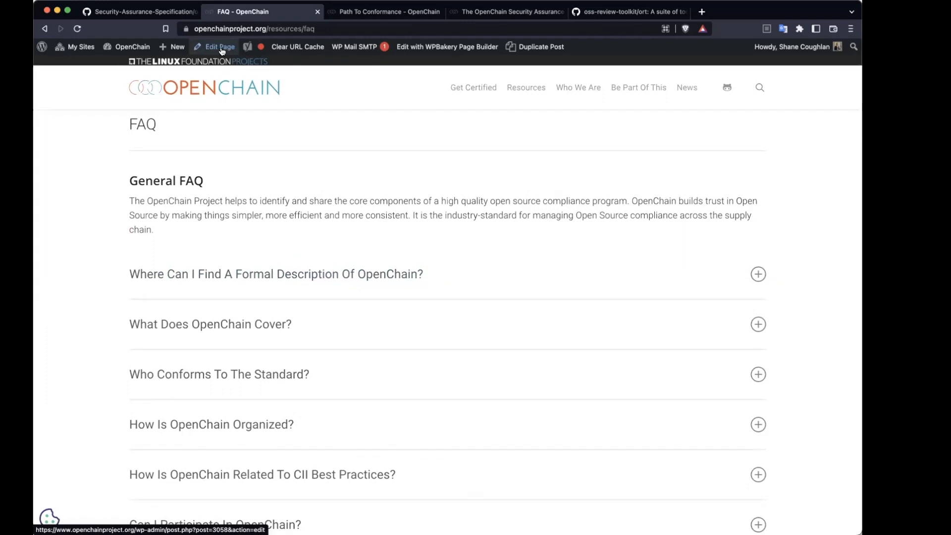
mouse_move(290, 282)
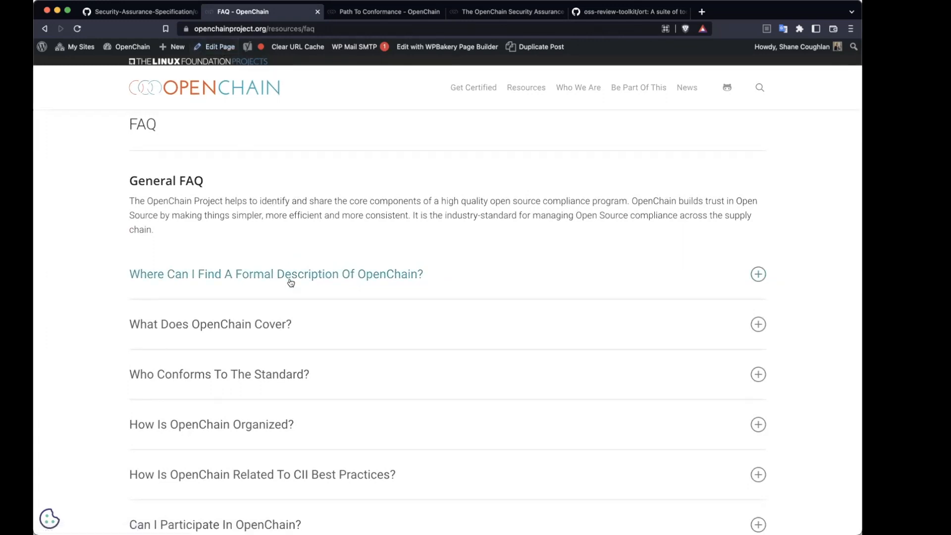
mouse_move(265, 272)
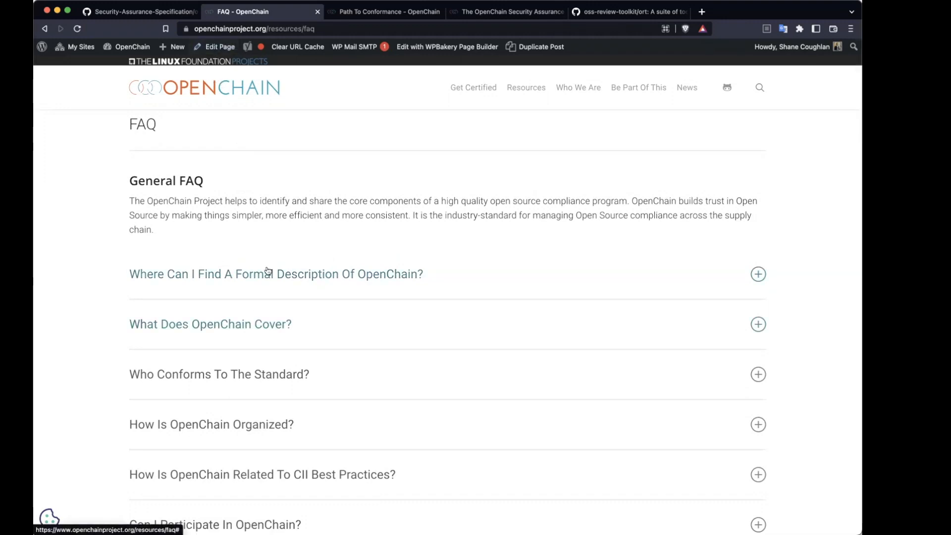
scroll(down, 3)
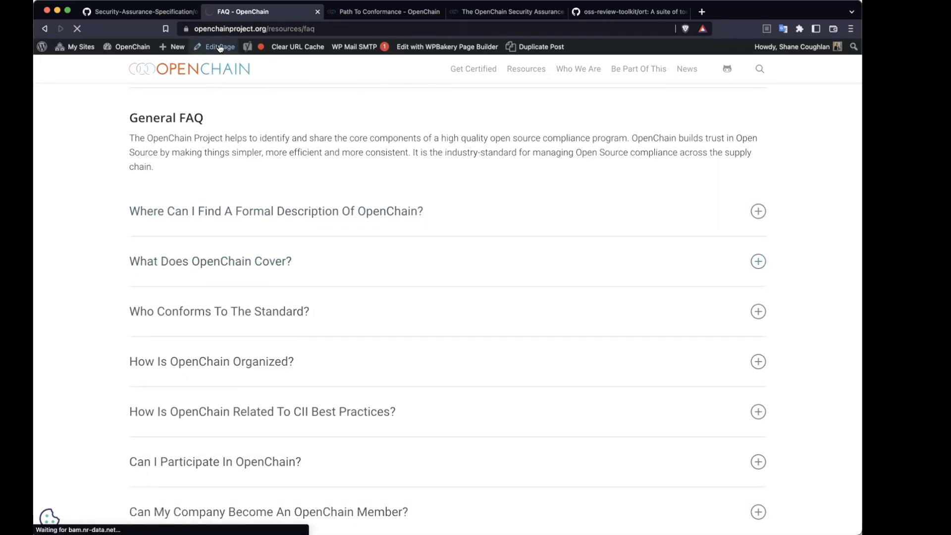
Step: Review the General FAQ row settings in the page editor and close them
click(218, 47)
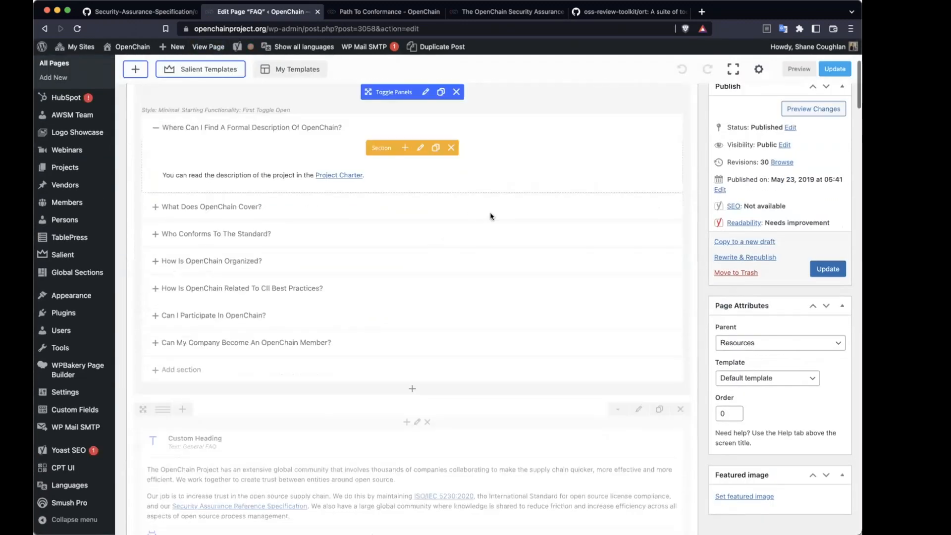
scroll(up, 3)
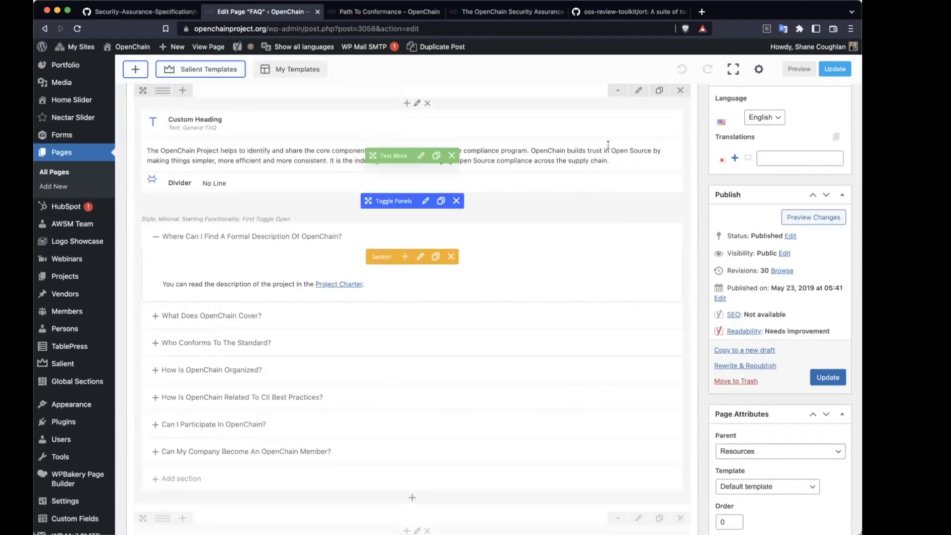
click(638, 90)
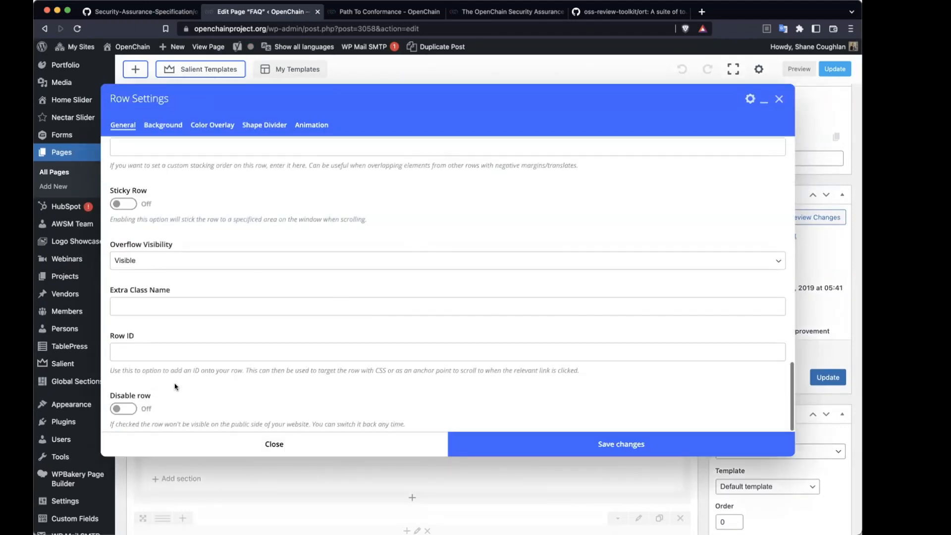
click(274, 444)
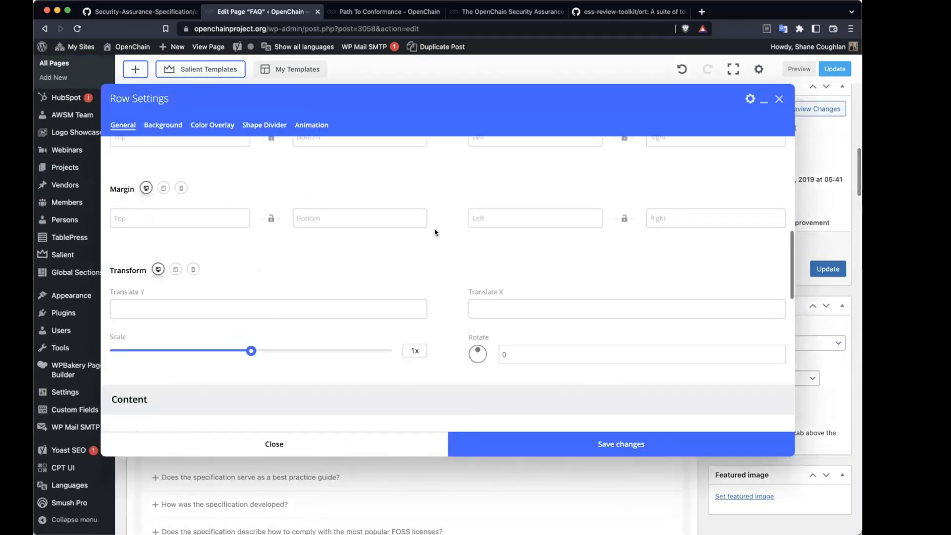
Step: Update the FAQ page with the new General FAQ introduction and view it live
scroll(down, 3)
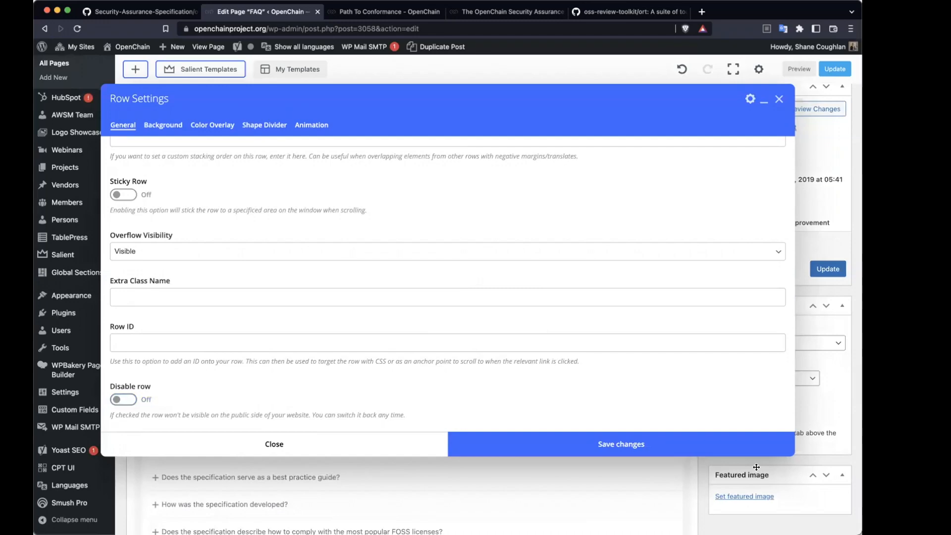
click(620, 444)
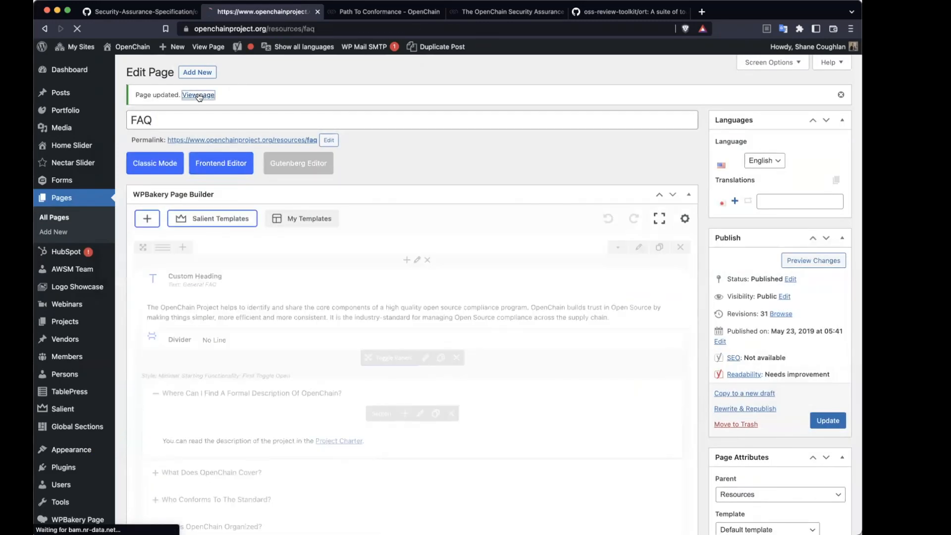
click(198, 96)
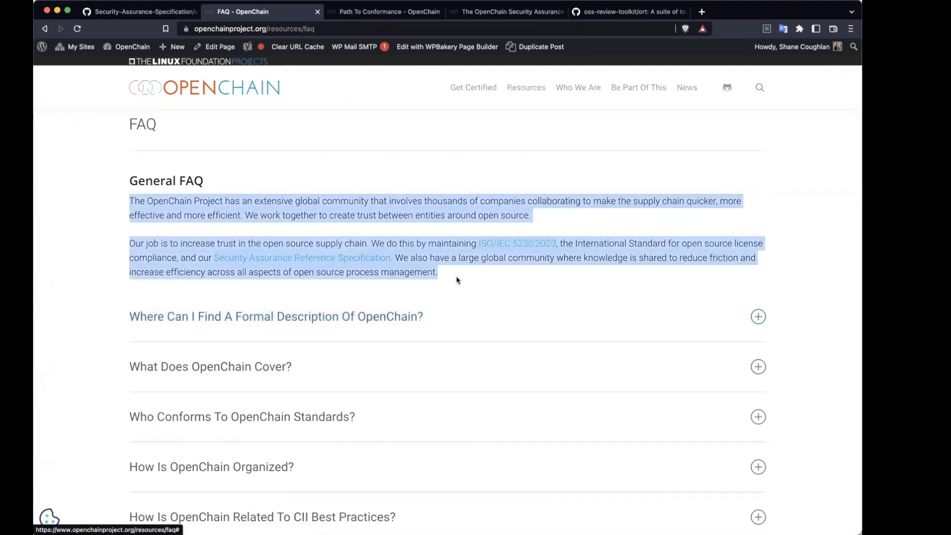
Step: Deselect the General FAQ introduction and scroll down to the CII Best Practices question
click(458, 280)
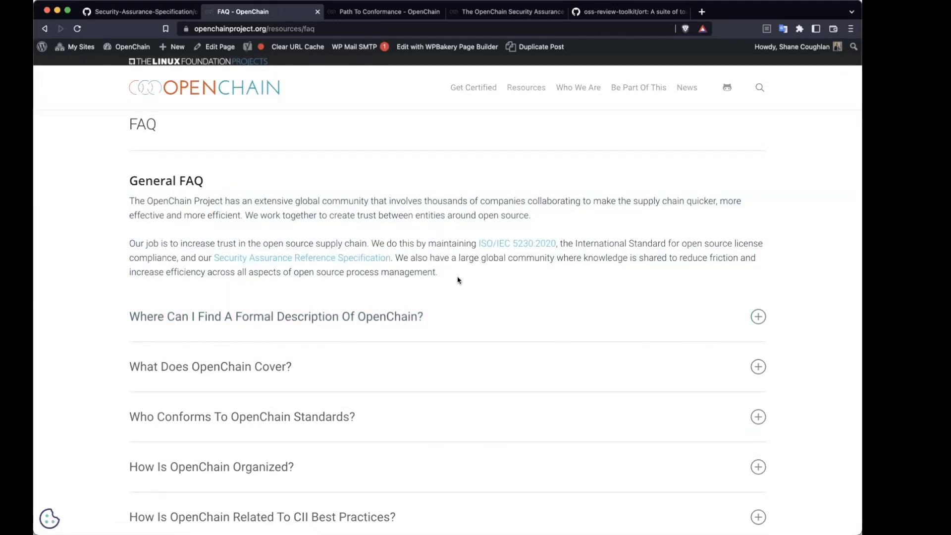
scroll(down, 3)
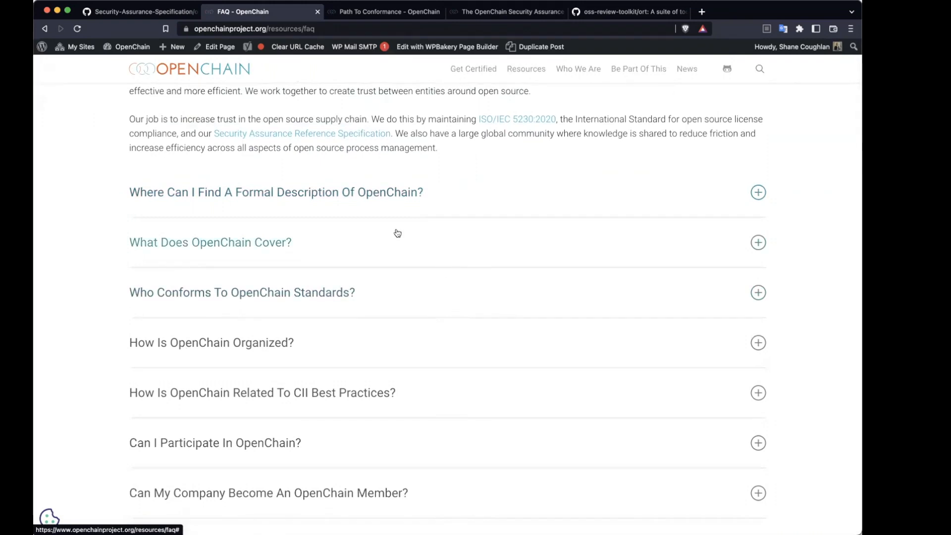
mouse_move(368, 191)
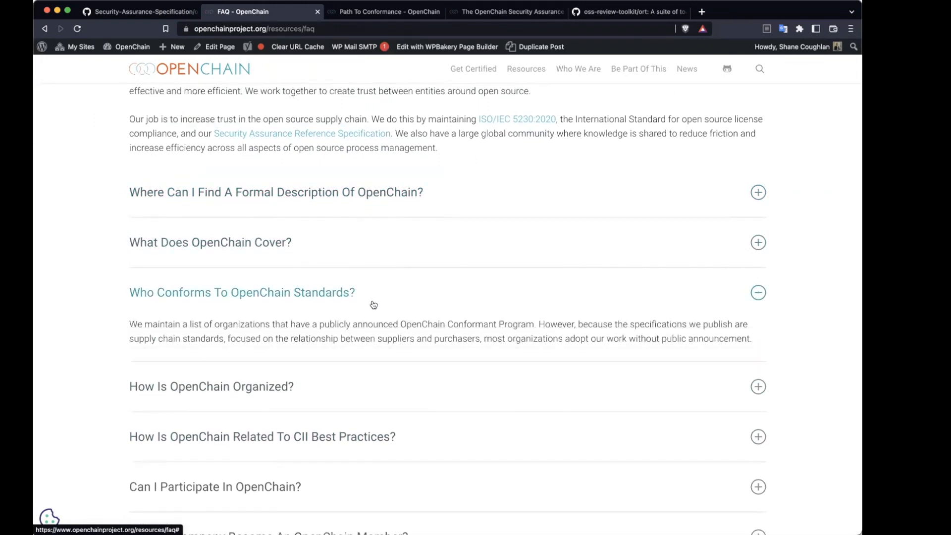
scroll(down, 3)
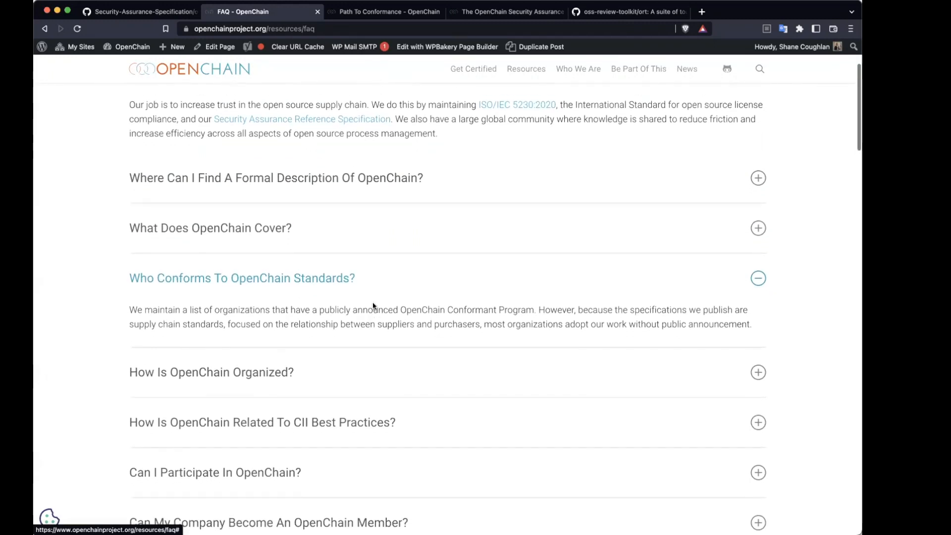
scroll(down, 3)
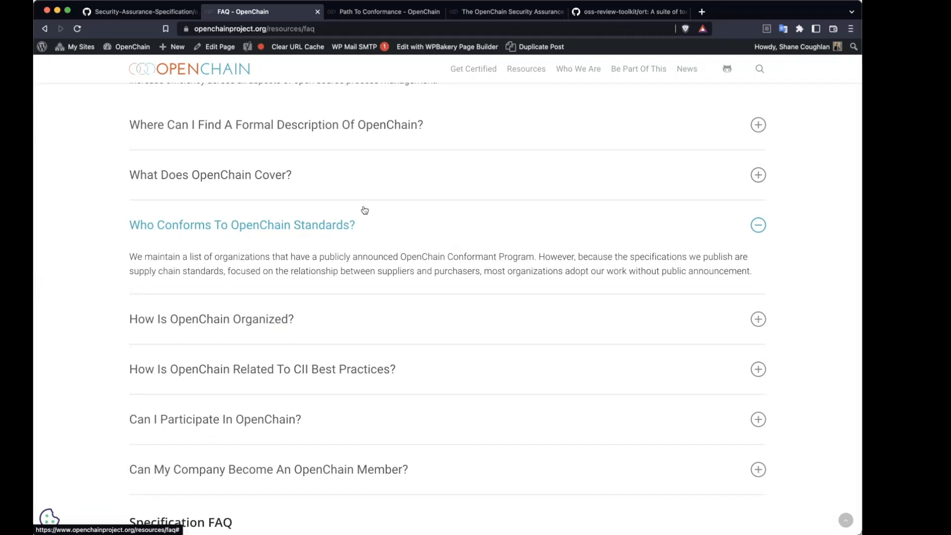
mouse_move(753, 177)
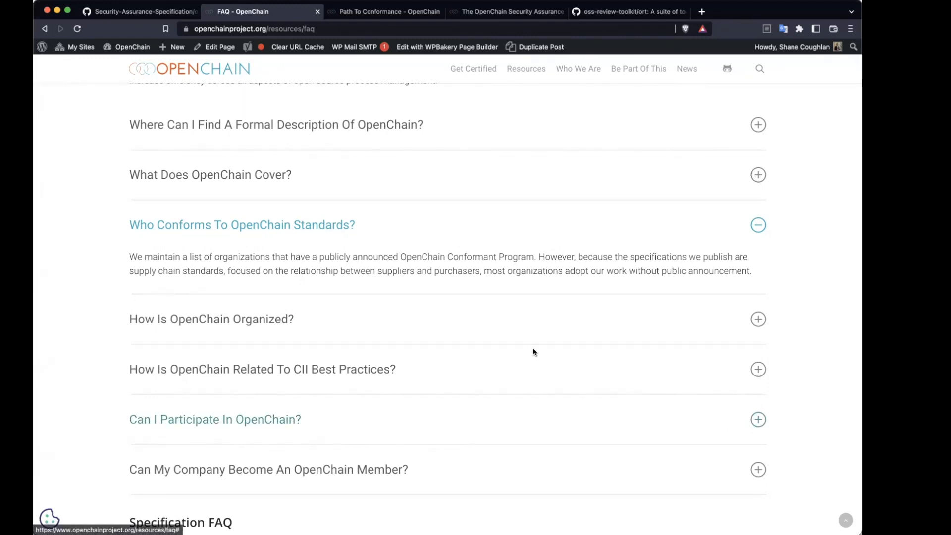
mouse_move(313, 369)
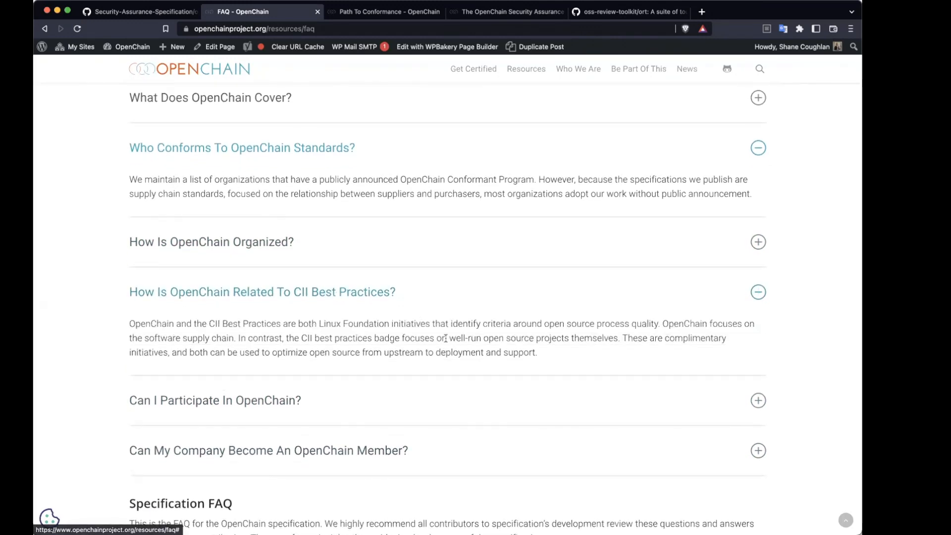
mouse_move(448, 338)
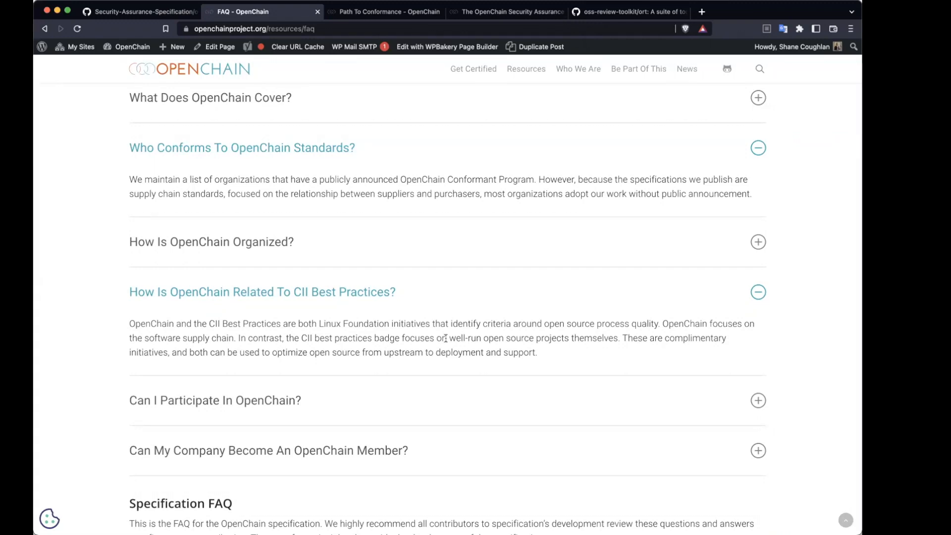
mouse_move(306, 460)
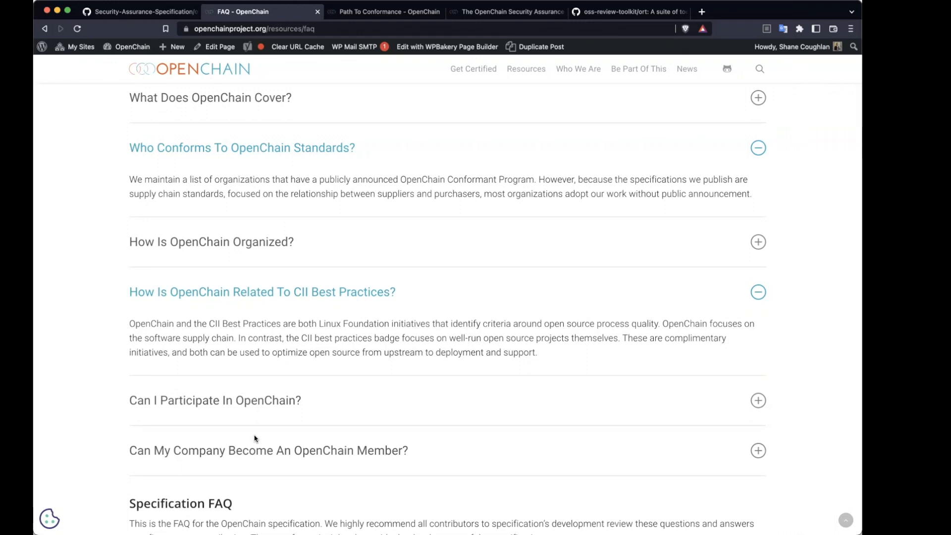
mouse_move(216, 352)
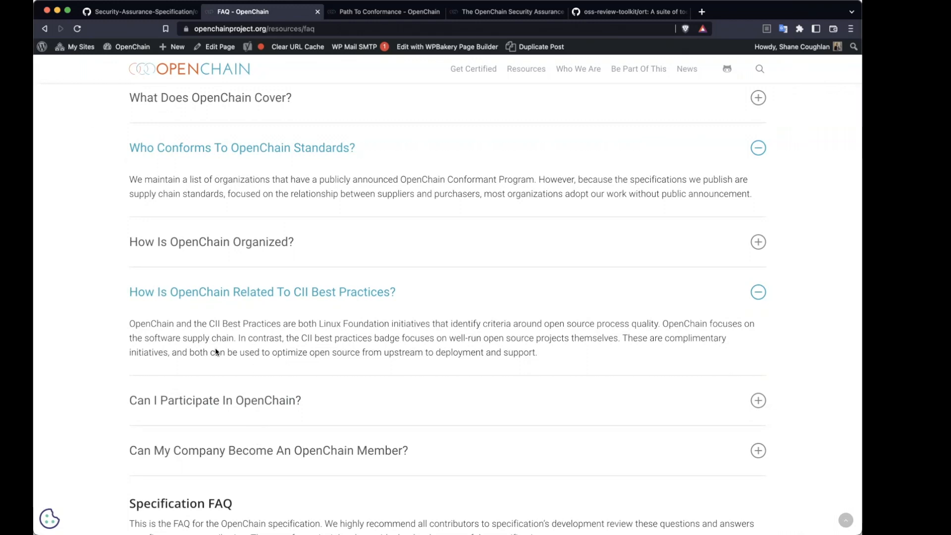
Step: Expand and then collapse the 'How Is OpenChain Organized?' answer
click(211, 242)
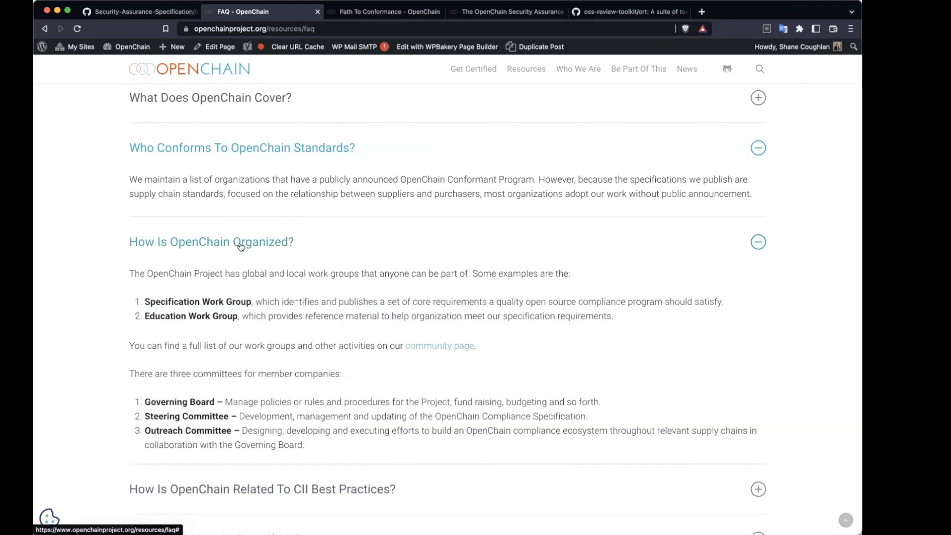
click(759, 242)
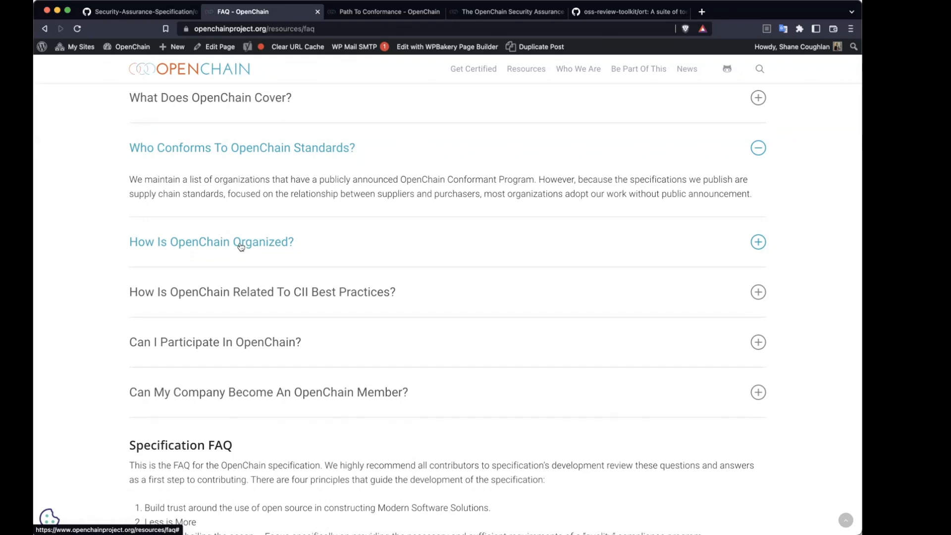
mouse_move(818, 371)
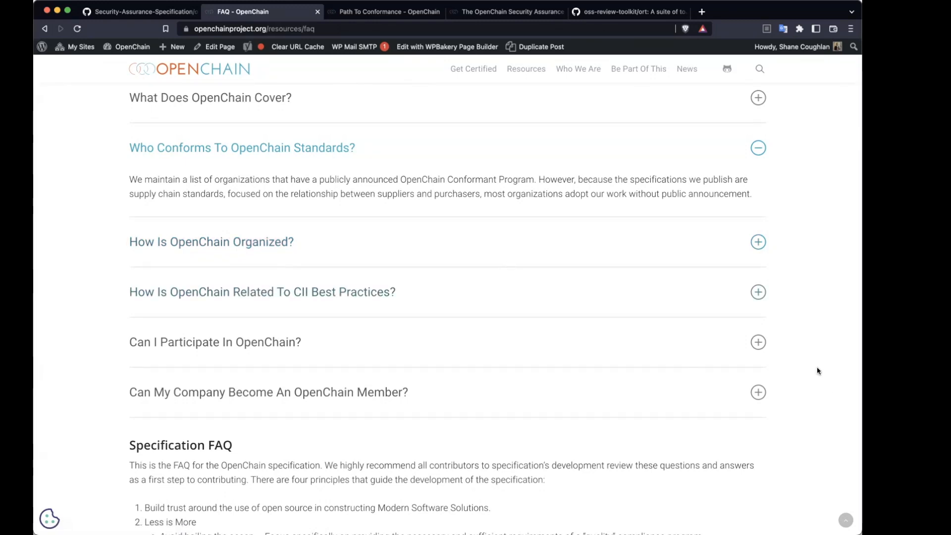
mouse_move(806, 387)
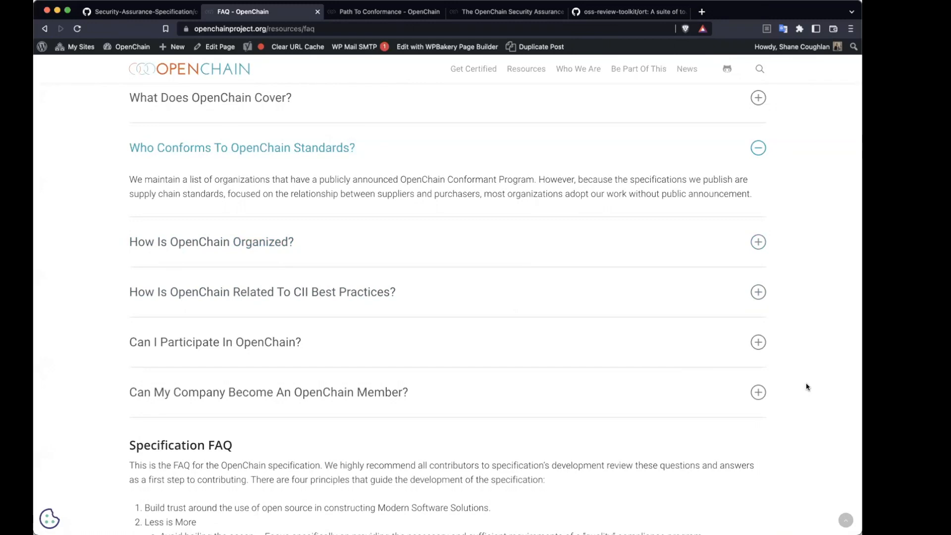
mouse_move(800, 409)
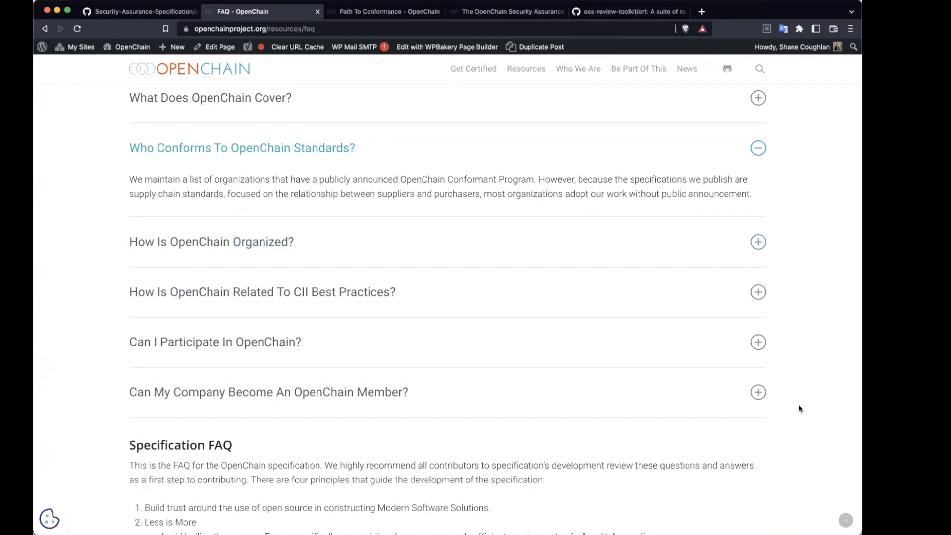
mouse_move(796, 388)
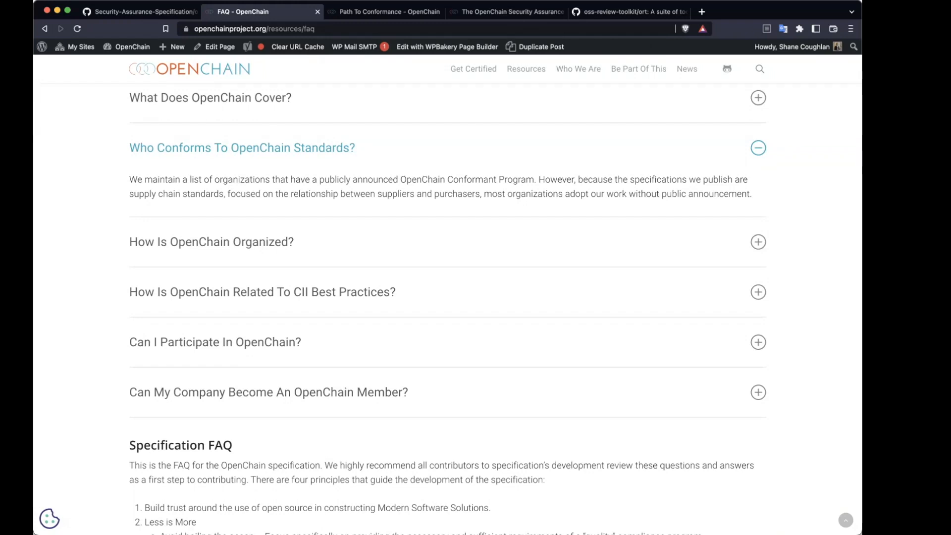
mouse_move(267, 475)
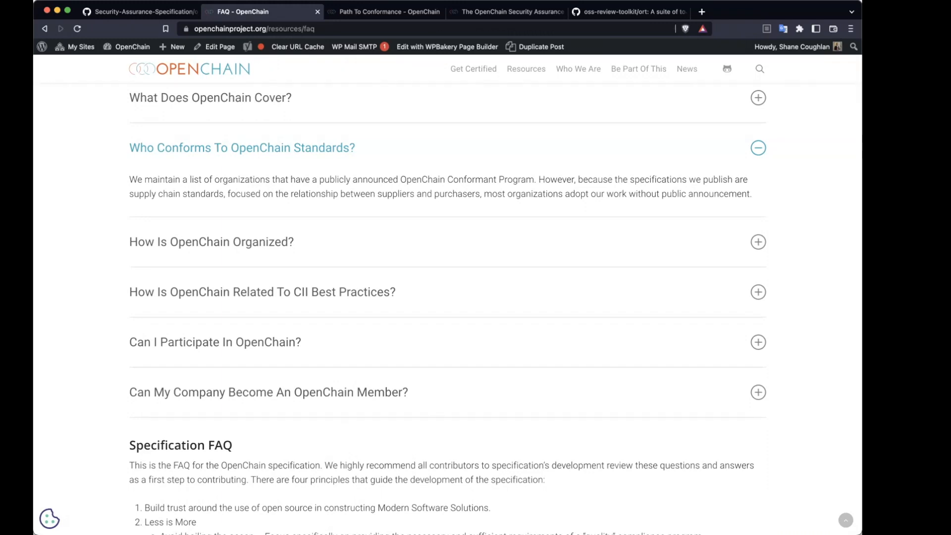
mouse_move(721, 433)
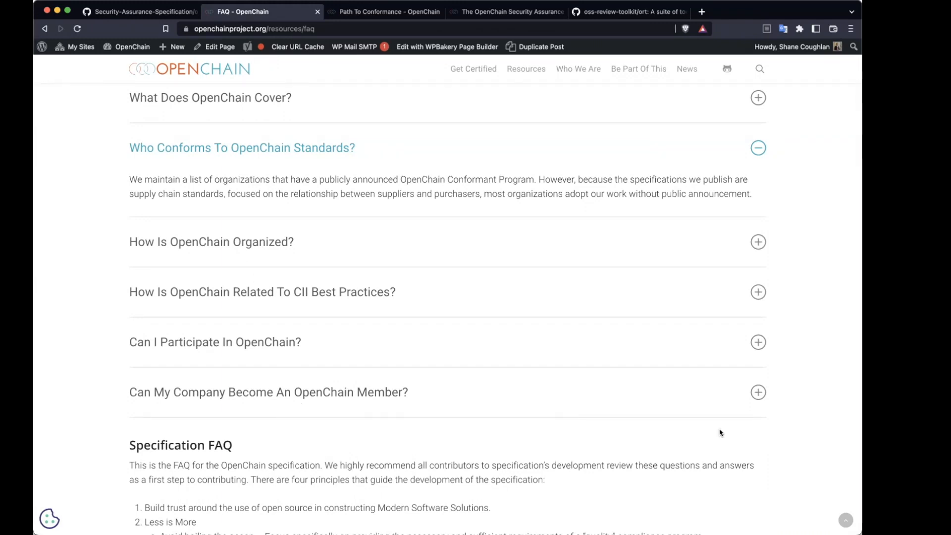
mouse_move(820, 194)
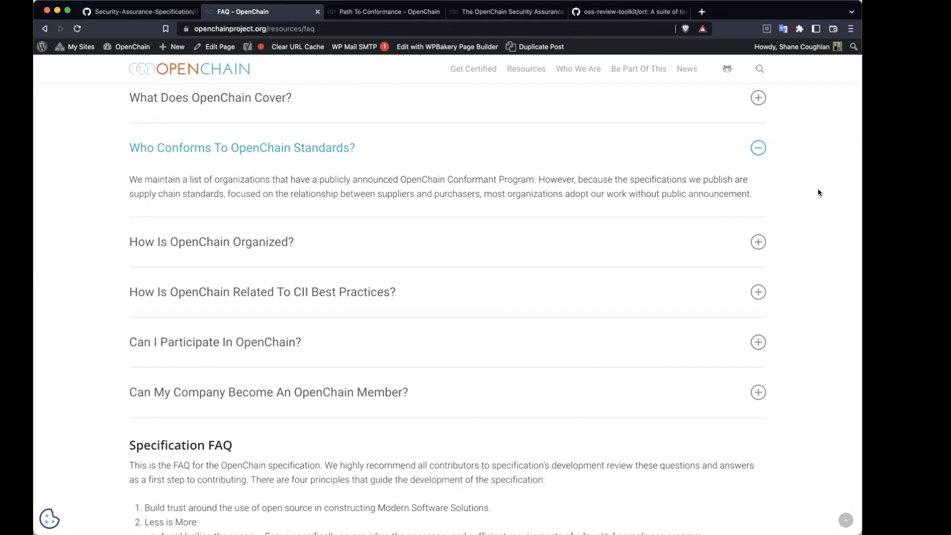
mouse_move(639, 53)
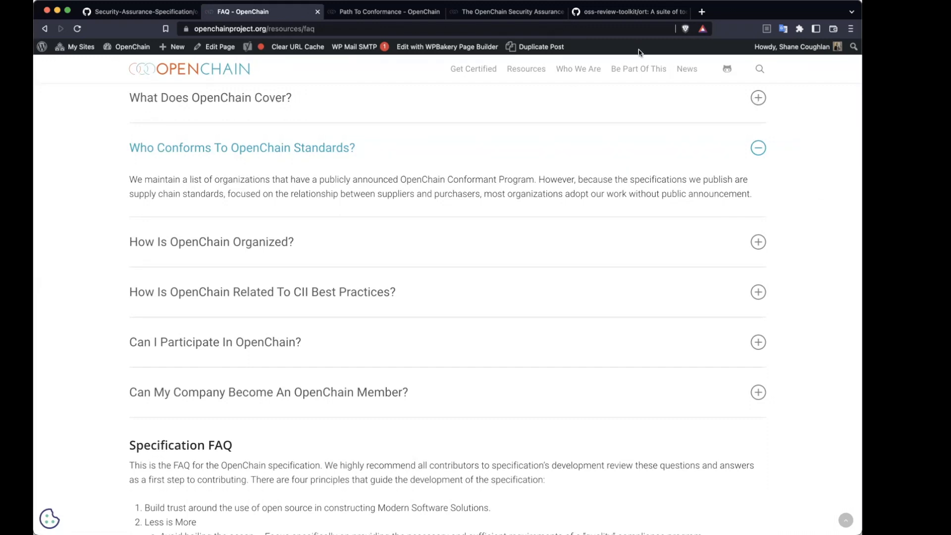
mouse_move(807, 210)
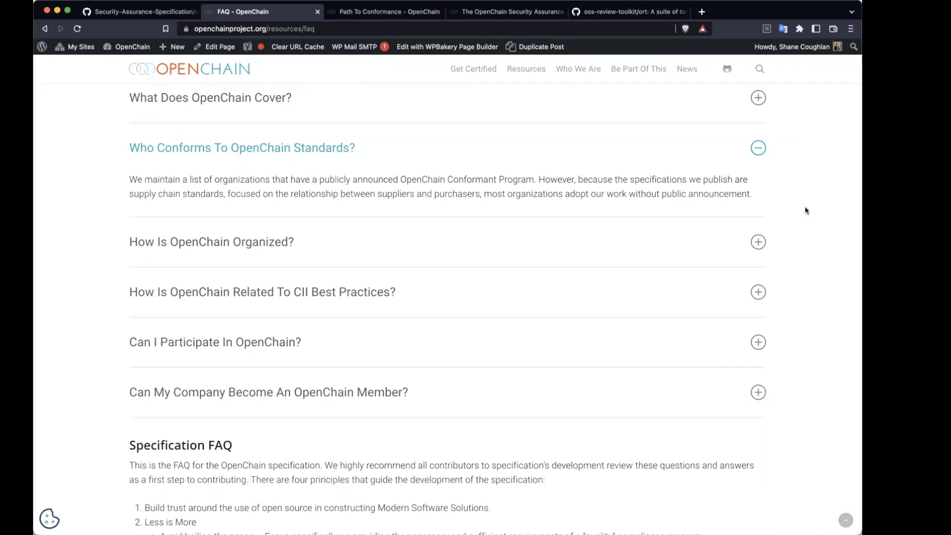
mouse_move(671, 229)
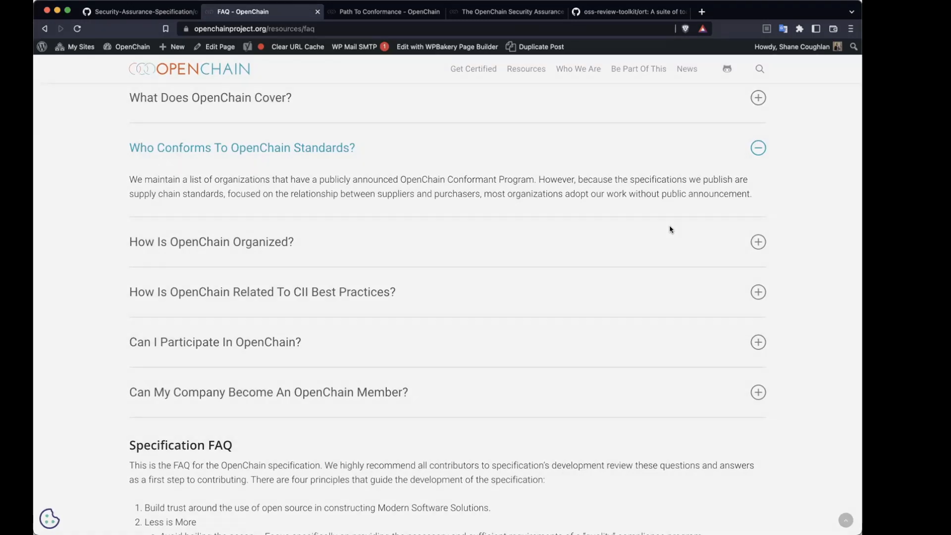